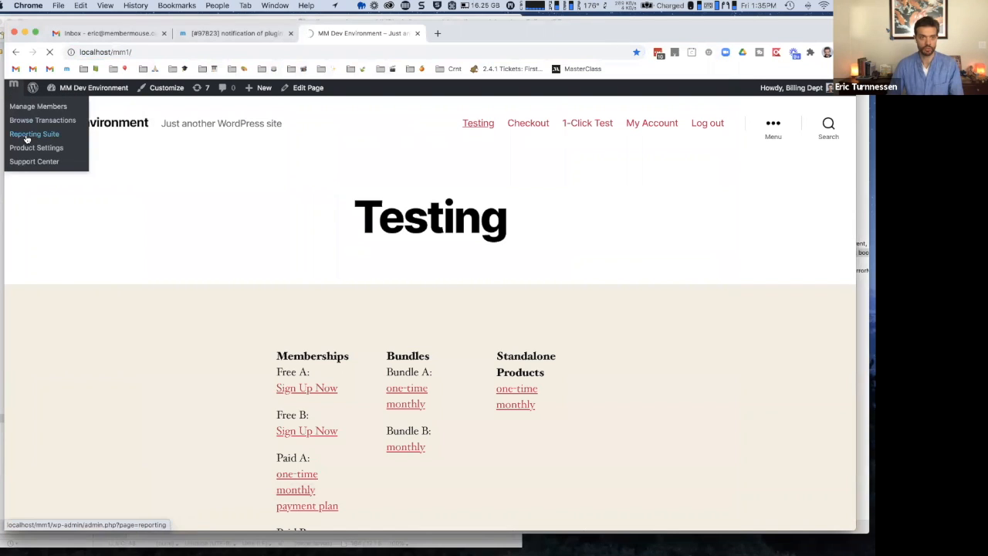
Start a new page from the MemberMouse dashboard's Pages > All Pages list with Add New.
click(34, 133)
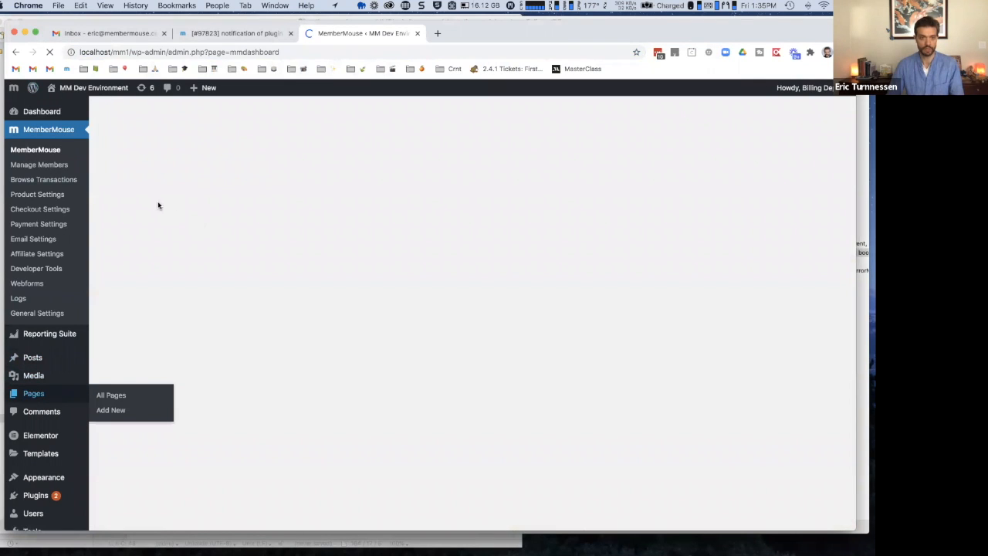
click(110, 395)
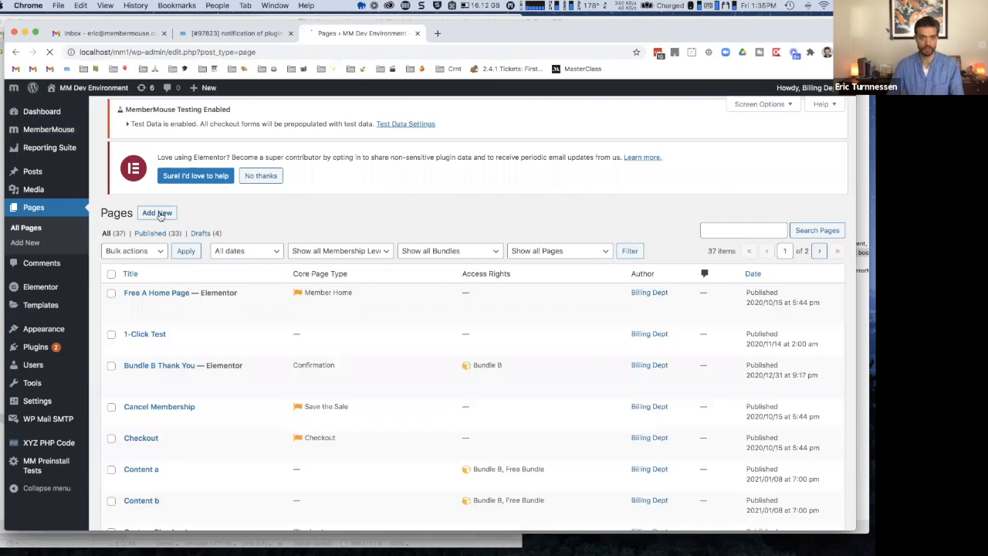
mouse_move(340, 250)
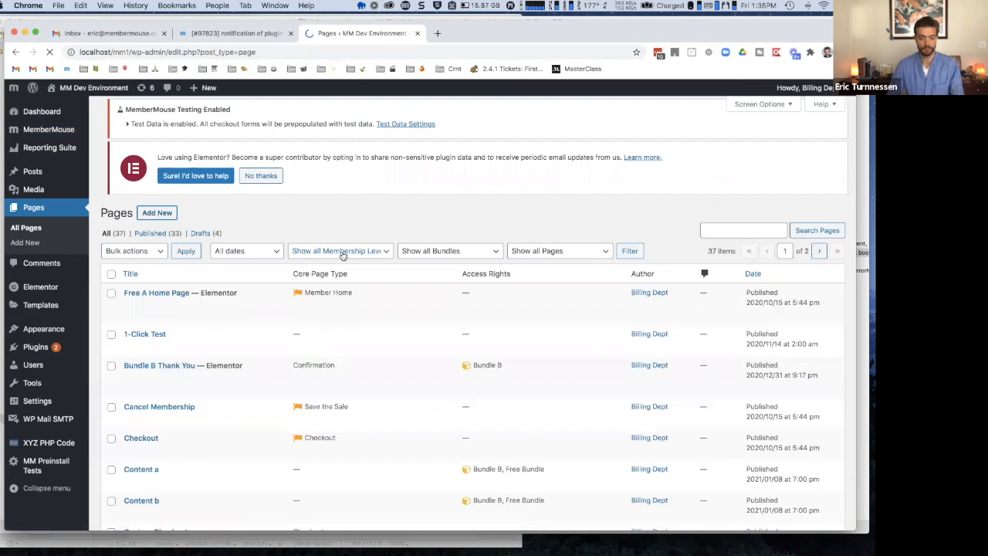
click(157, 212)
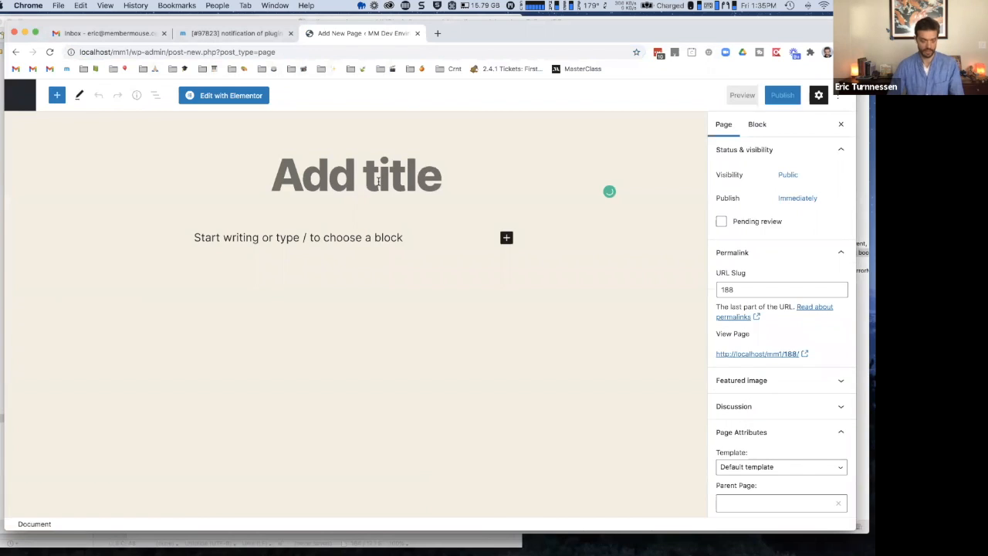
Title the new page 'Catalog' and start an empty paragraph in its body.
text(C)
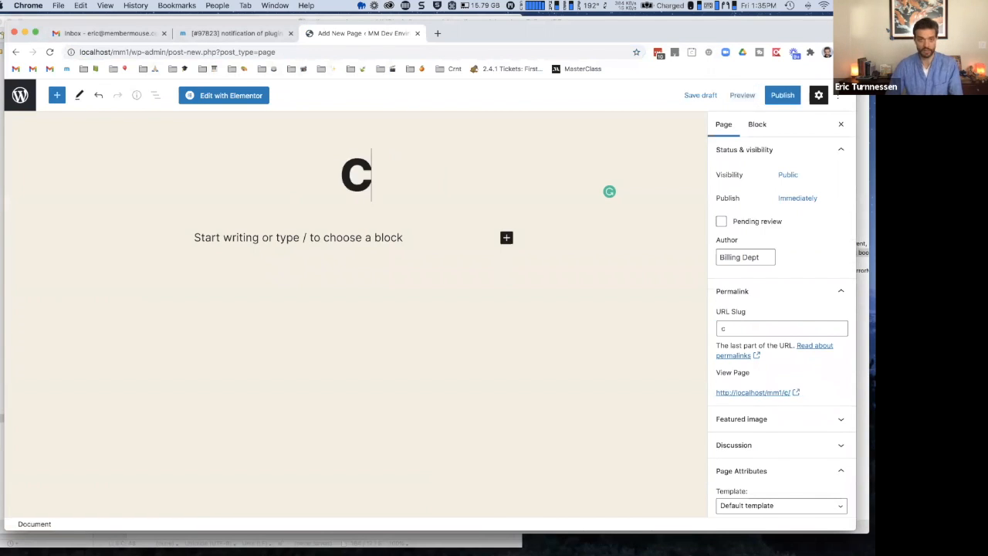
text(atalog)
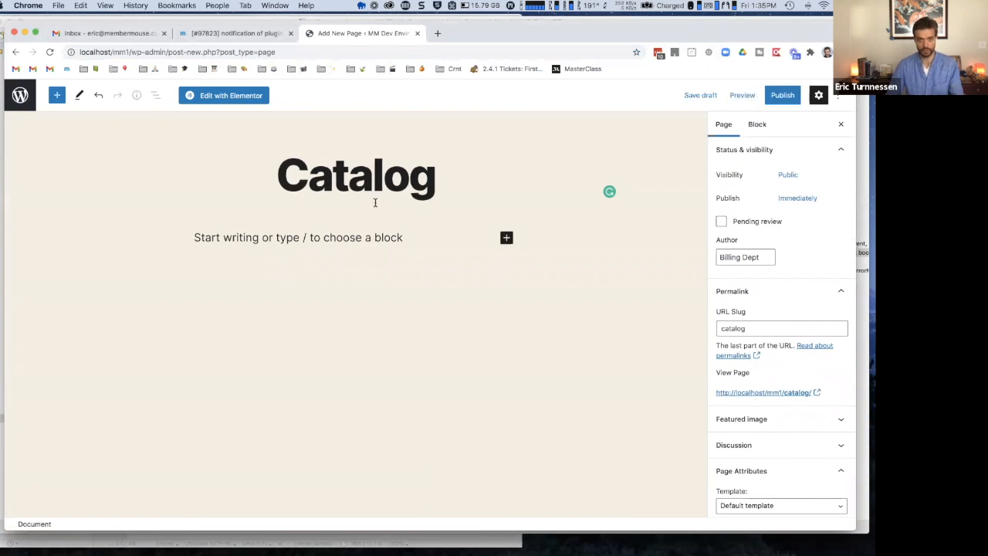
click(297, 237)
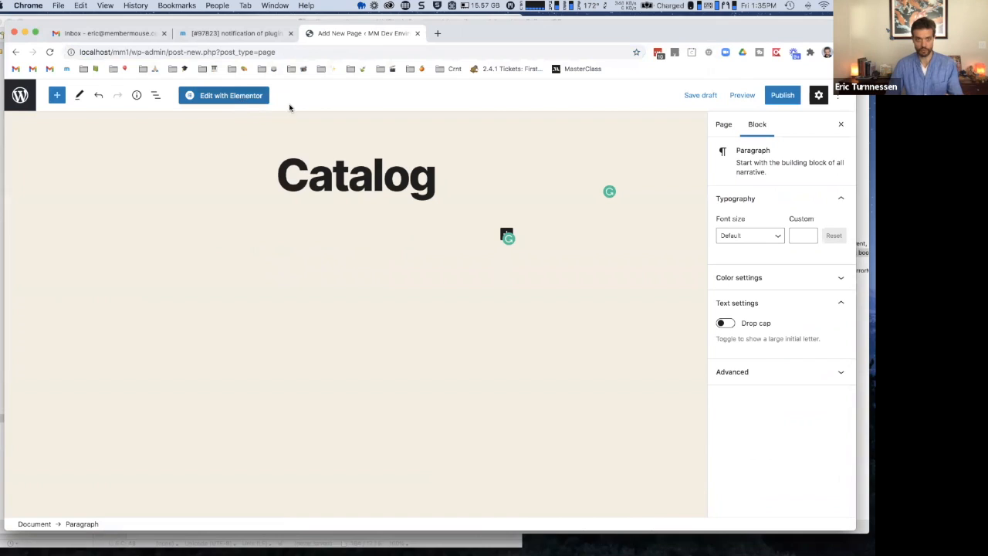
mouse_move(331, 118)
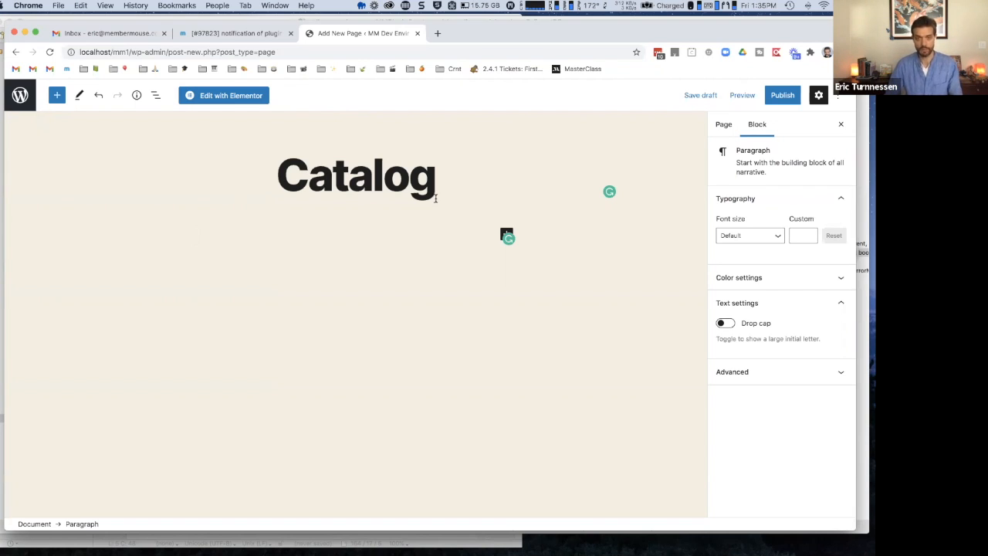
mouse_move(333, 237)
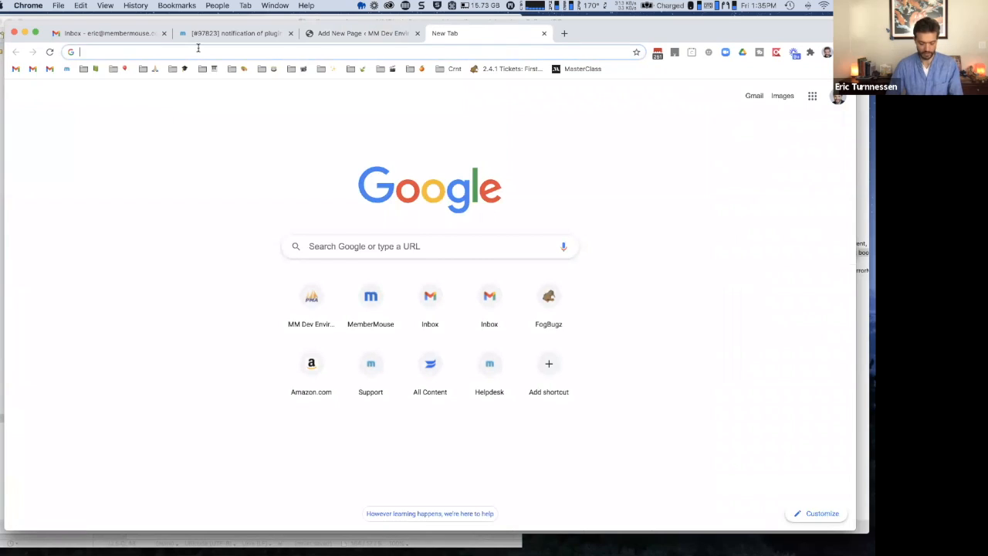
Load localhost/mm1 in a new tab and show MemberMouse Product Settings' Membership Levels list.
text(localhost/mm1/)
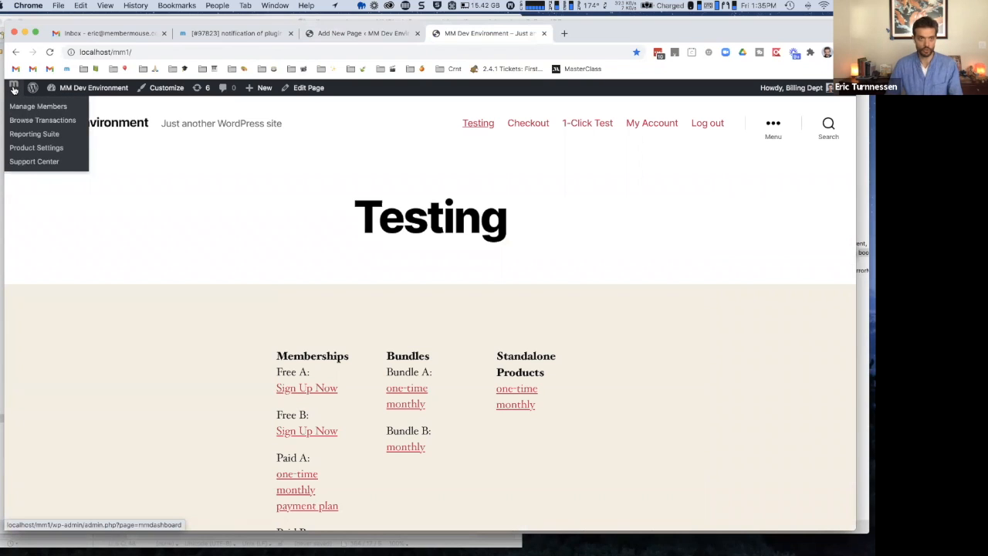
click(38, 106)
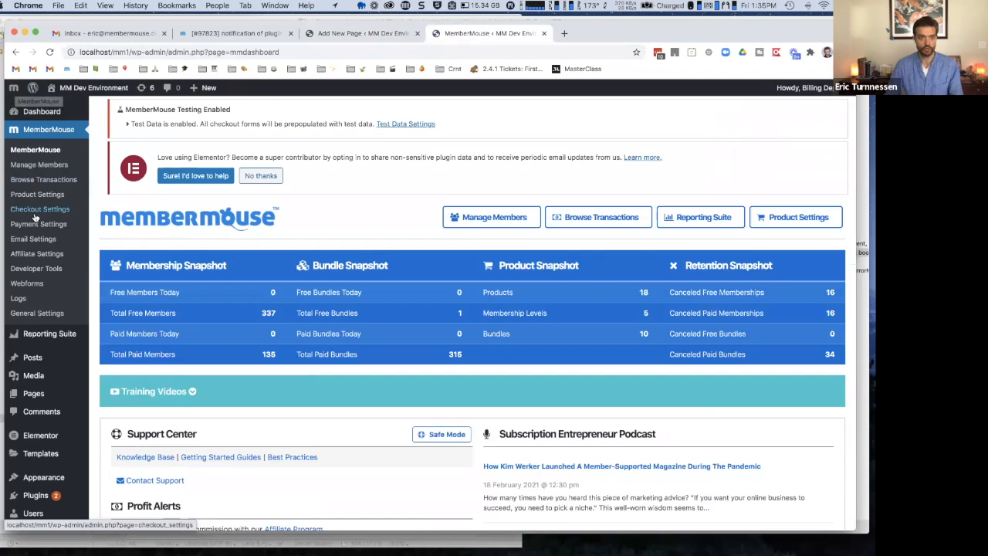
click(37, 194)
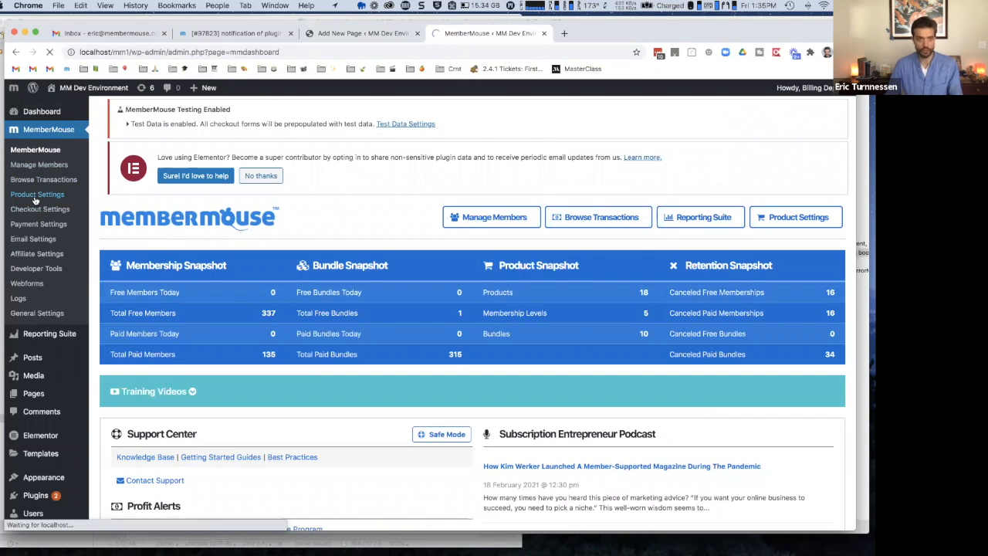
click(37, 194)
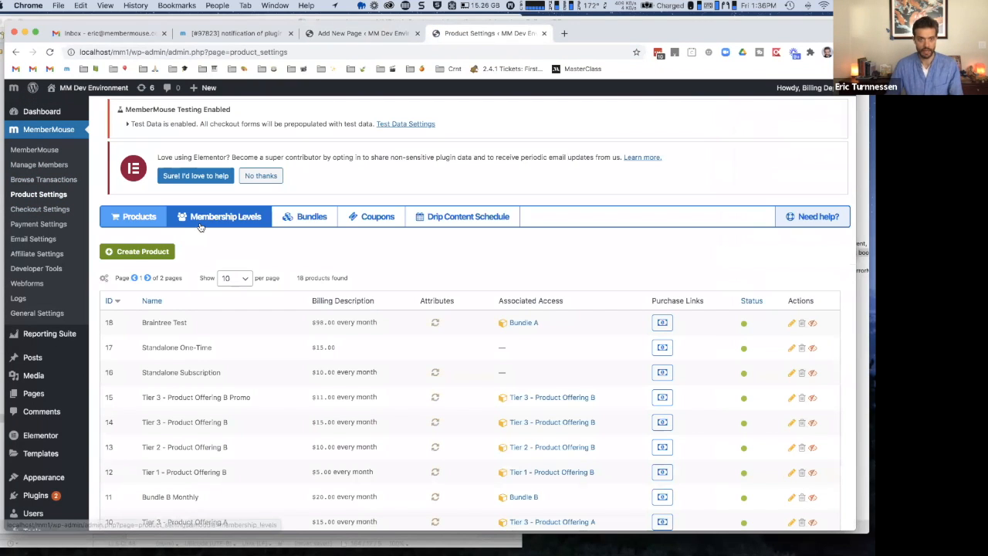
click(225, 216)
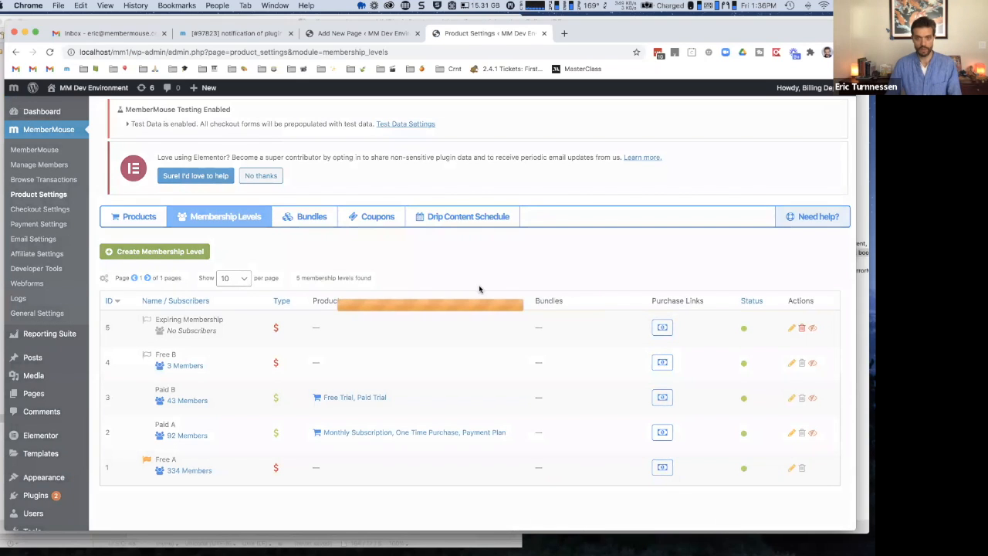
Pull up Paid A's Monthly Subscription purchase-link SmartTag and return to the Catalog draft.
click(663, 327)
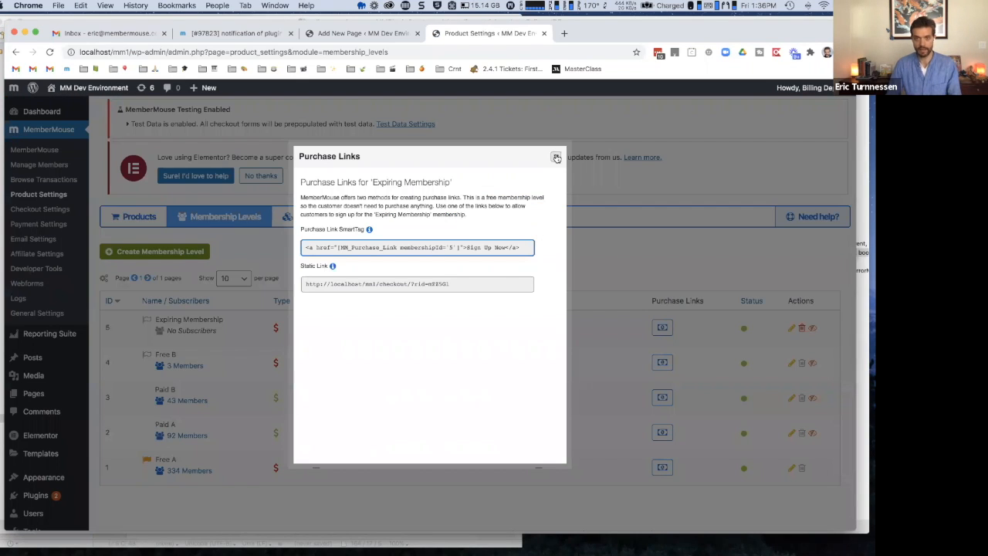
click(557, 157)
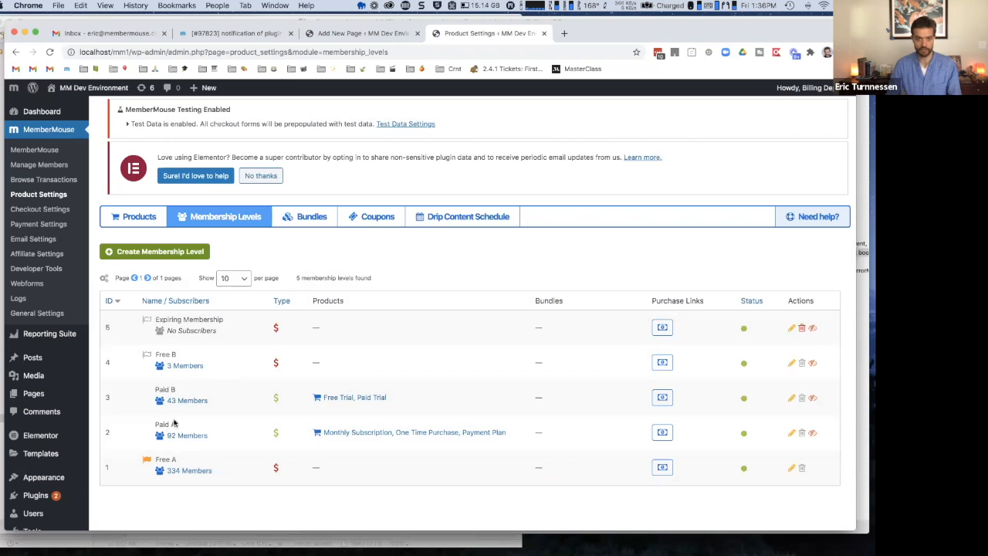
mouse_move(743, 399)
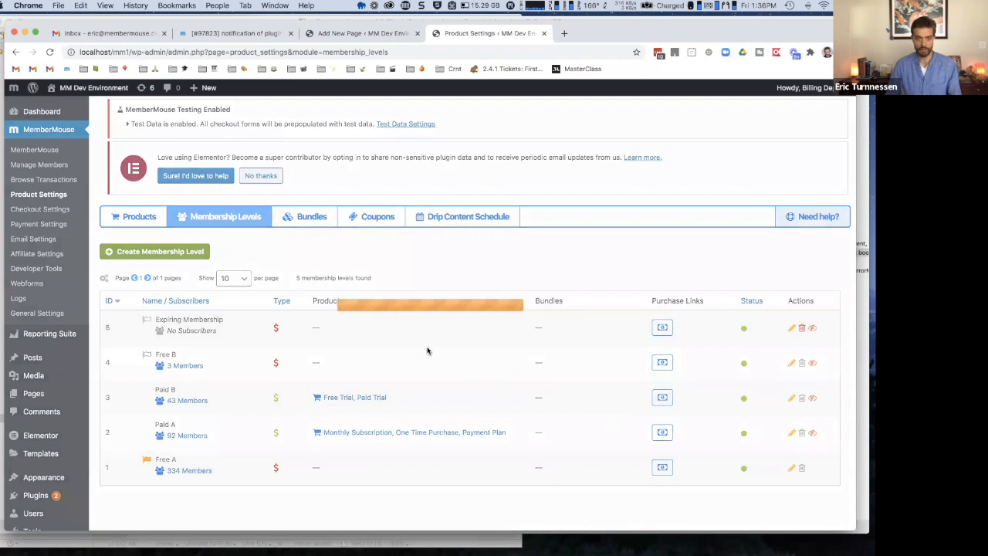
click(662, 432)
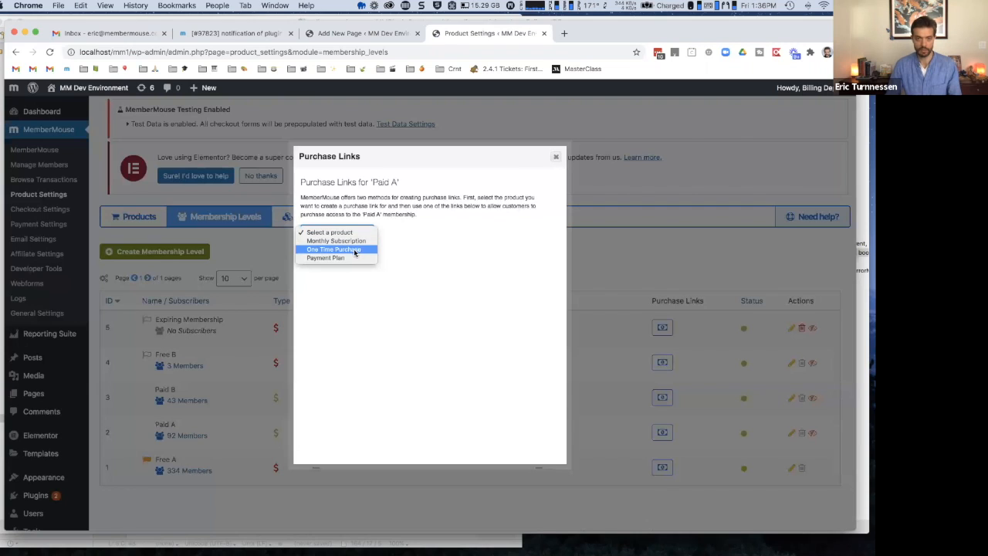
click(336, 240)
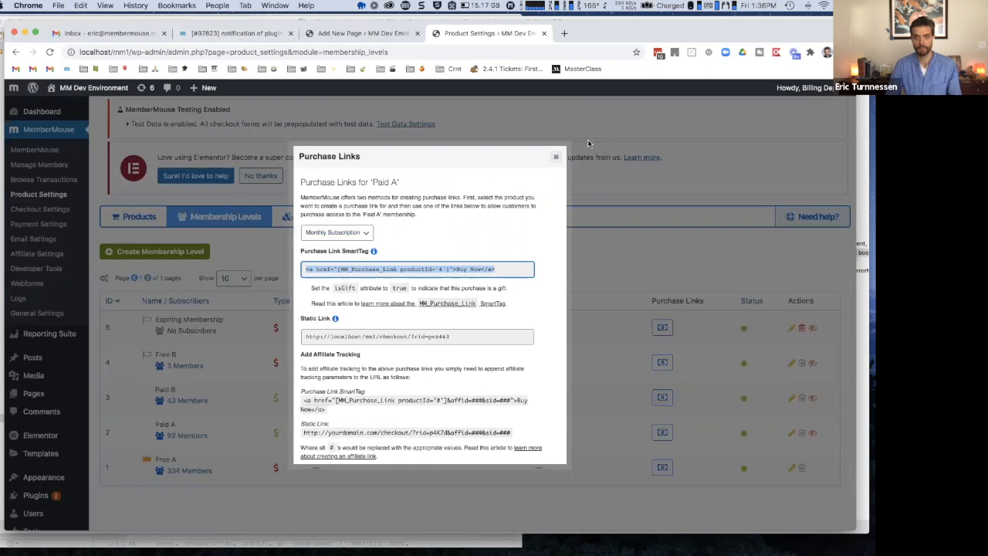
mouse_move(355, 98)
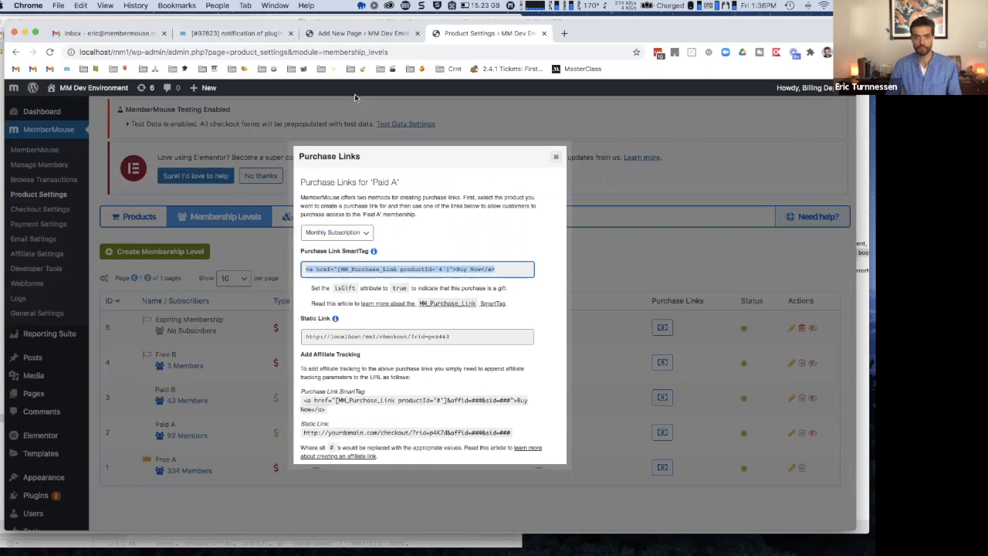
click(363, 34)
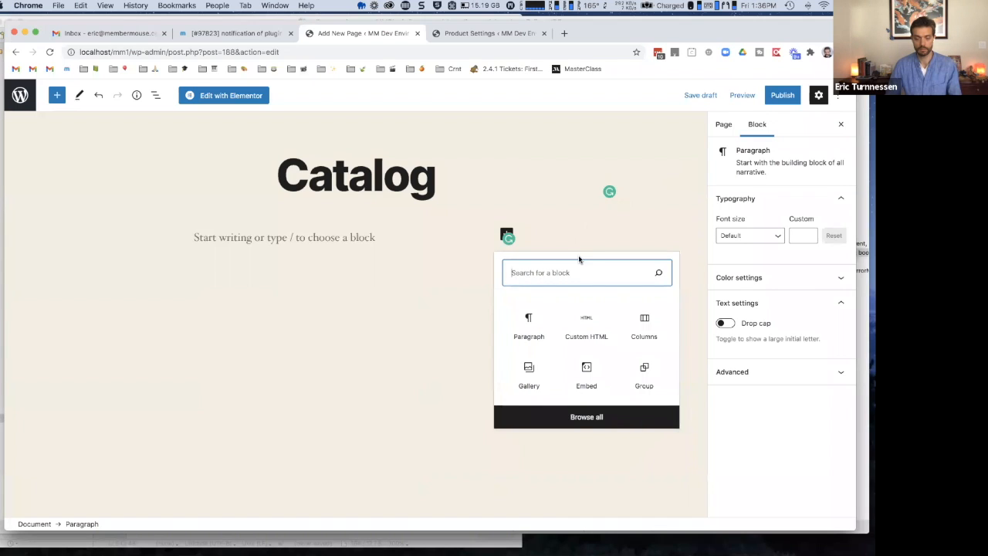
Add a Custom HTML block with 'Paid A', its Buy Now SmartTag link, and a 'Paid B' line.
click(586, 322)
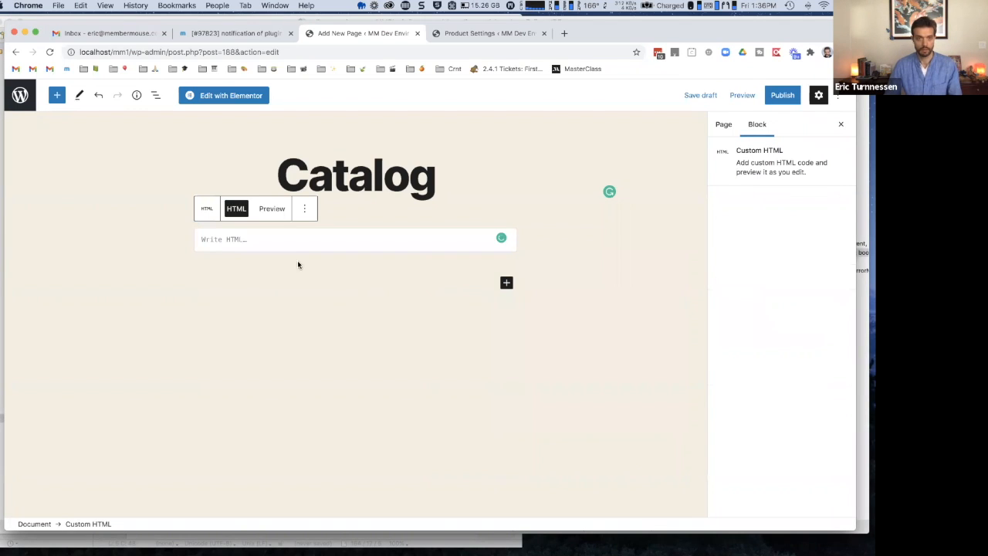
text(Paid A)
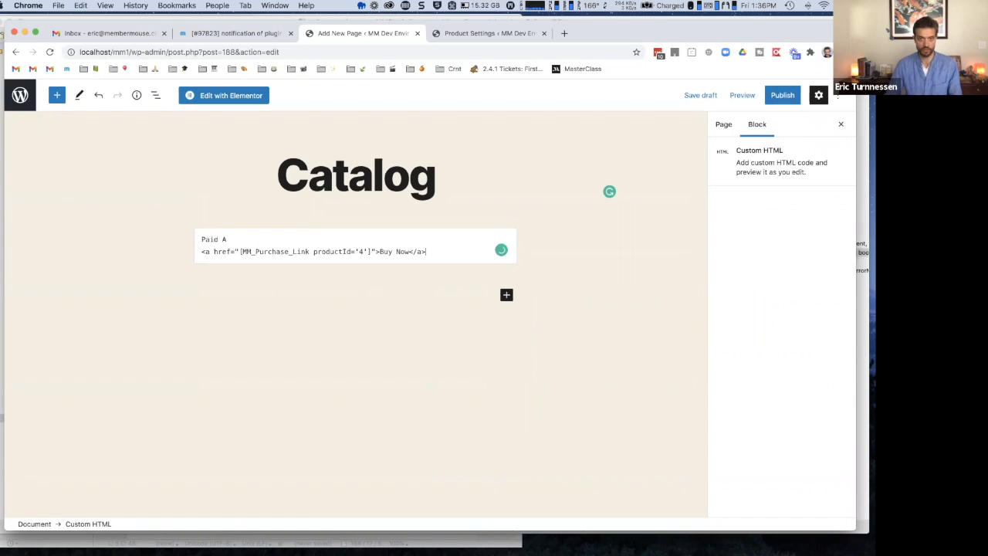
triple_click(313, 251)
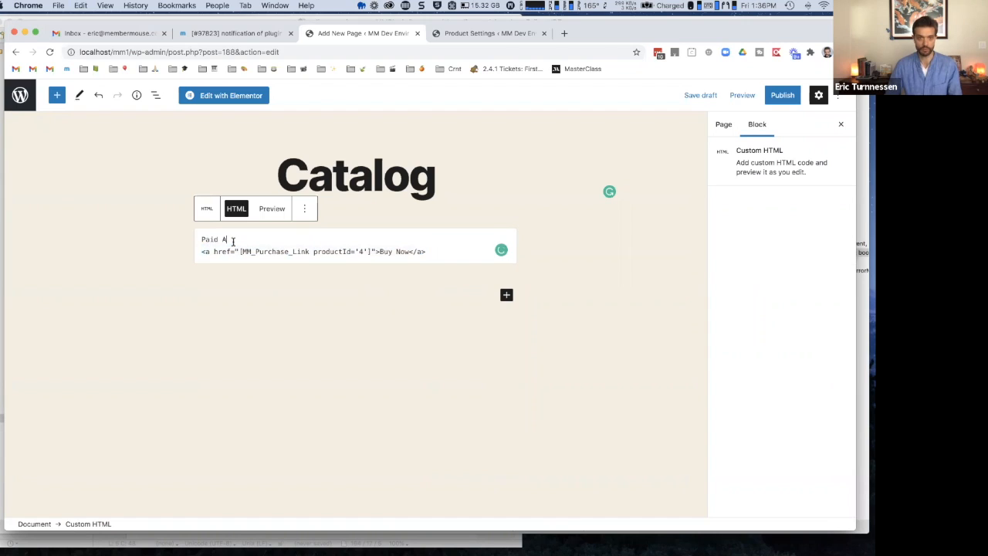
key(Return)
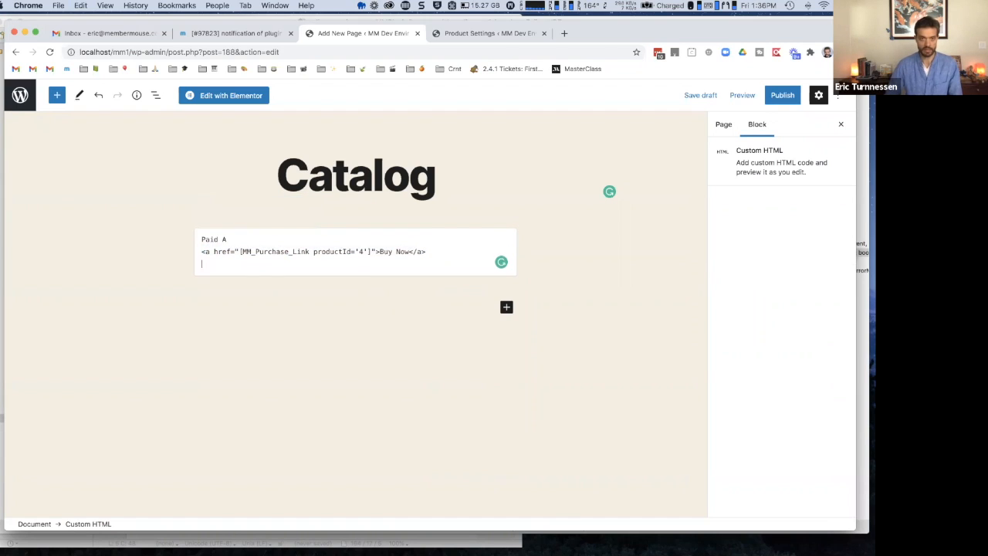
text(Paid B)
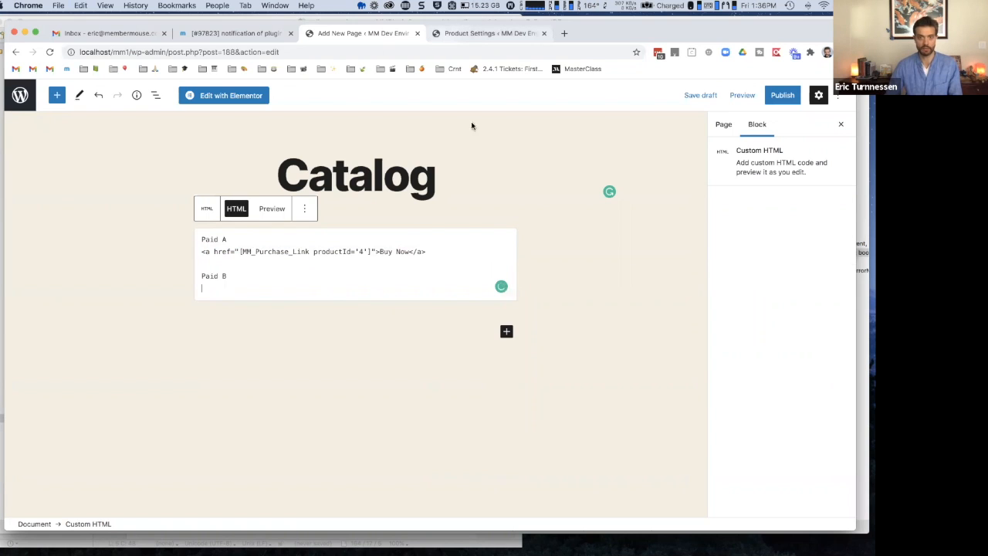
click(487, 33)
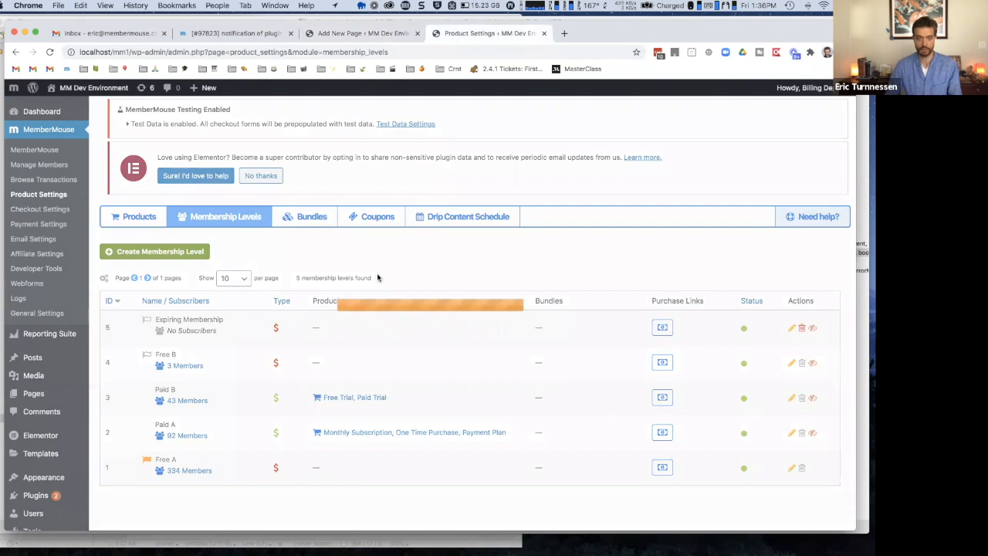
Add Paid B's Paid Trial Buy Now link (productId='3') under the Paid B heading.
click(661, 396)
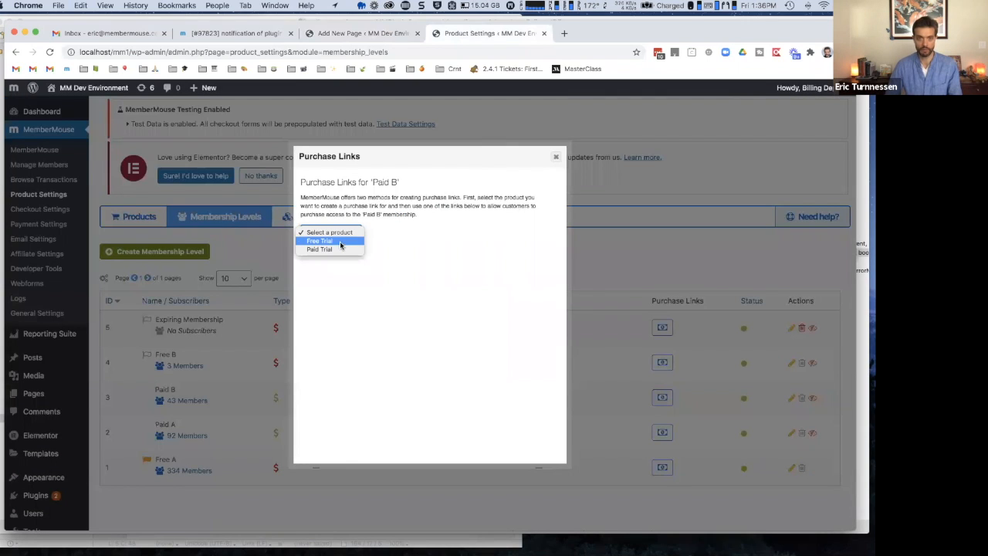
click(319, 240)
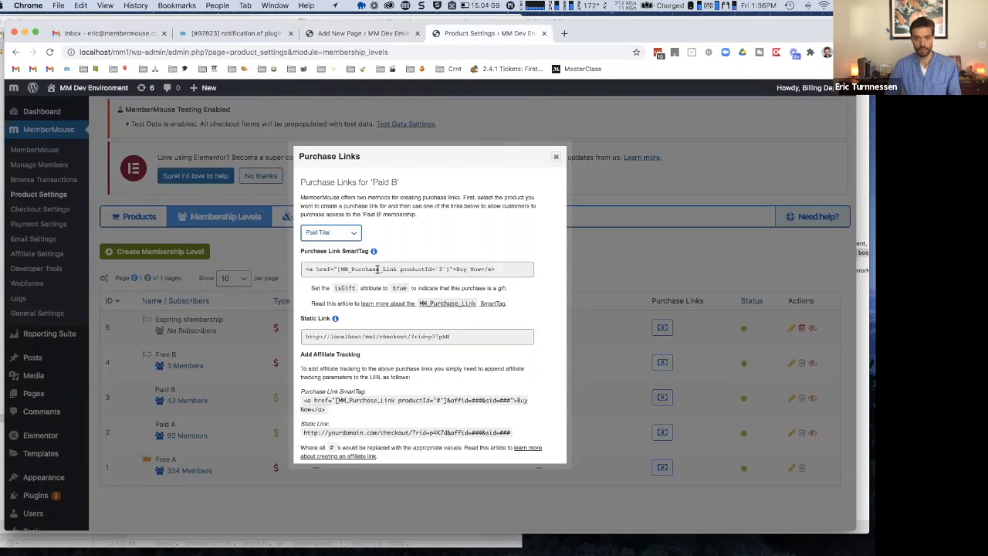
click(363, 33)
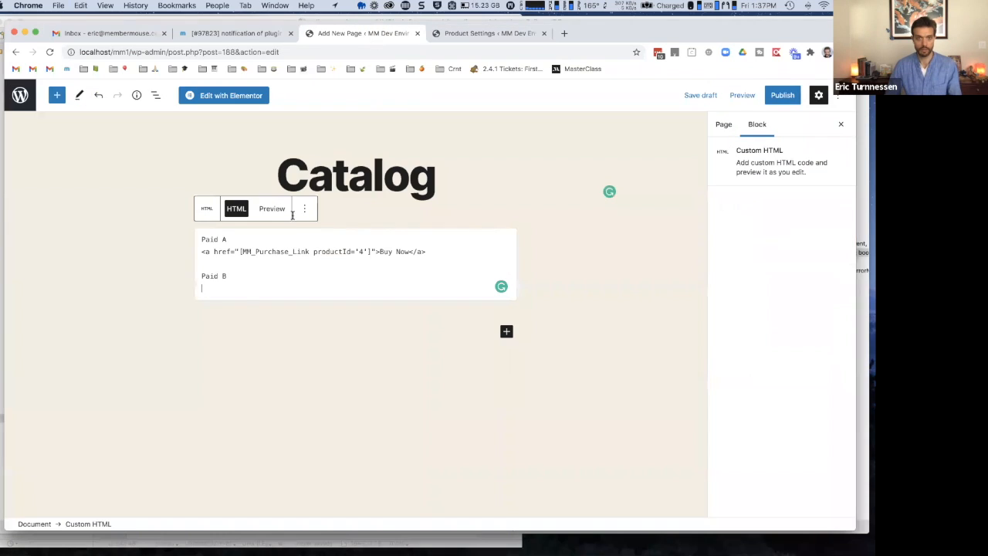
text(<a href="[MM_Purchase_Link productId='3']">Buy Now</a>)
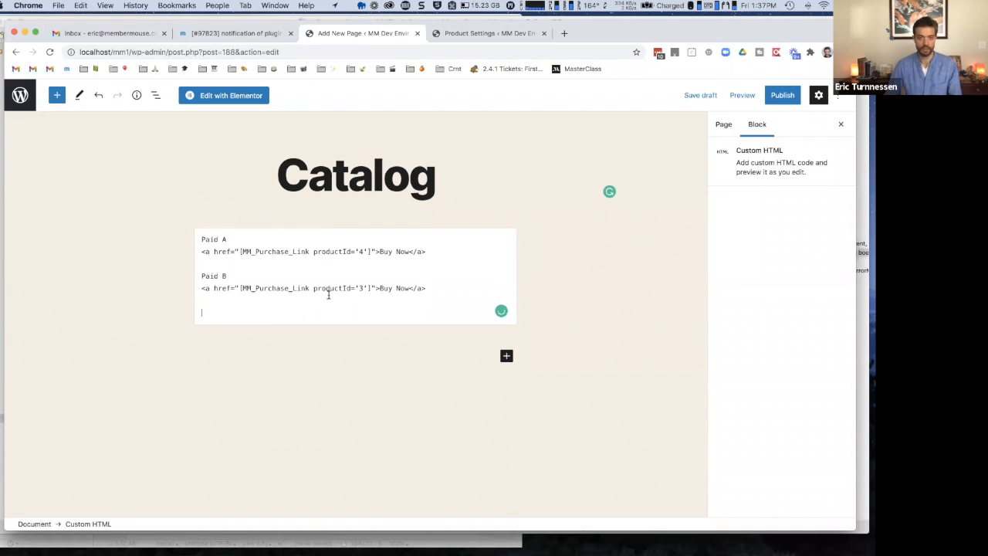
click(488, 34)
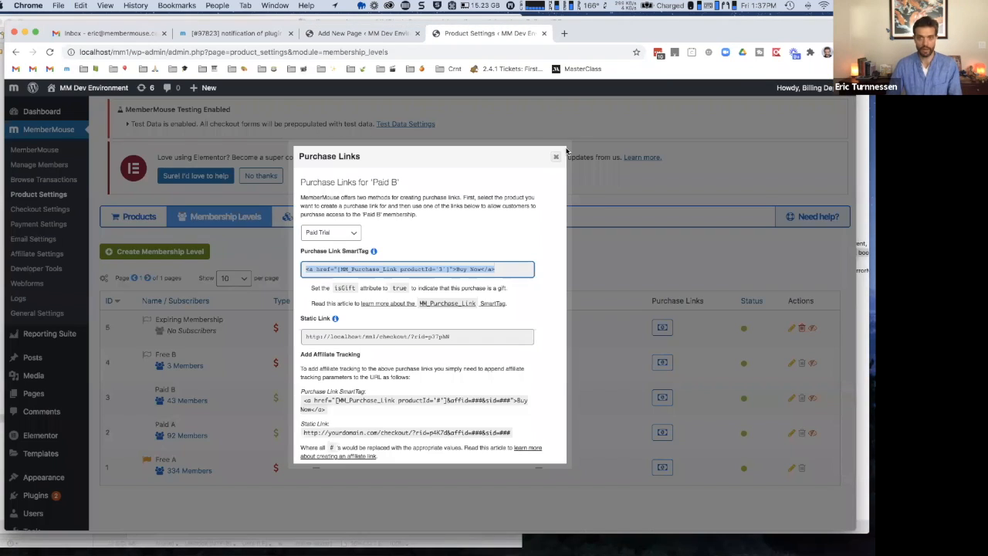
click(555, 157)
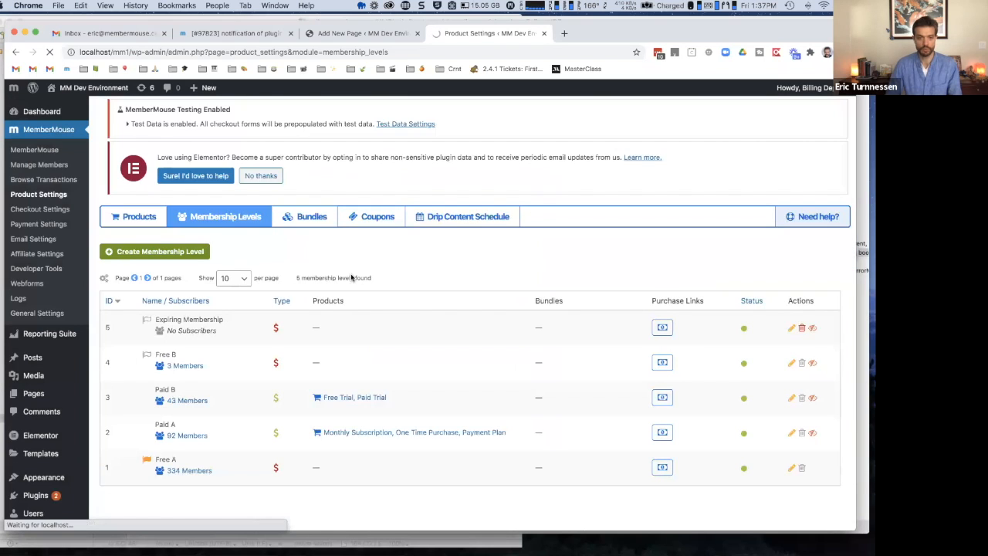
Paste Bundle B Monthly's purchase-link SmartTag under a 'Bundle B' label in the HTML block.
click(311, 216)
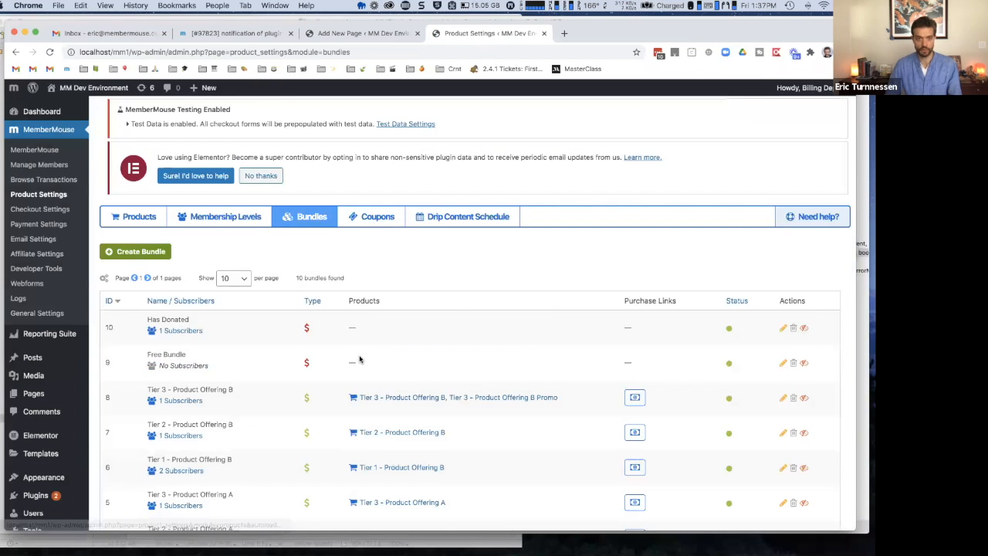
scroll(down, 3)
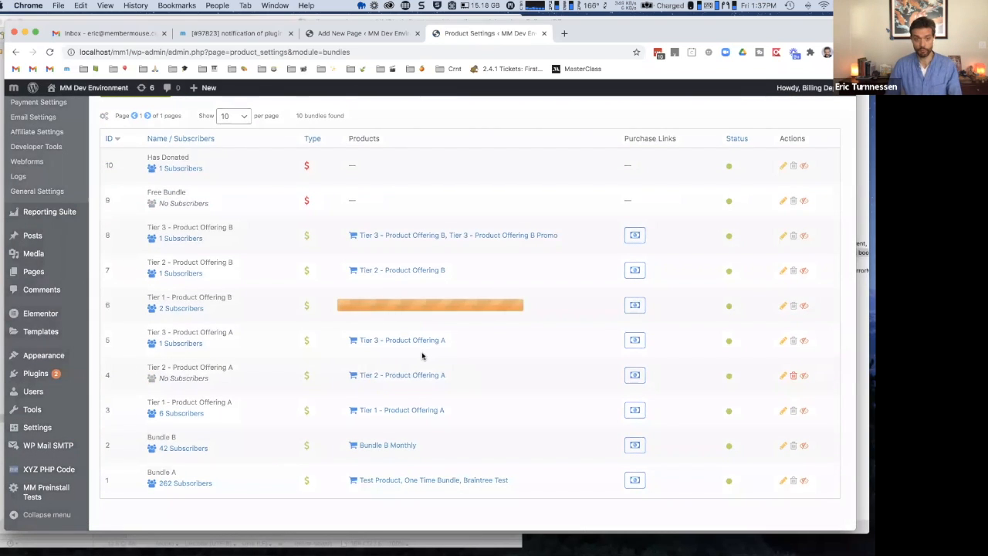
click(635, 445)
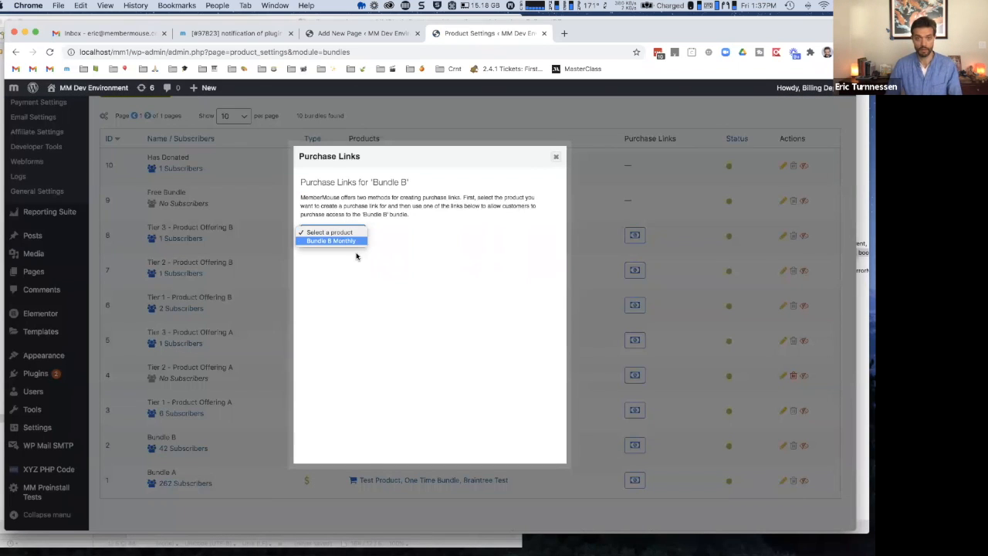
click(331, 240)
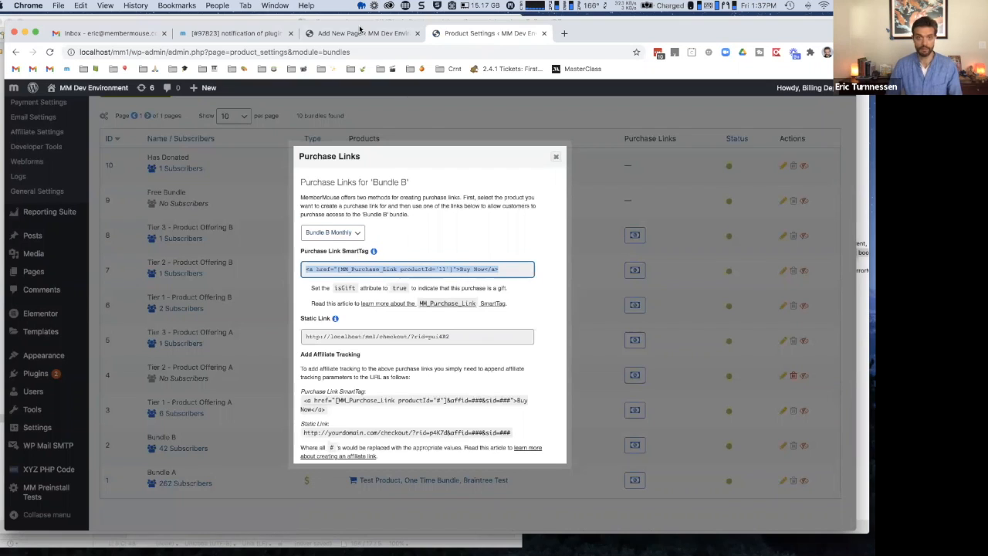
click(362, 33)
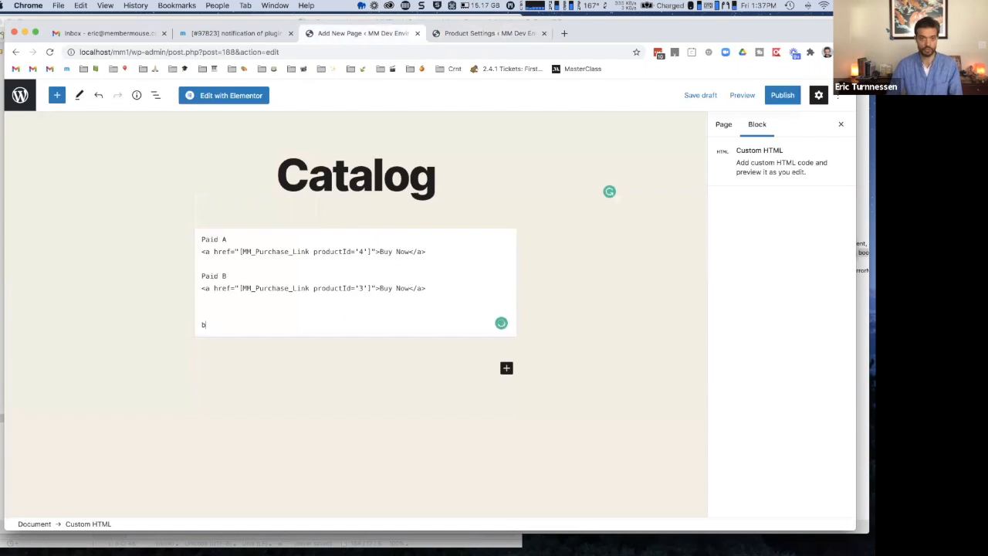
text(undle B)
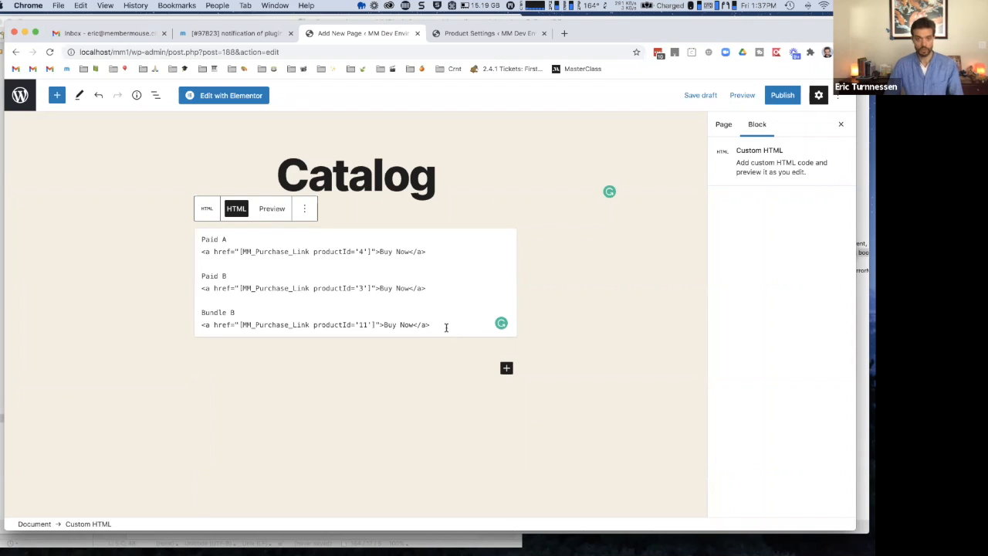
mouse_move(744, 40)
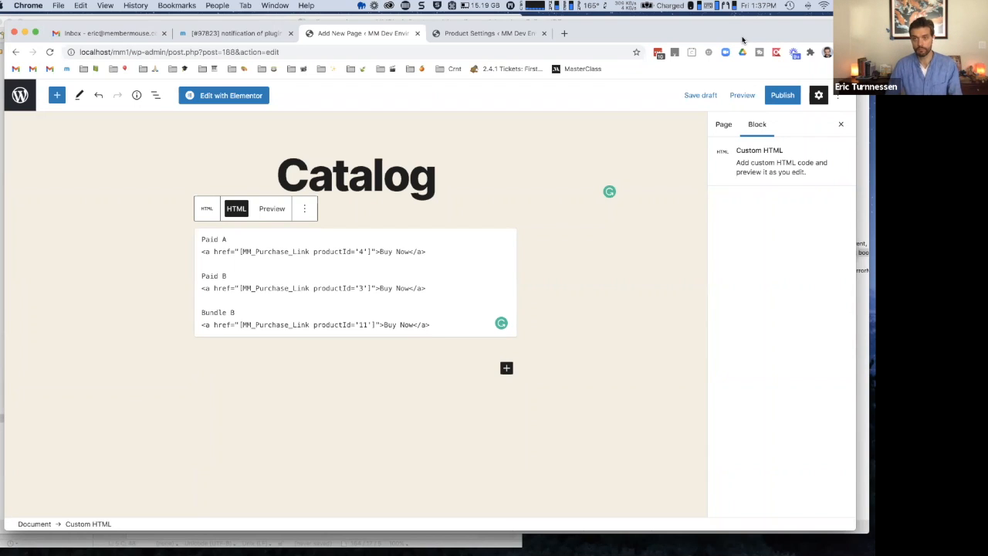
Publish the Catalog page and copy its live page link.
click(782, 95)
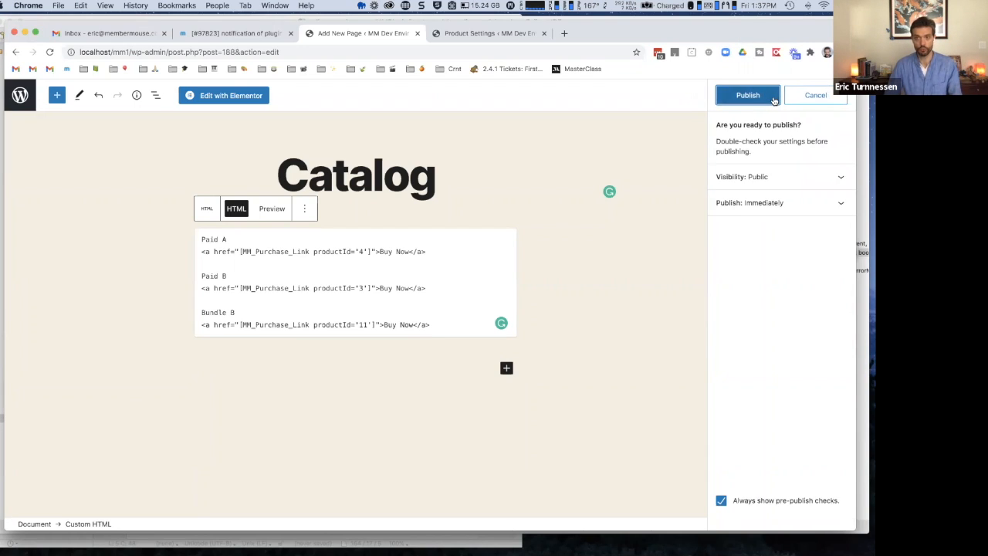
click(747, 95)
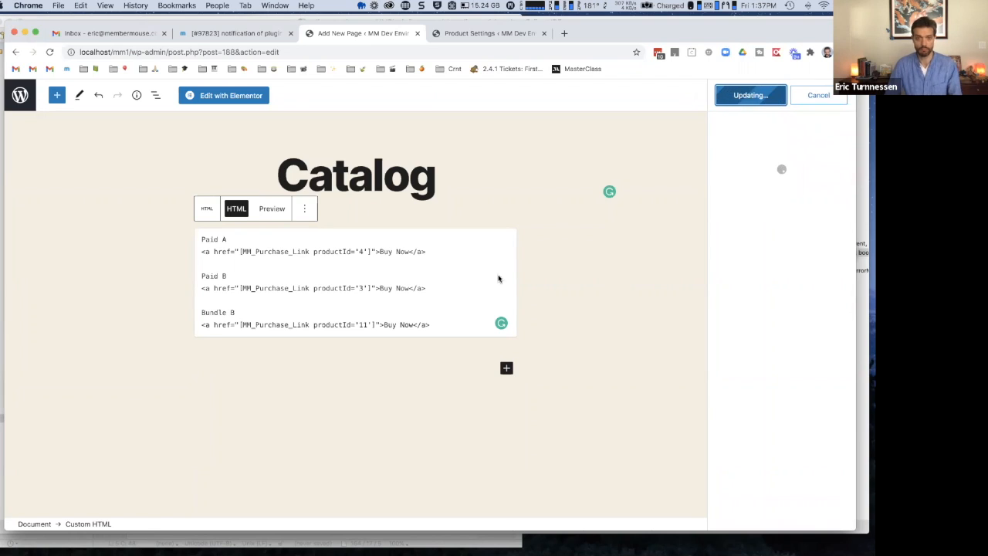
click(749, 95)
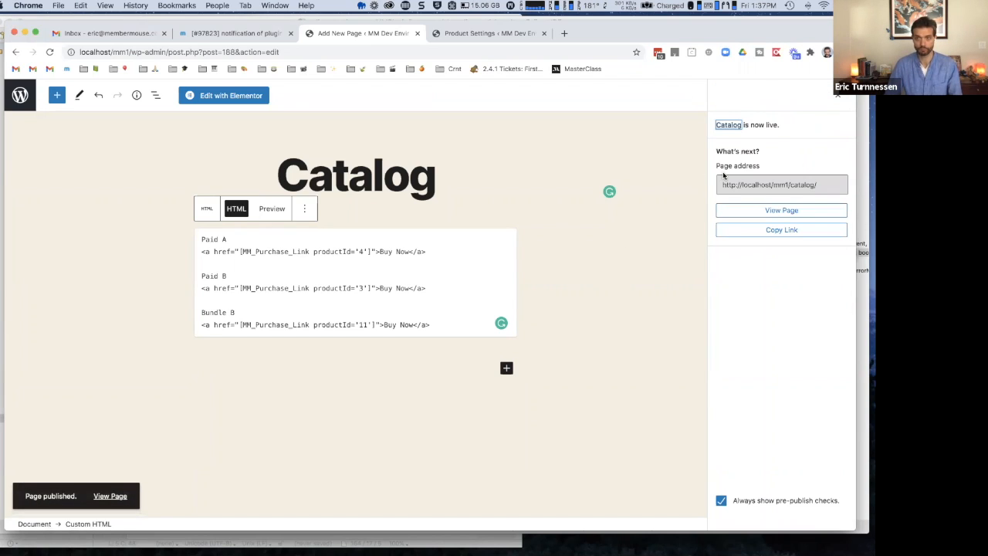
click(781, 185)
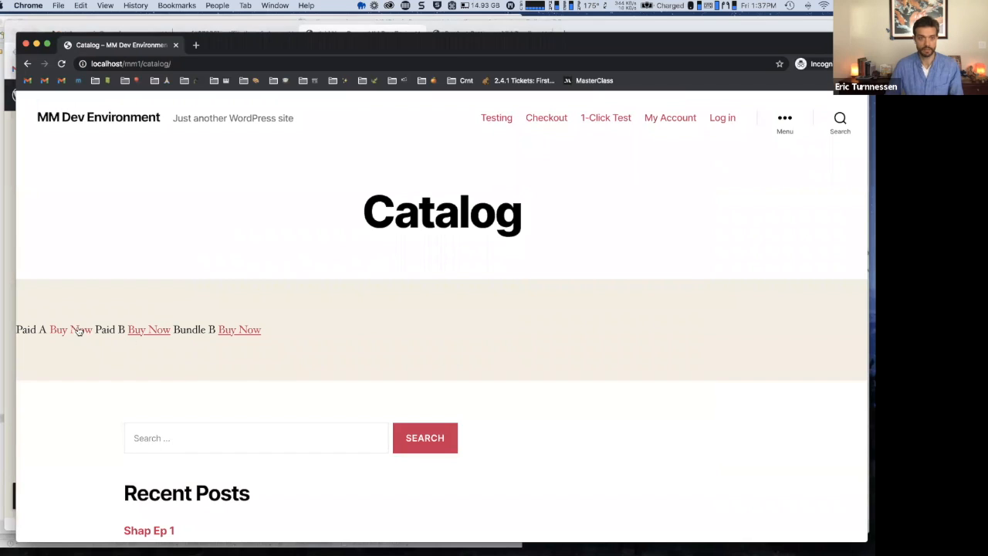
mouse_move(70, 330)
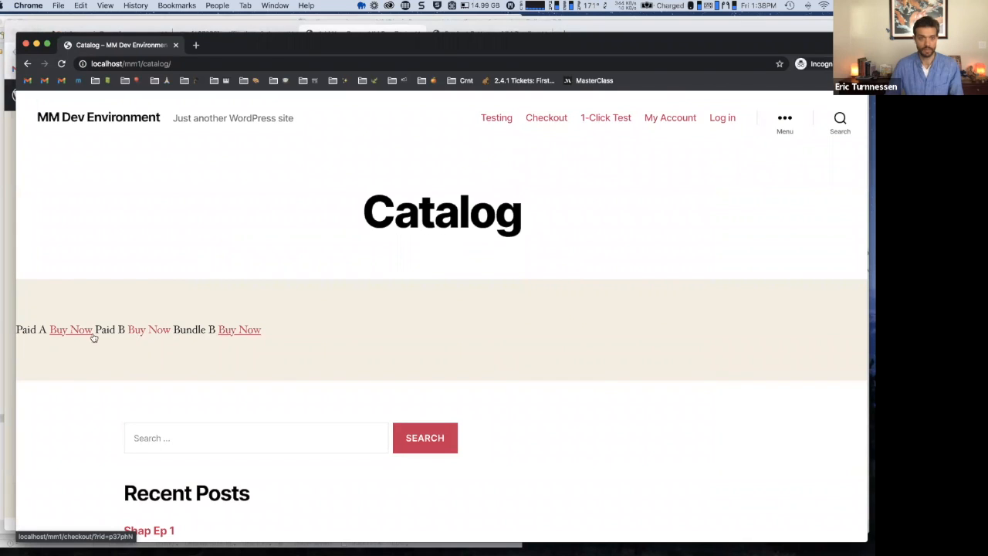
mouse_move(149, 329)
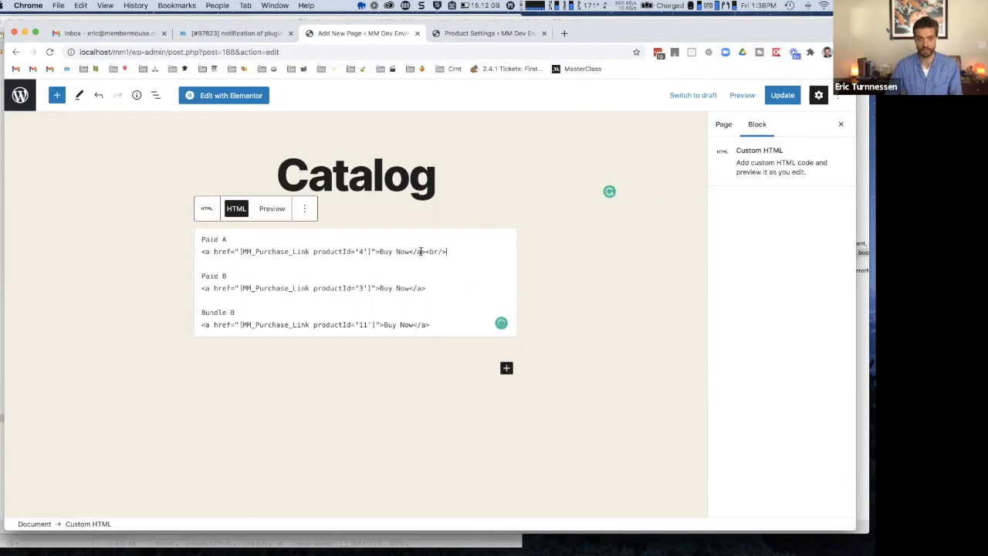
Insert <br/> breaks after each product name and Buy Now link, then update the page.
text(<br/>)
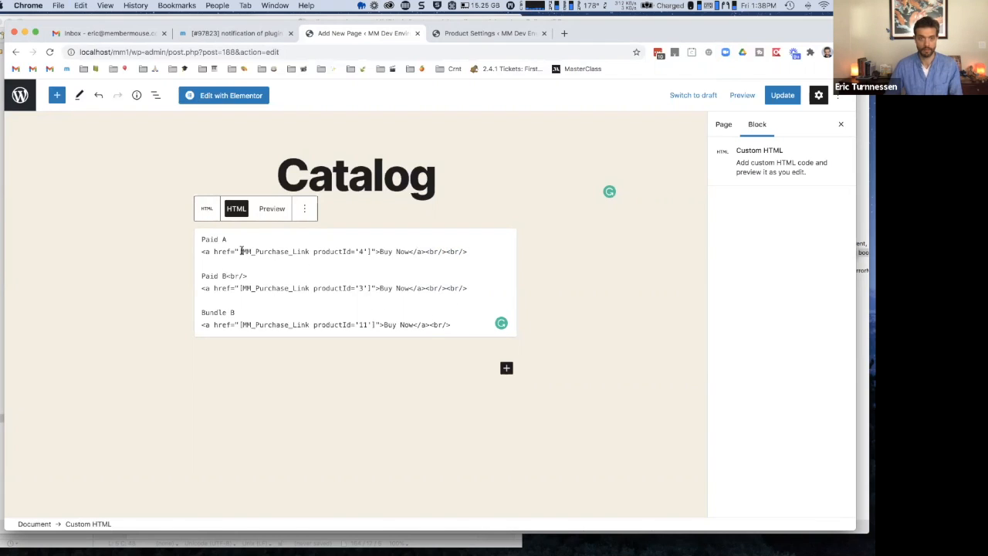
text(<br/>)
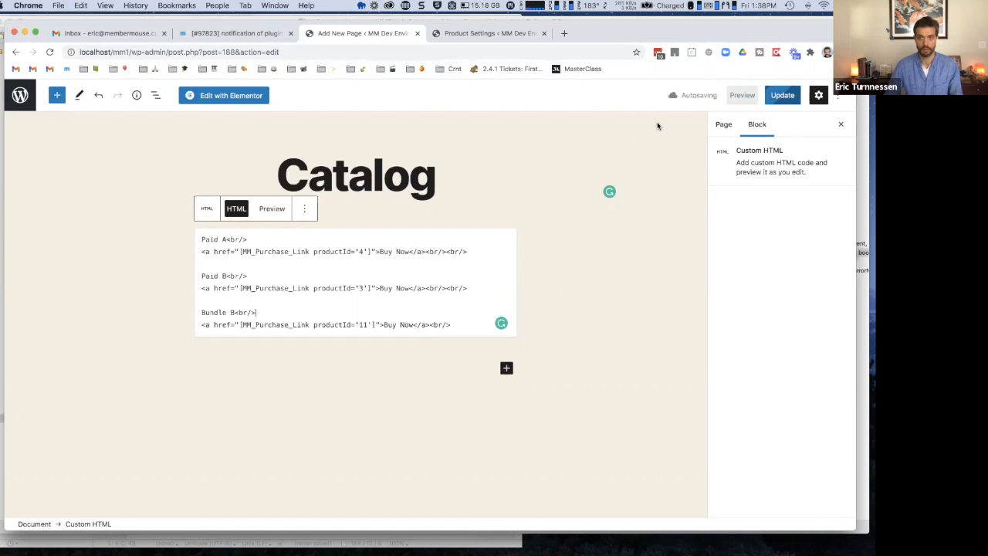
click(782, 95)
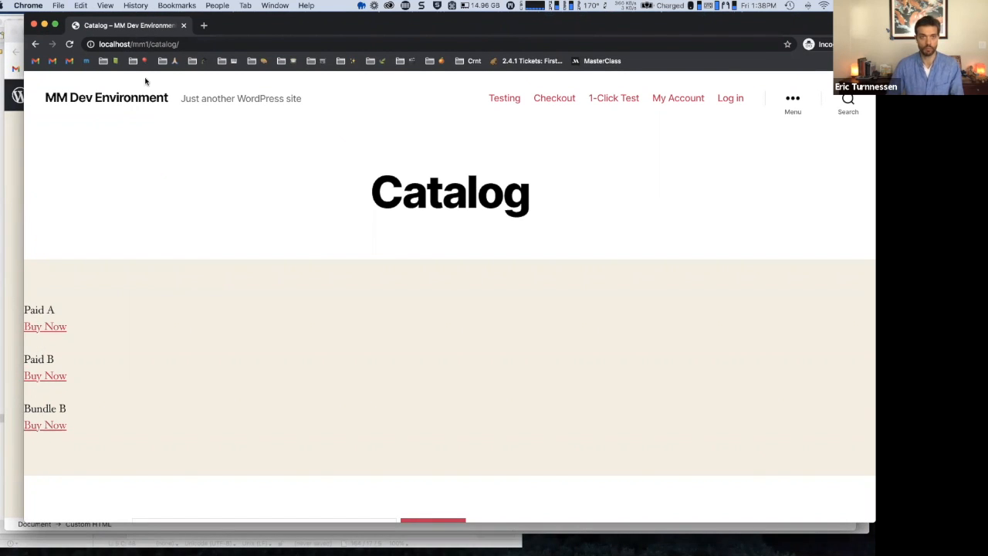
mouse_move(184, 25)
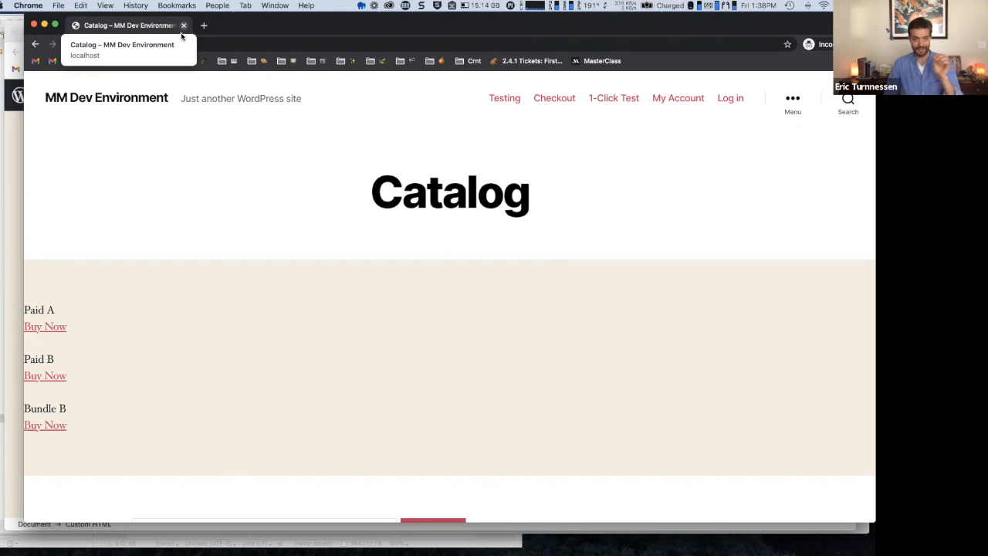
mouse_move(45, 326)
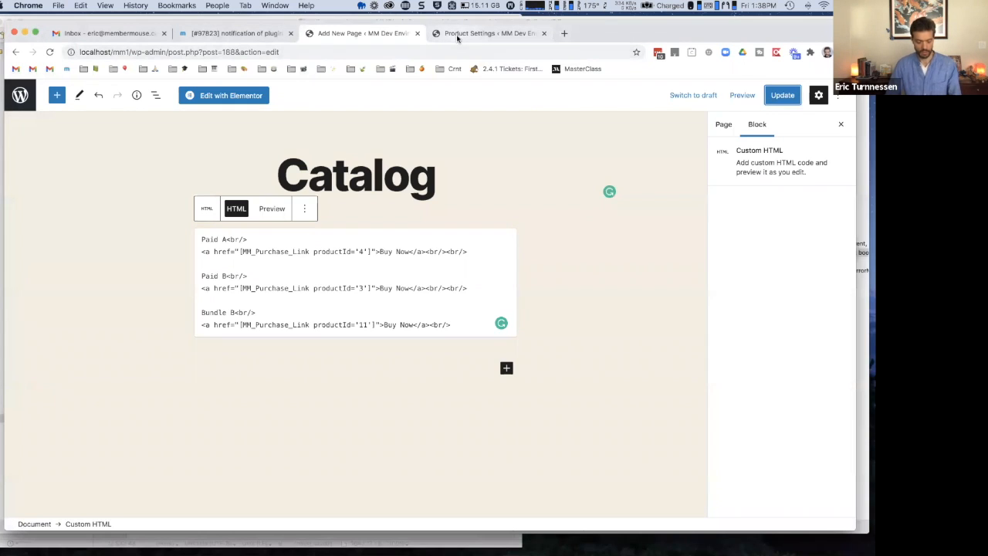
Search the Support Center for 'member decision' and scroll the SmartTag article to Example #1.
click(689, 33)
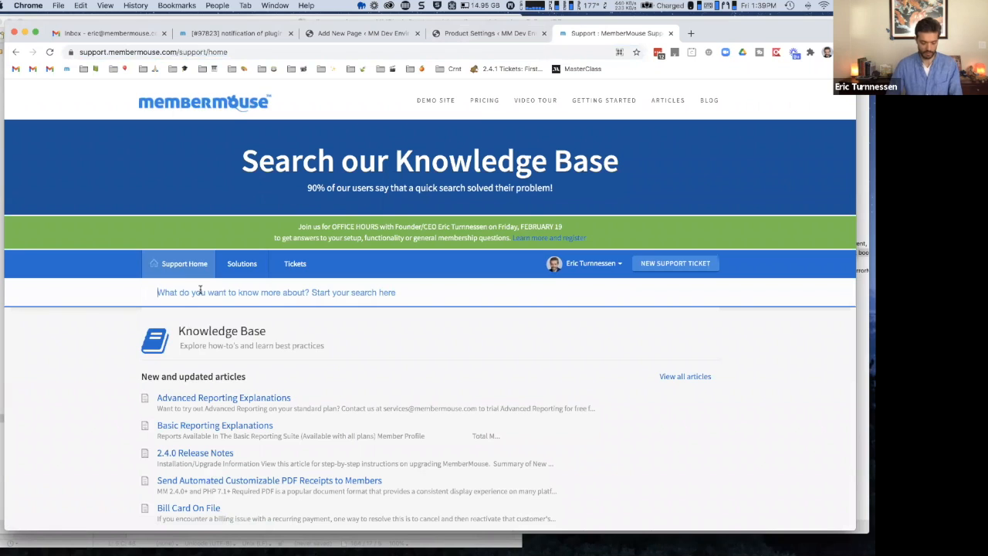
text(member de)
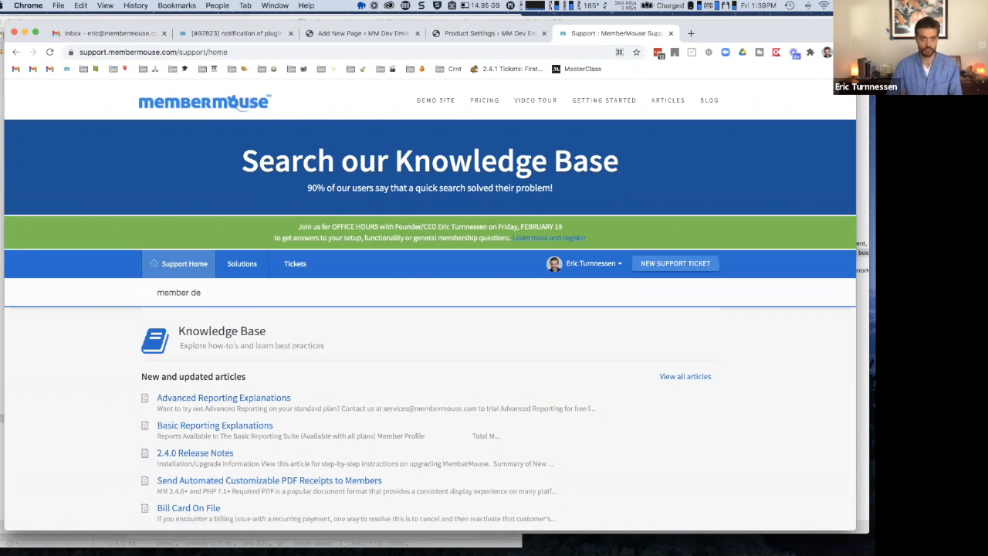
text(cisio)
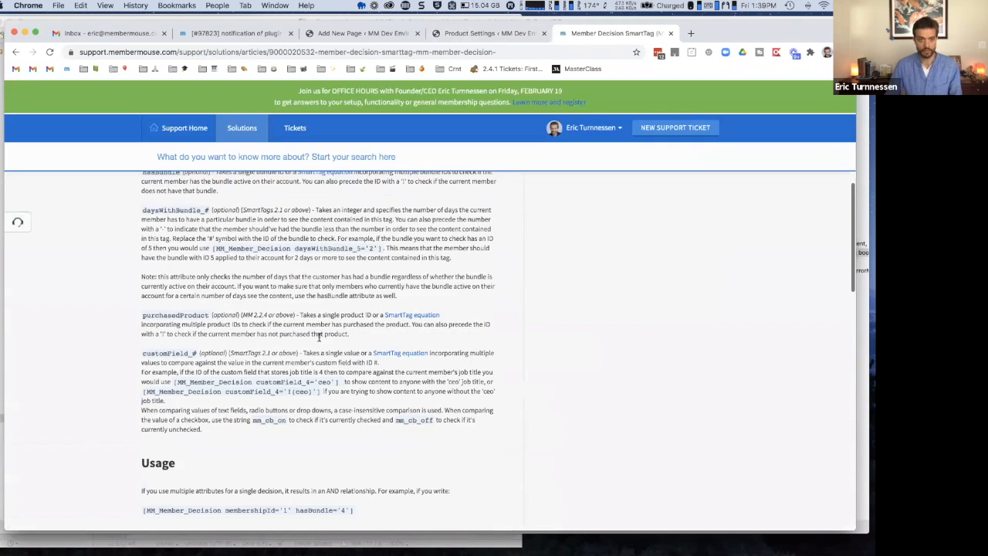
scroll(down, 3)
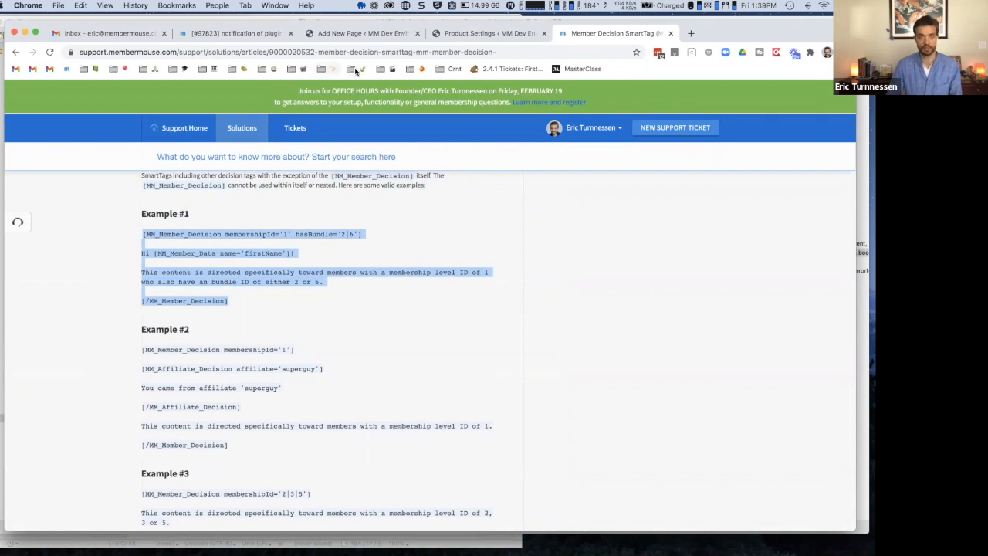
click(363, 33)
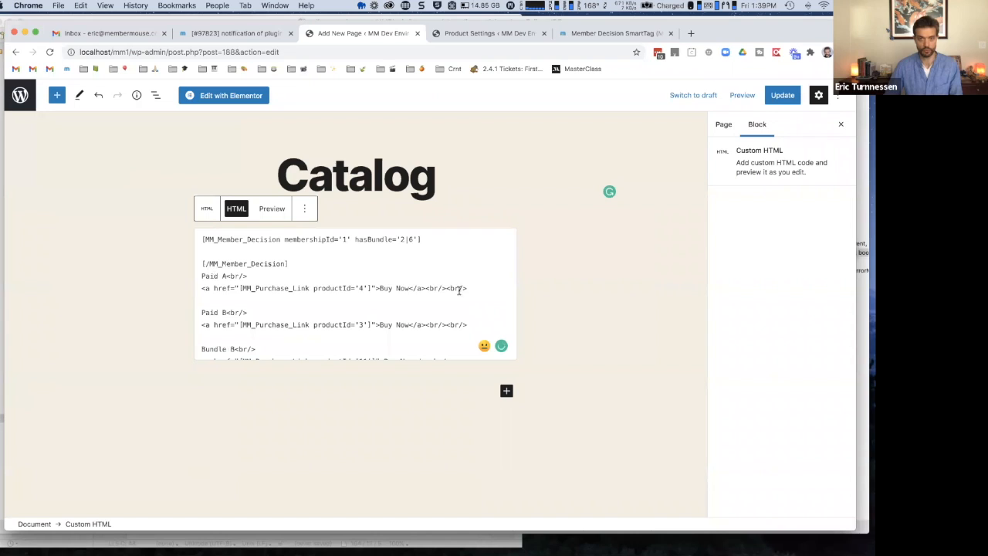
Move [/MM_Member_Decision] below the Paid A link and remove hasBundle='2|6' from the opening tag.
drag(201, 275, 466, 288)
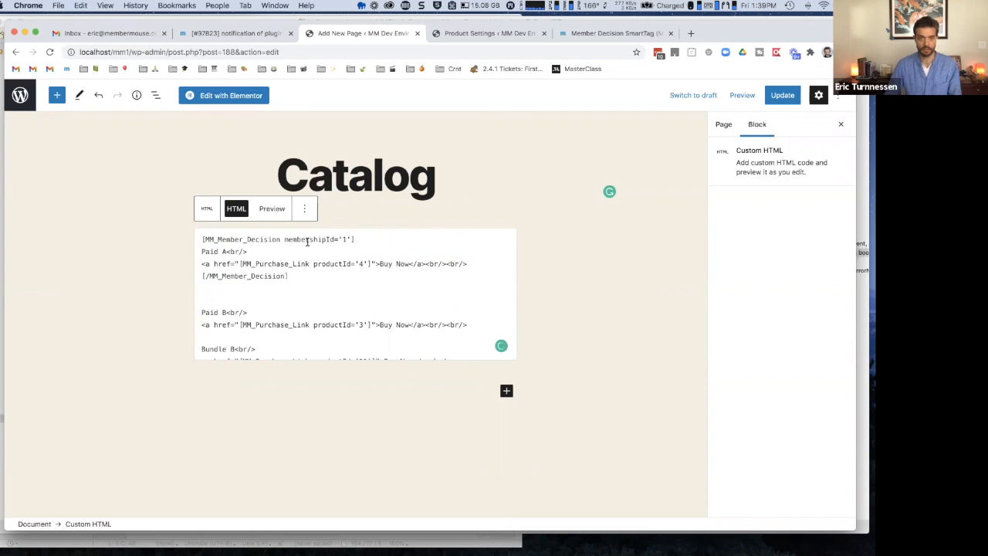
double_click(309, 240)
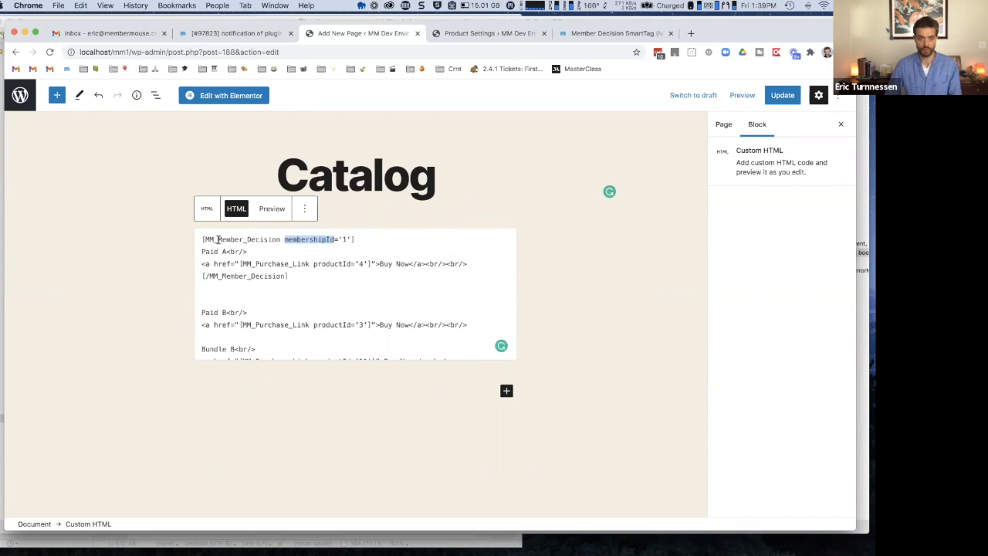
click(298, 238)
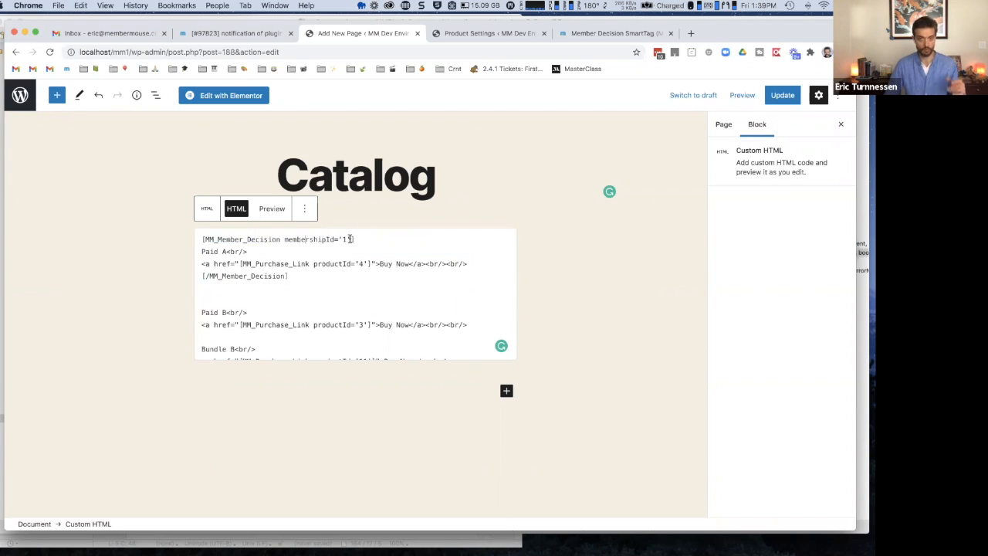
mouse_move(275, 81)
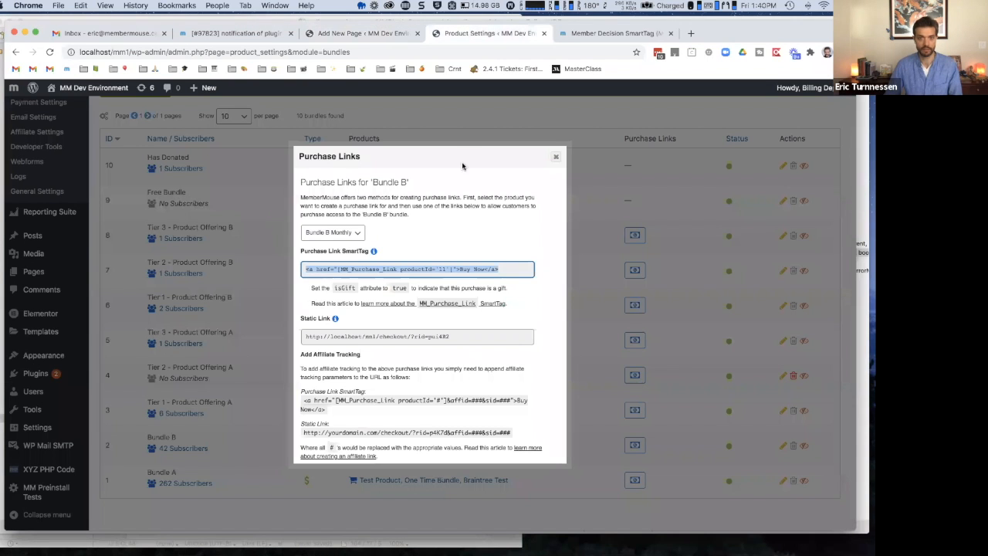
Close the Bundle B purchase links popup and view the membership level IDs.
click(555, 156)
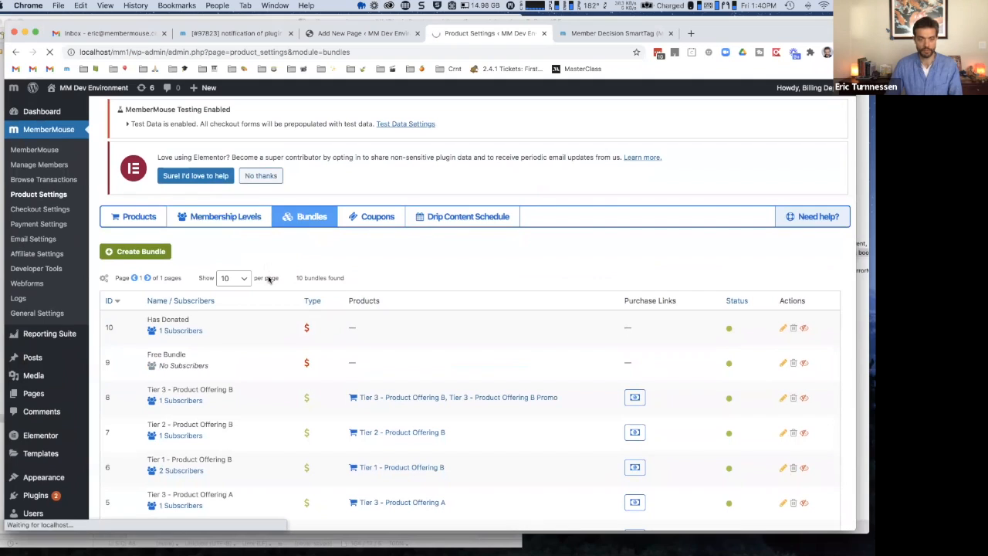
click(224, 216)
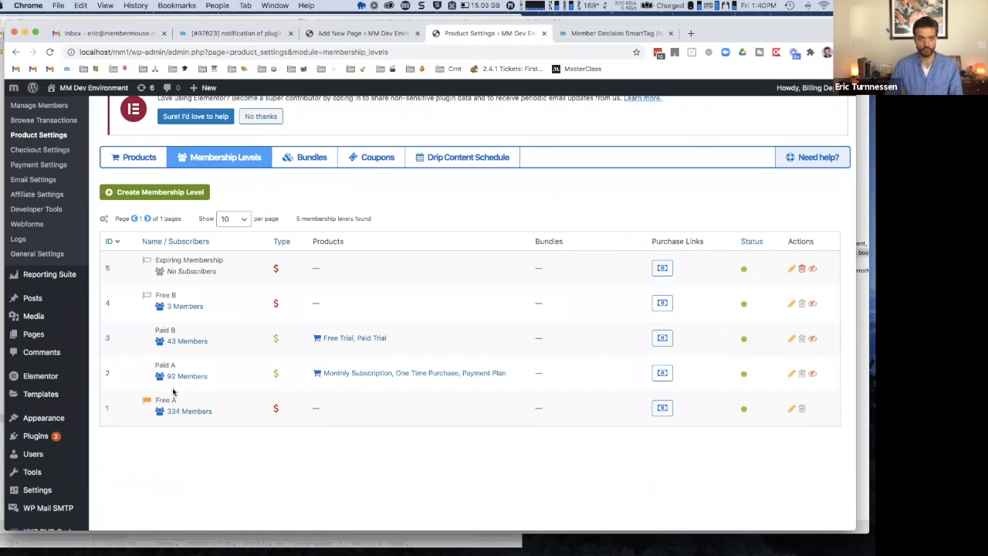
mouse_move(163, 313)
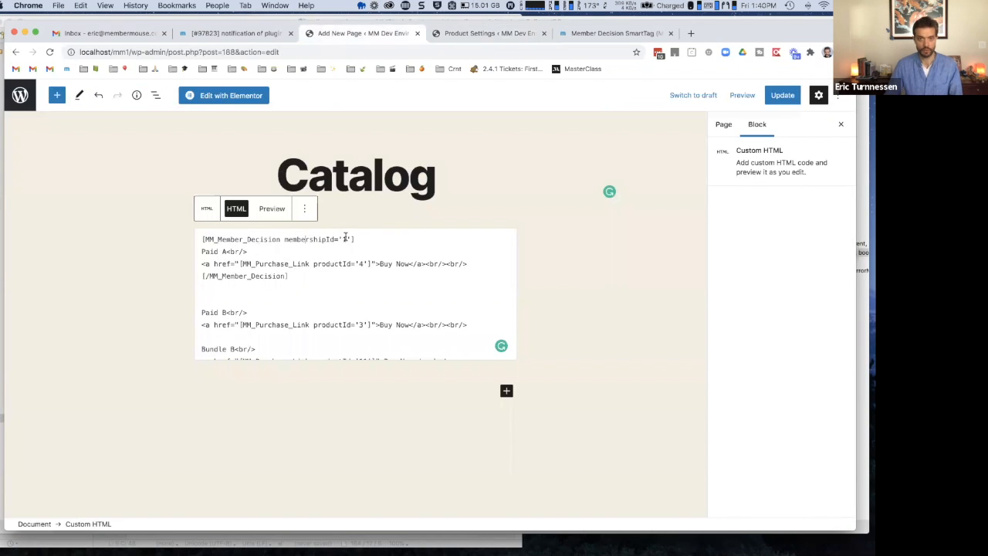
Point Paid A's Member Decision tag at membership ID 2 and wrap Paid B for ID 3.
text(2)
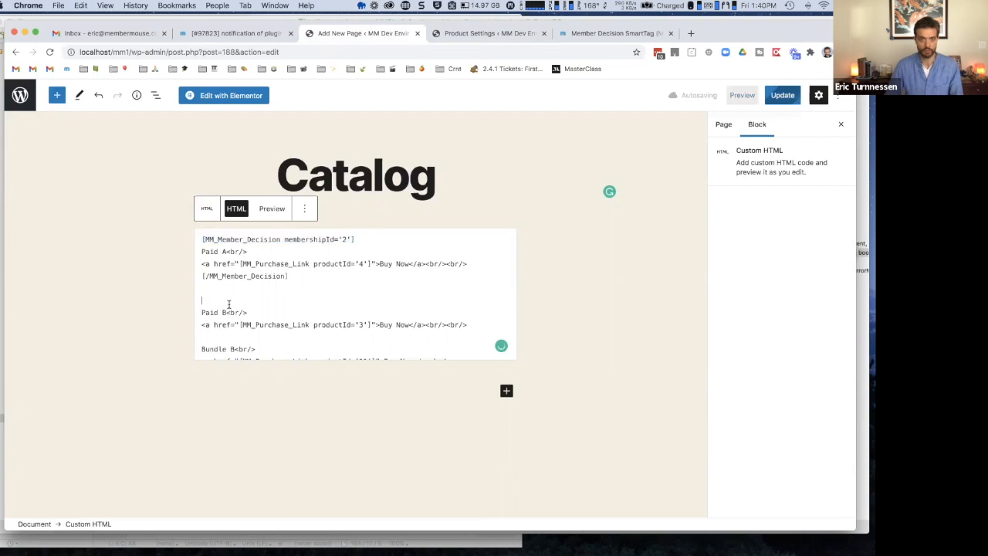
text([MM_Member_Decision membershipId='2'])
click(357, 336)
text([/MM_Member_Decision])
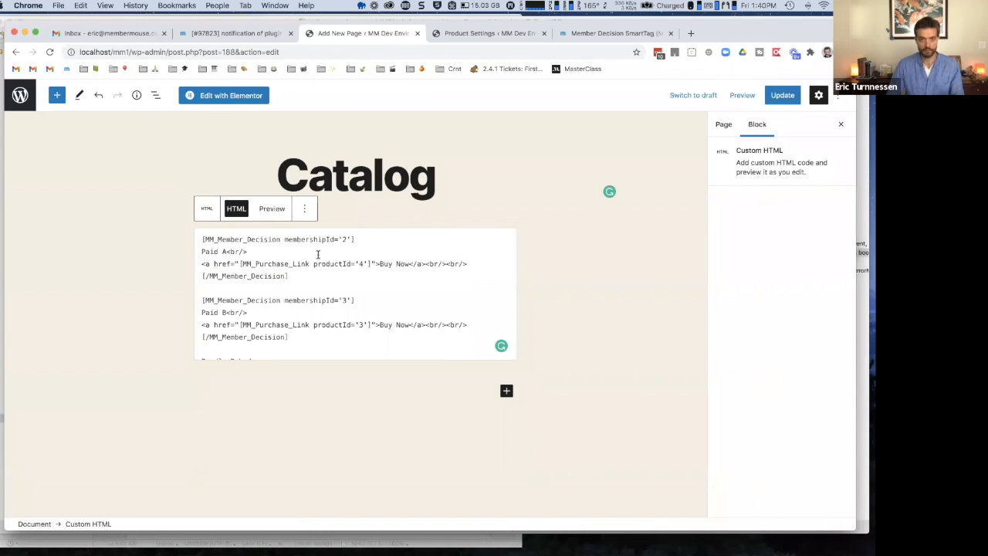
mouse_move(341, 241)
text(!)
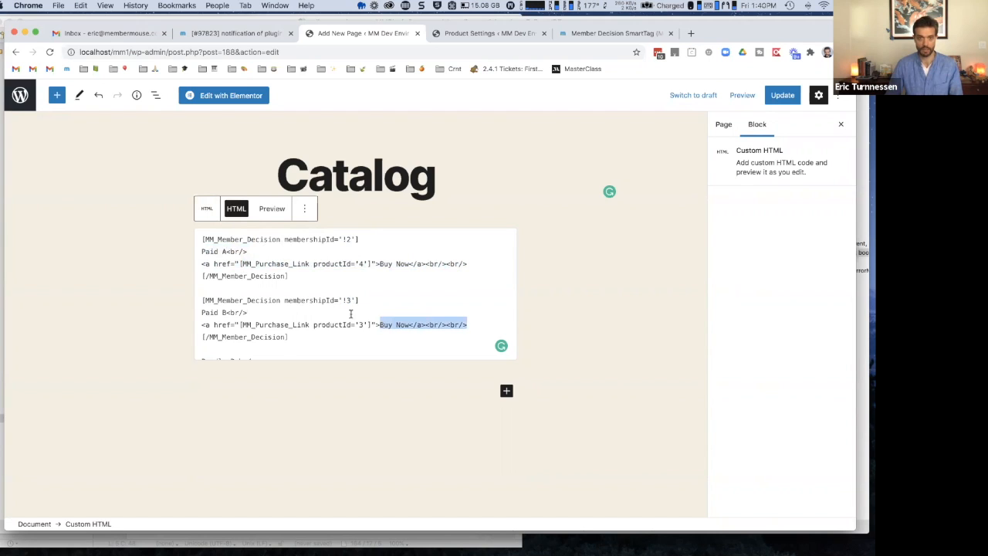
Add a level 2 block reading 'You have Paid membership A. Access content here'.
click(319, 264)
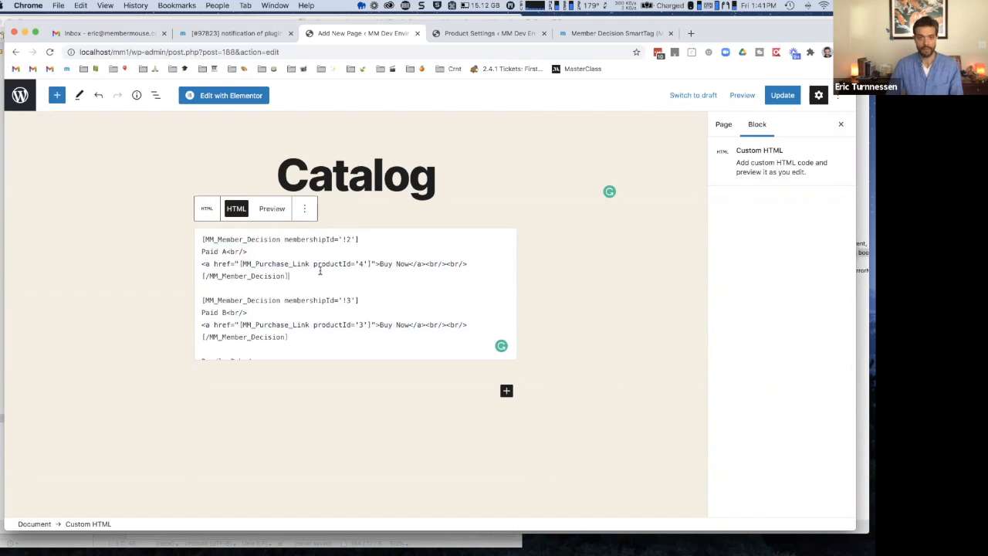
triple_click(278, 239)
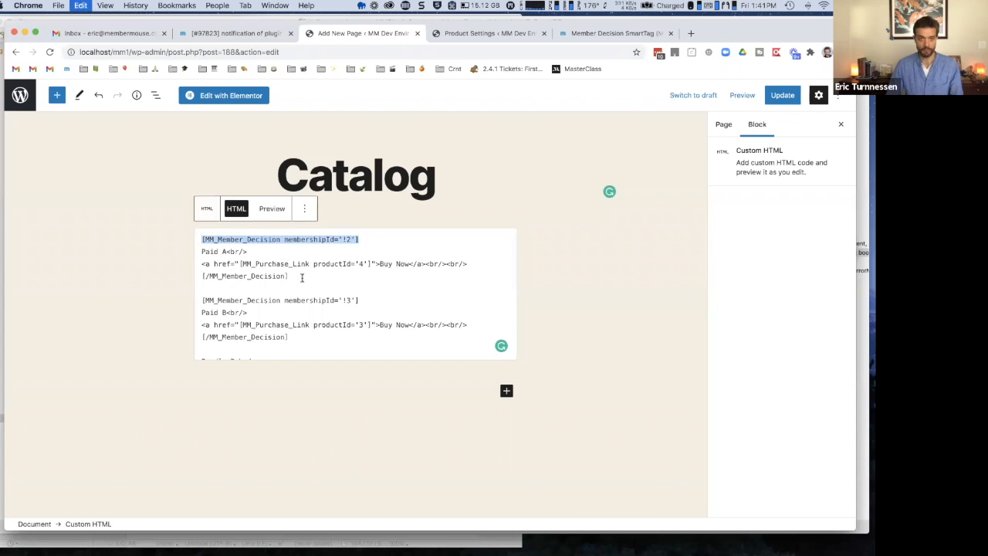
text([MM_Member_Decision membershipId='!2'])
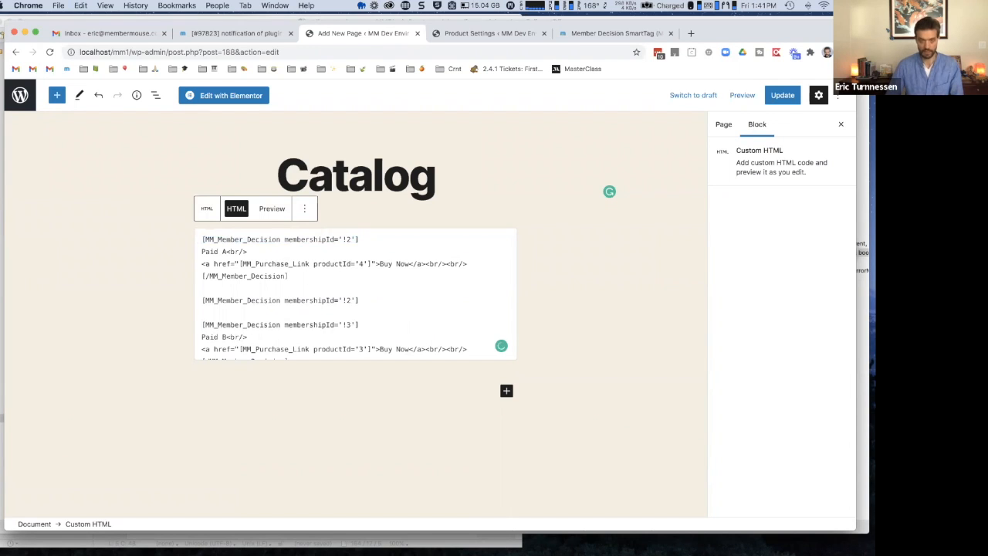
double_click(244, 276)
text([/MM_Member_Decision)
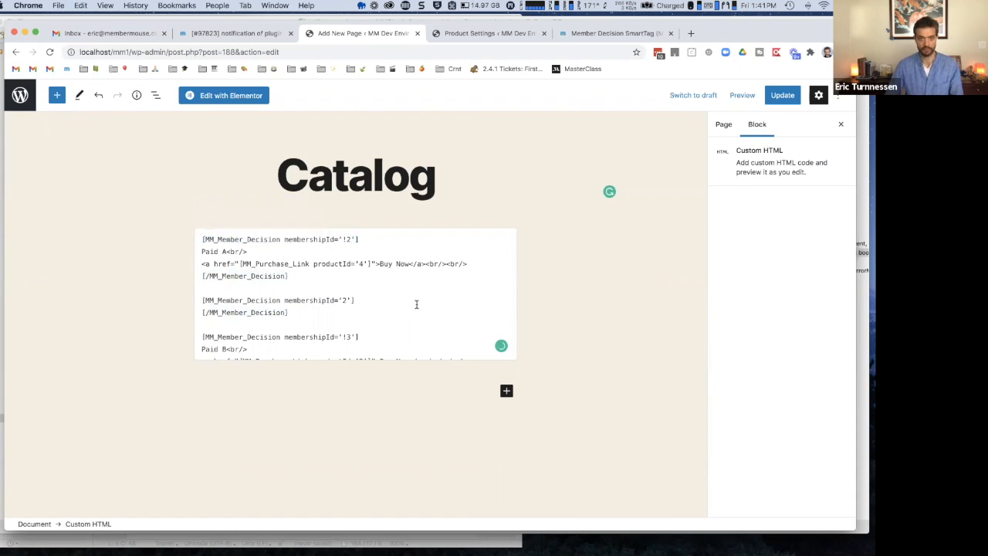
text(You)
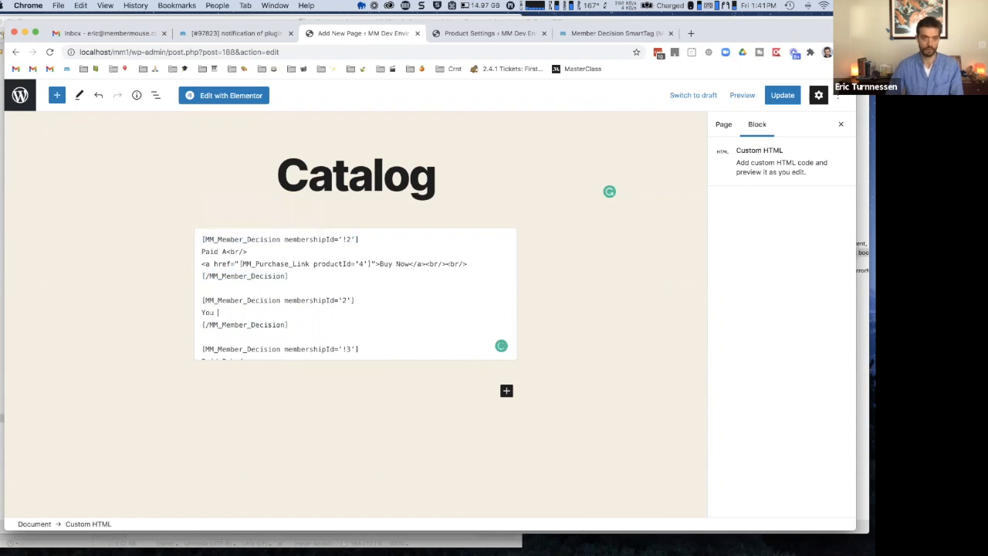
text(have Paid)
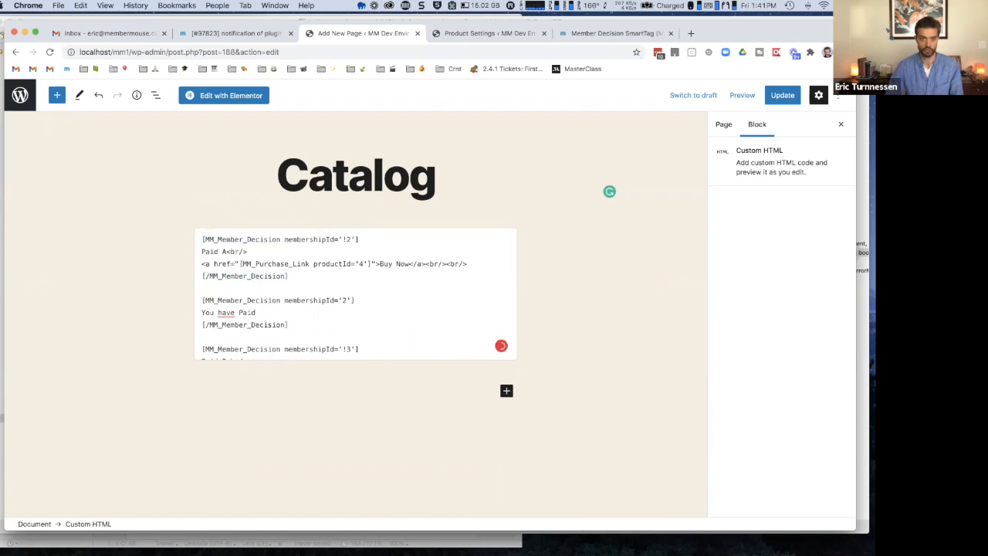
text(membership A)
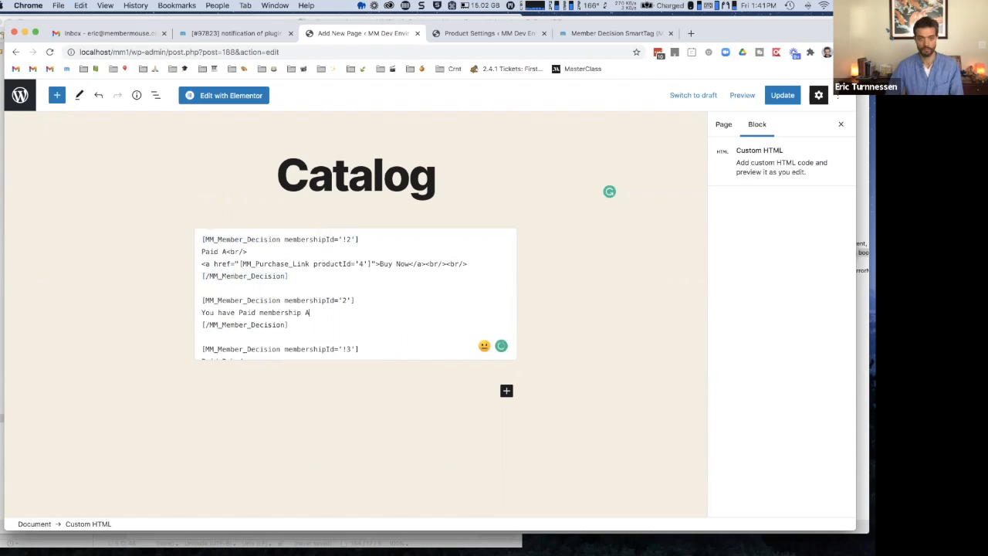
text(. Access)
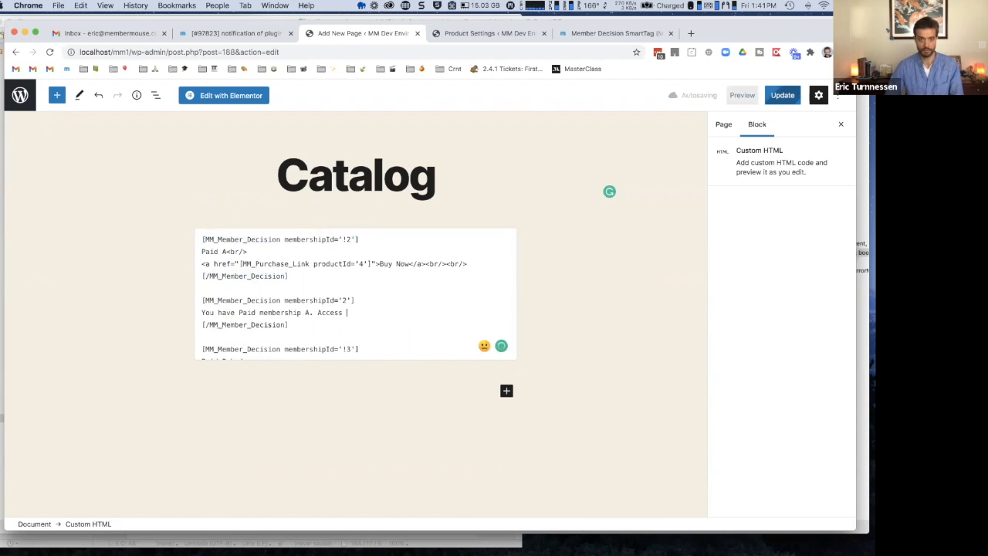
text(content)
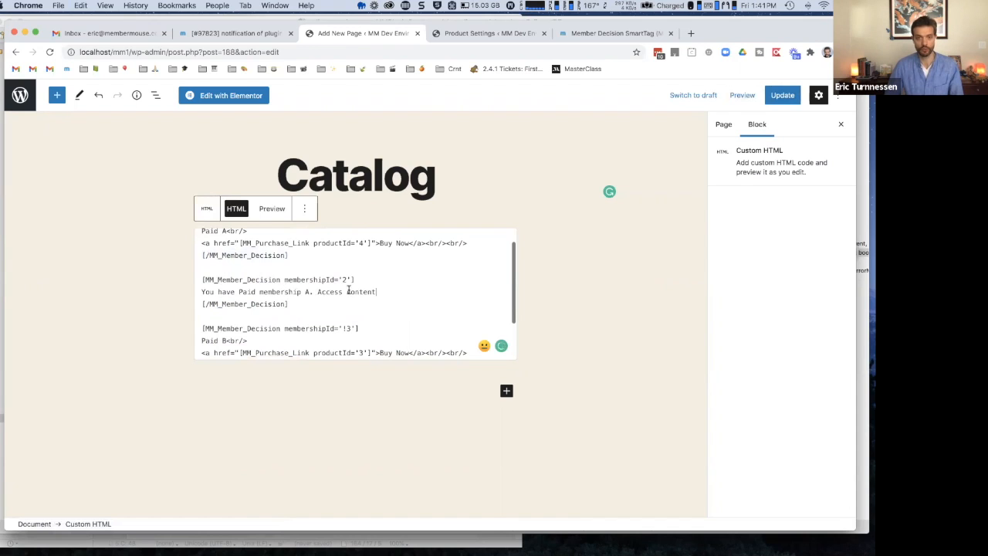
Copy the message block for membership ID 3 as the Paid membership B access message.
triple_click(289, 291)
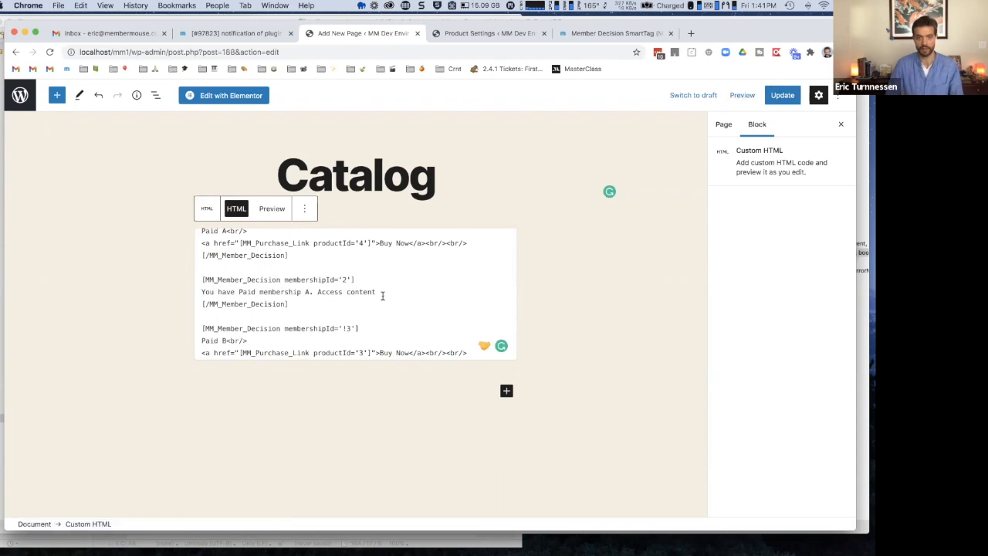
scroll(up, 3)
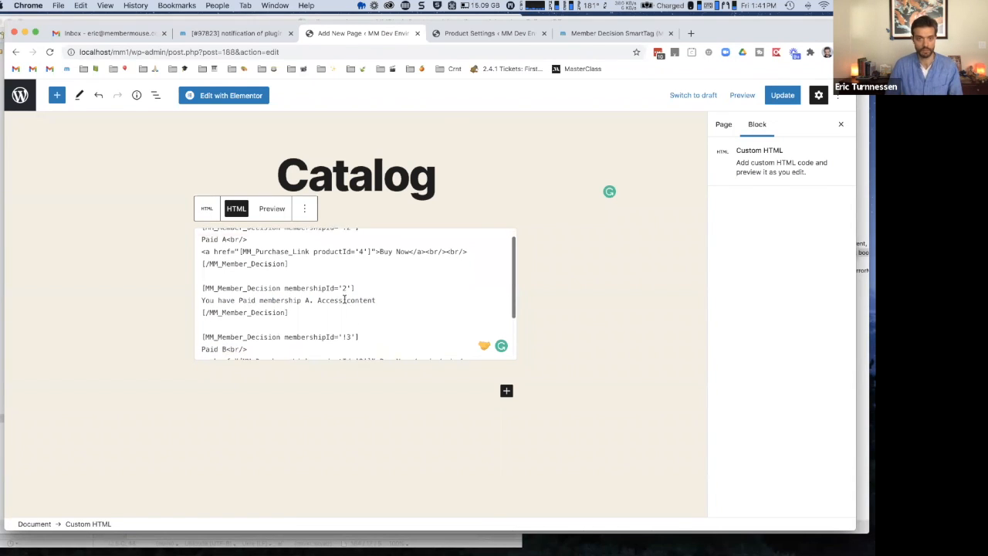
scroll(down, 3)
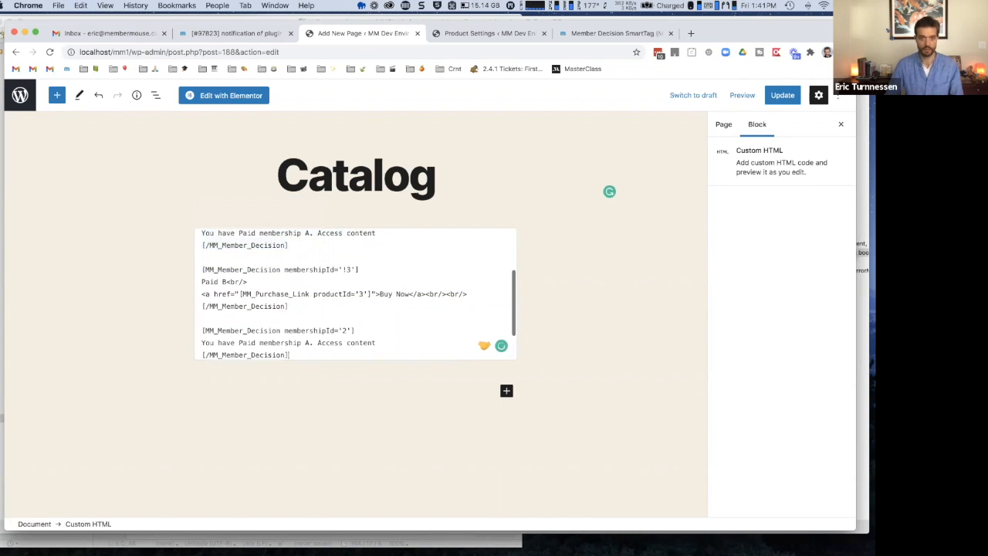
click(348, 330)
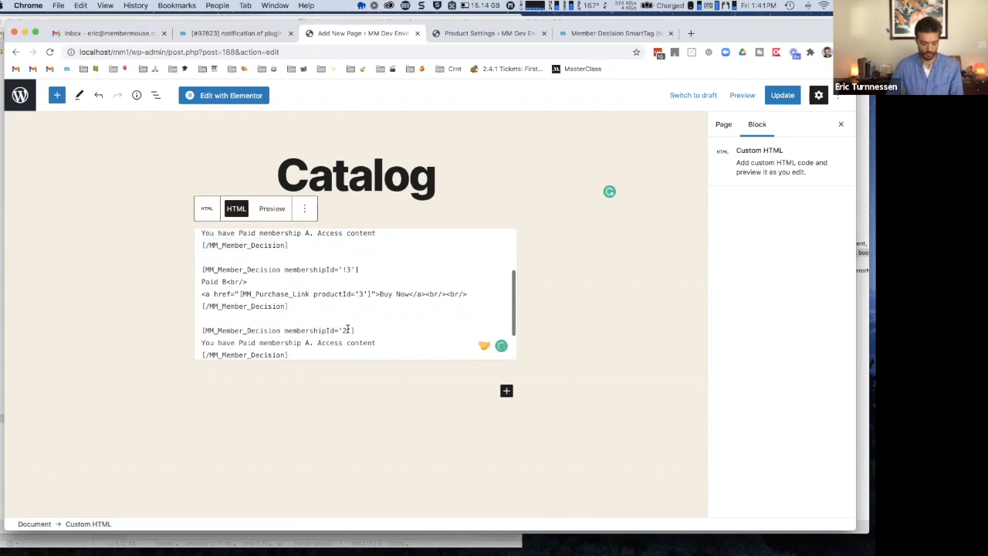
text(3)
click(289, 343)
text(B)
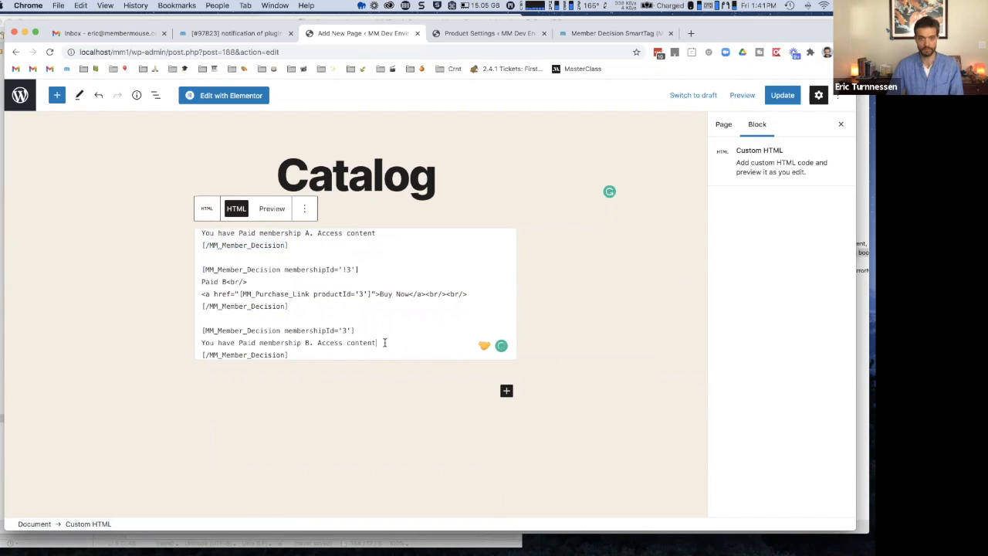
text(here)
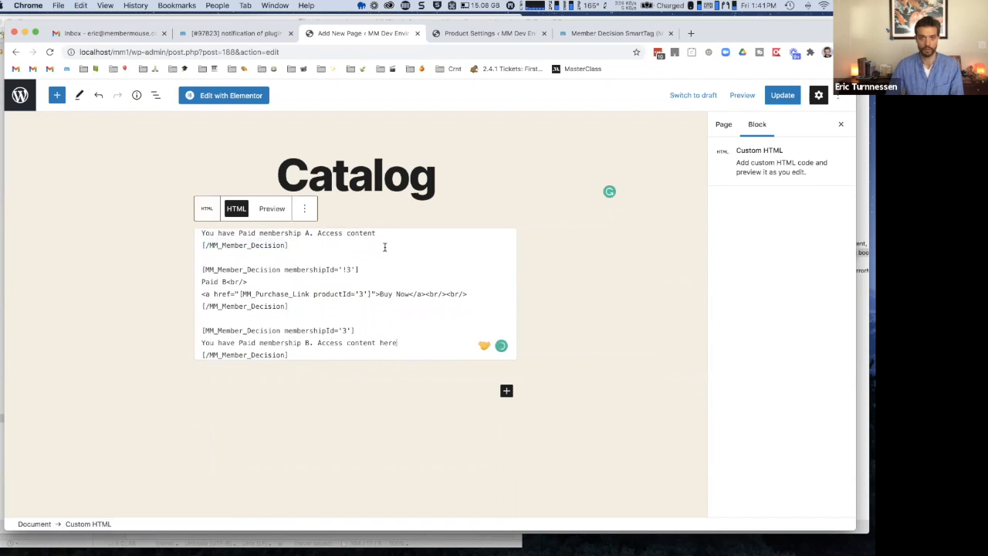
text(here)
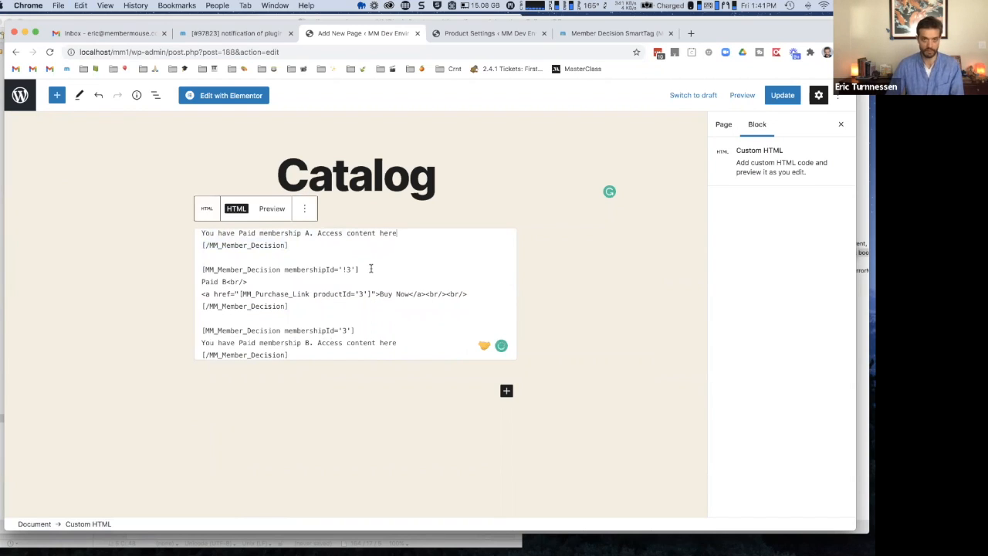
scroll(down, 3)
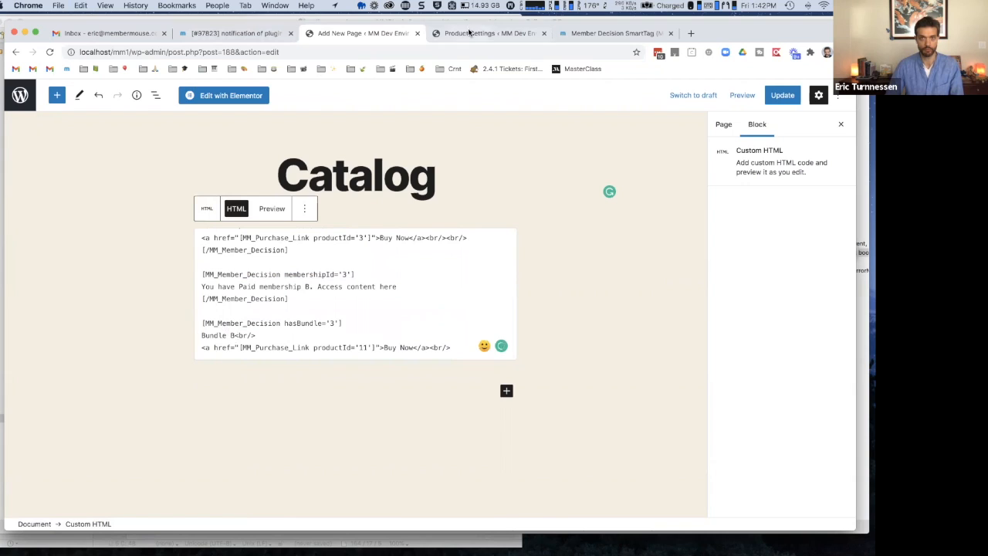
Look up Bundle B's ID (2) in the Bundles list, then return to the Catalog editor.
click(490, 34)
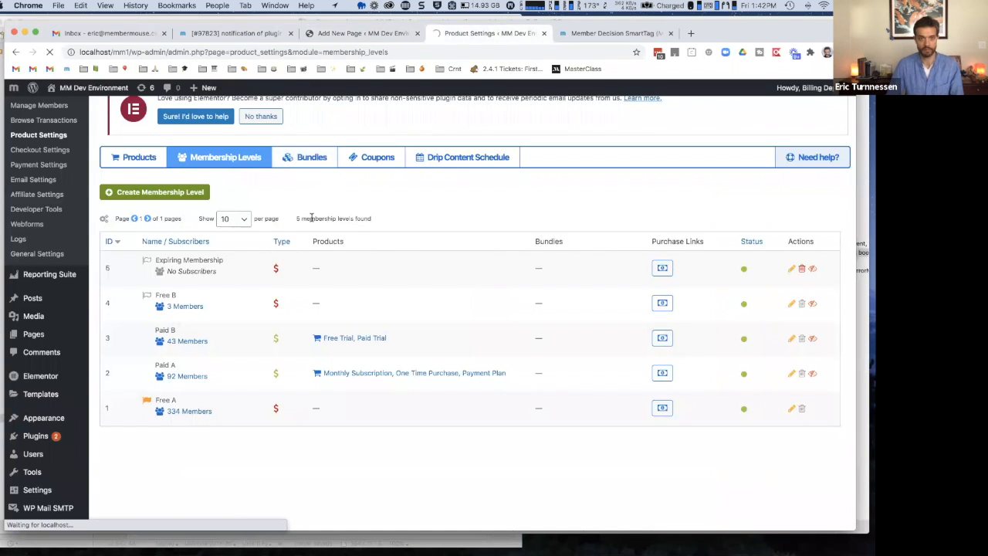
click(312, 157)
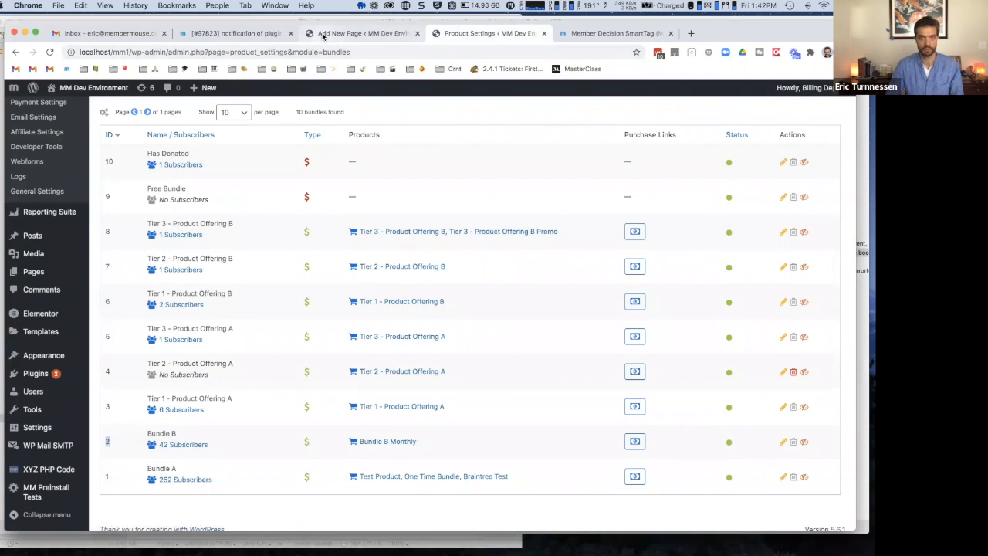
click(363, 33)
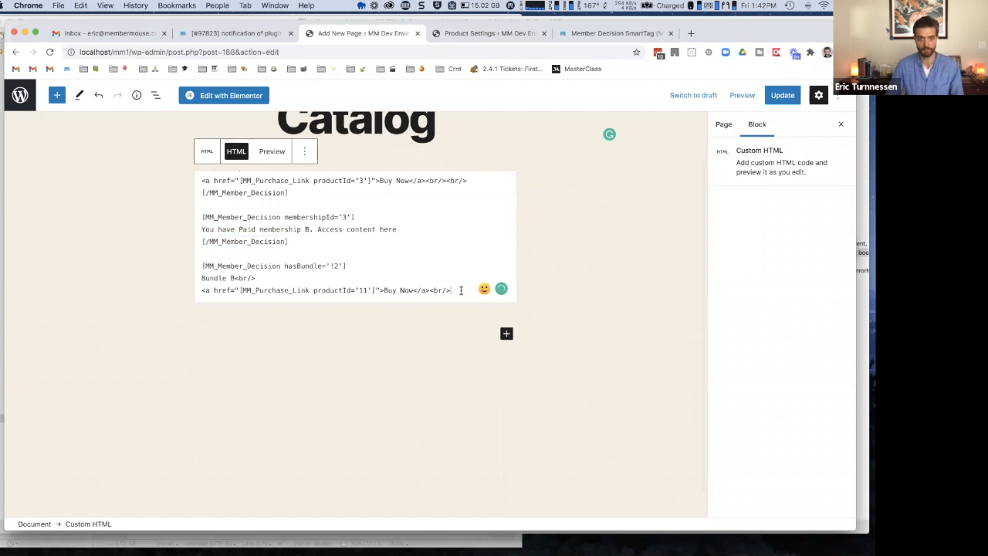
Close the Bundle B decision tag, add a hasBundle='2' access message, and update the Catalog.
text([/MM_Member_Decision])
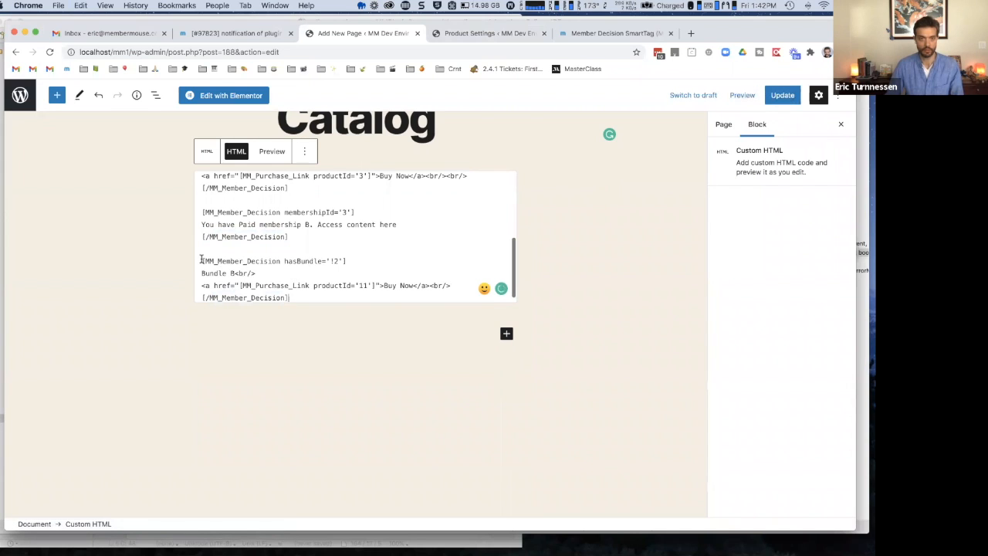
drag(203, 212, 290, 236)
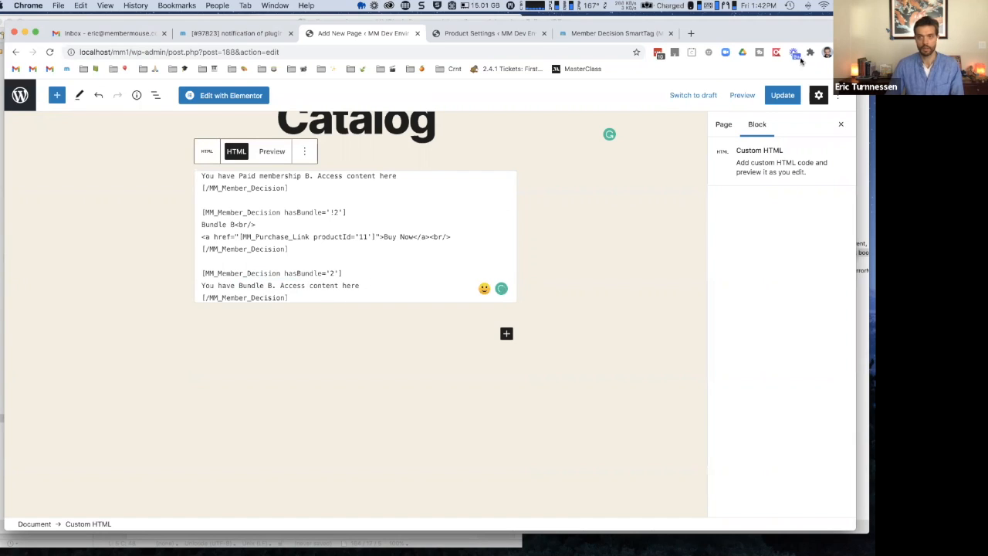
click(782, 95)
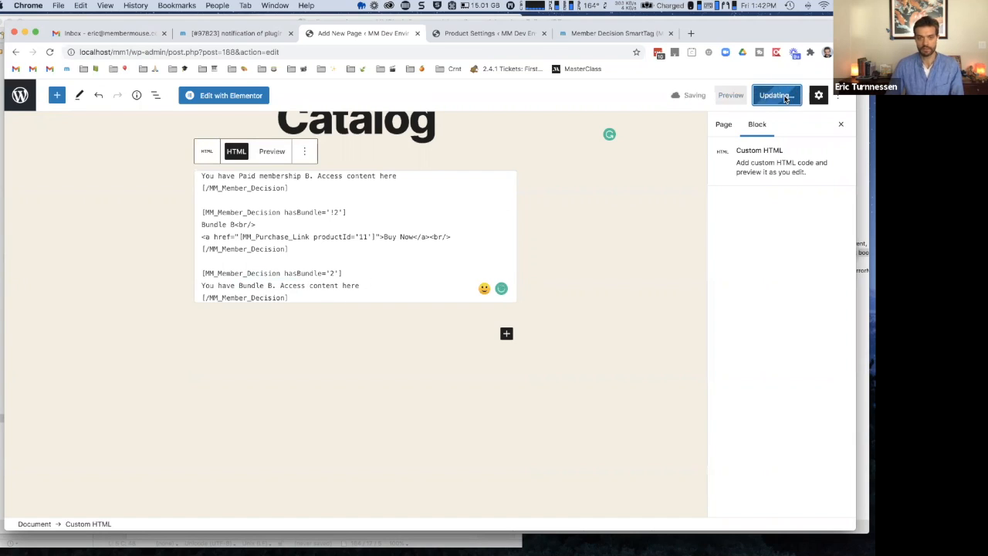
click(776, 95)
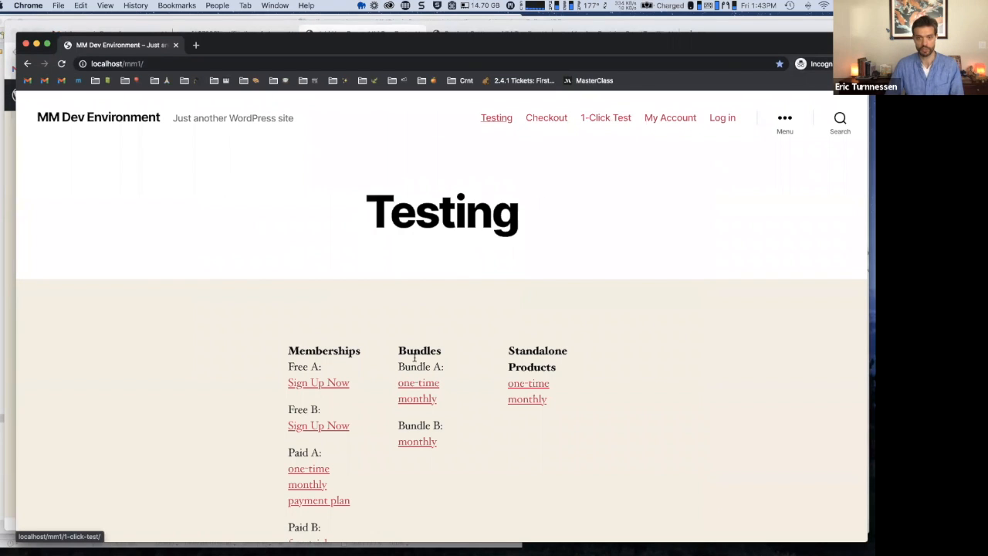
Sign up for Free A via Sign Up Now and submit the free order.
scroll(down, 3)
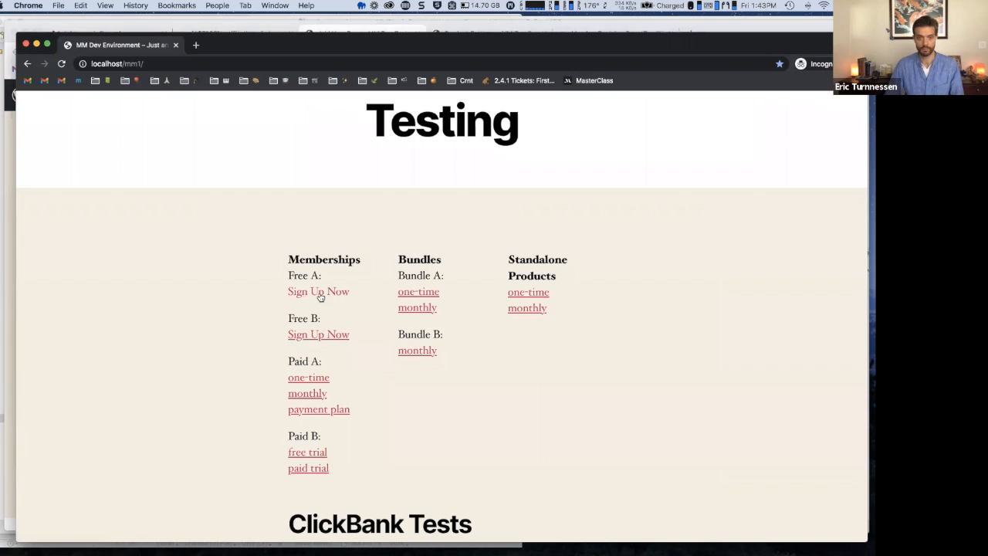
click(318, 291)
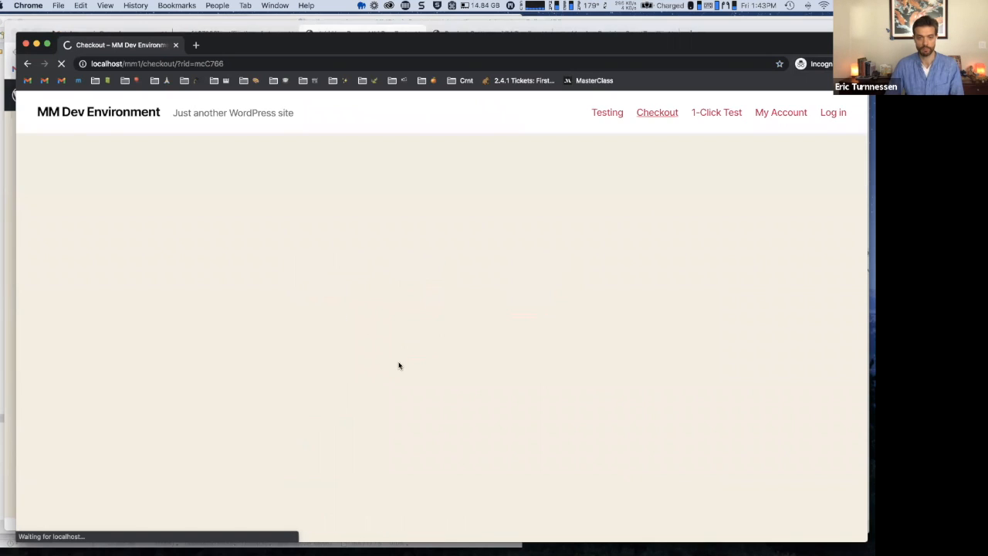
click(535, 434)
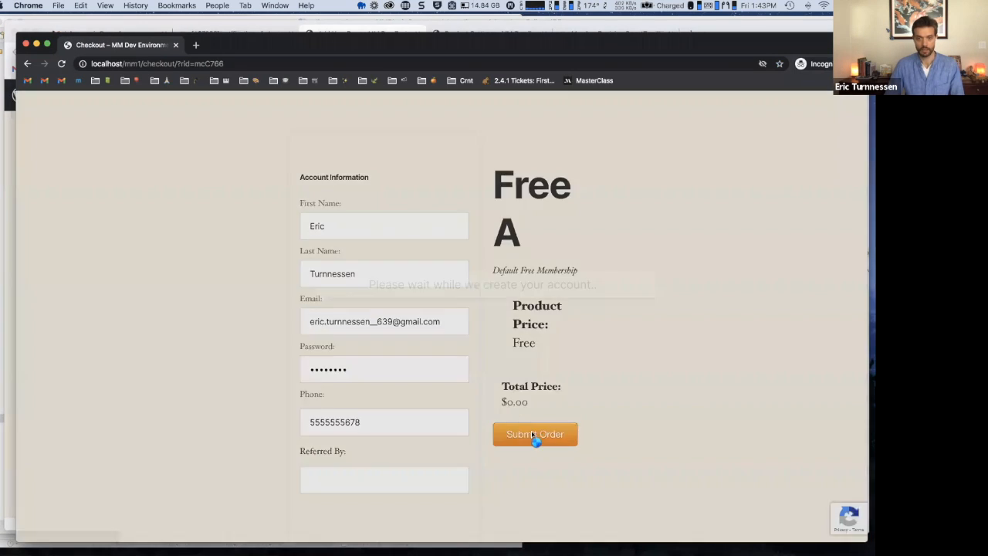
click(535, 433)
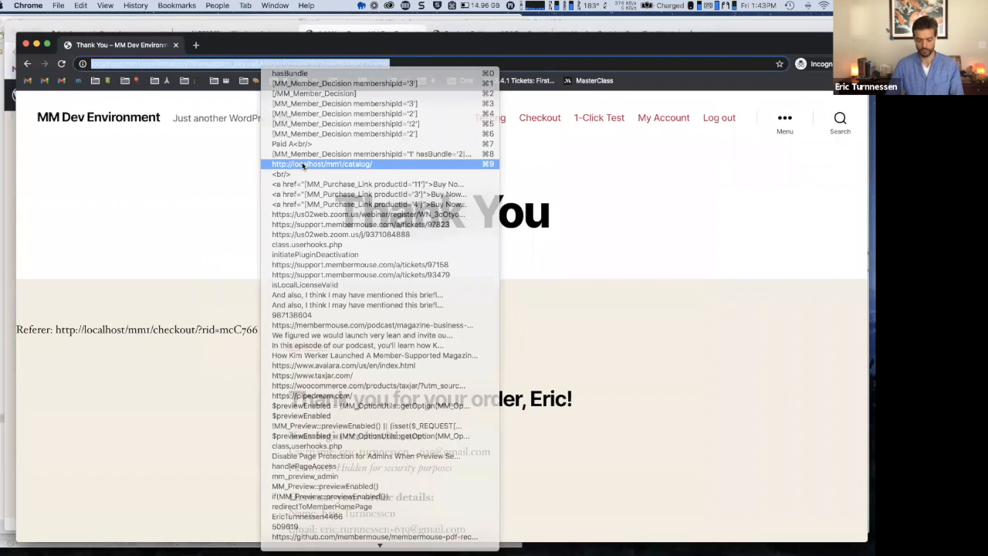
Buy the $18.00/month Paid A subscription from the Catalog page.
click(322, 163)
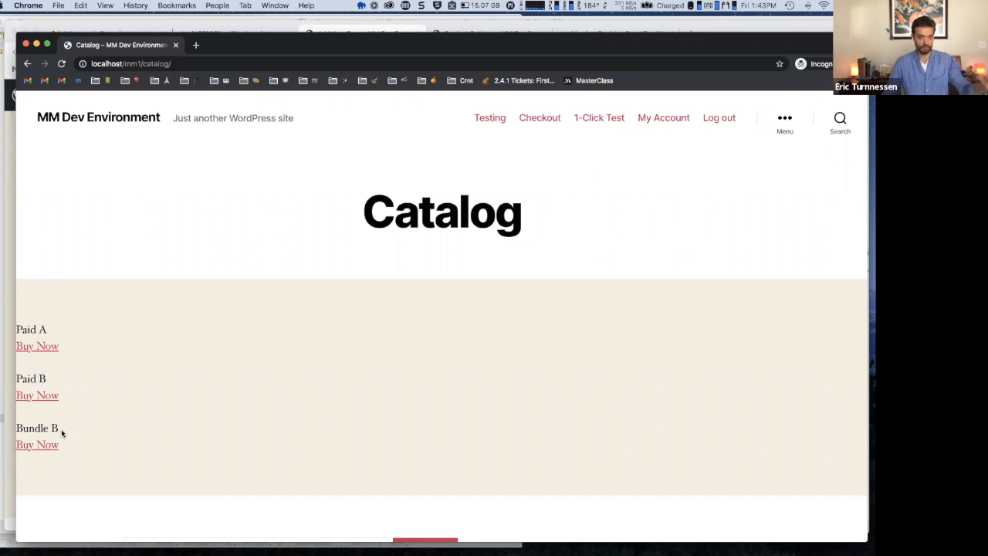
mouse_move(38, 346)
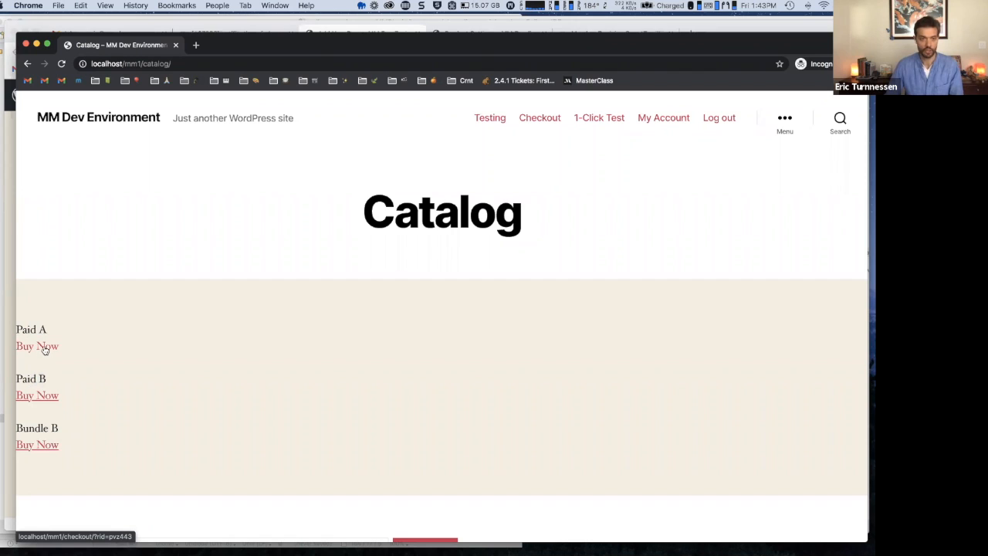
click(37, 345)
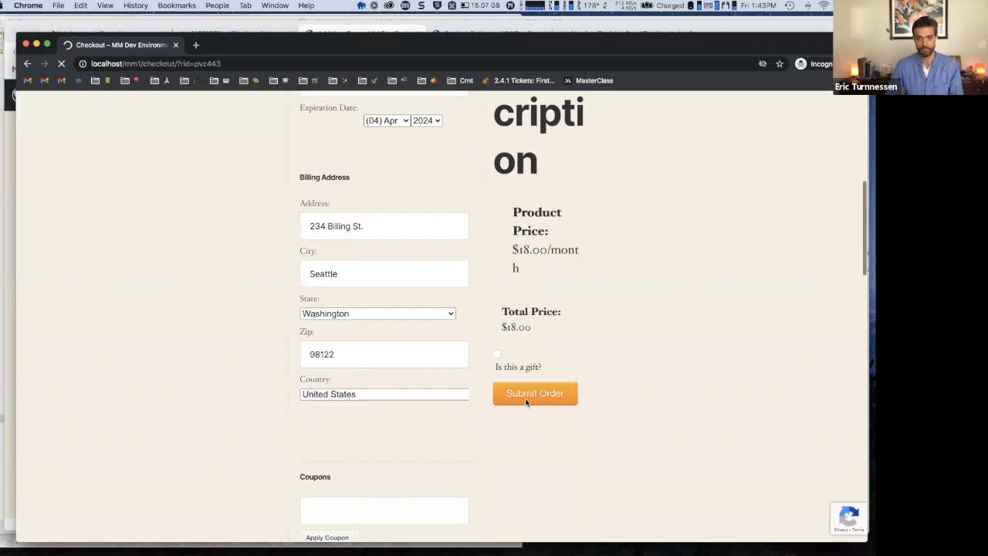
click(535, 393)
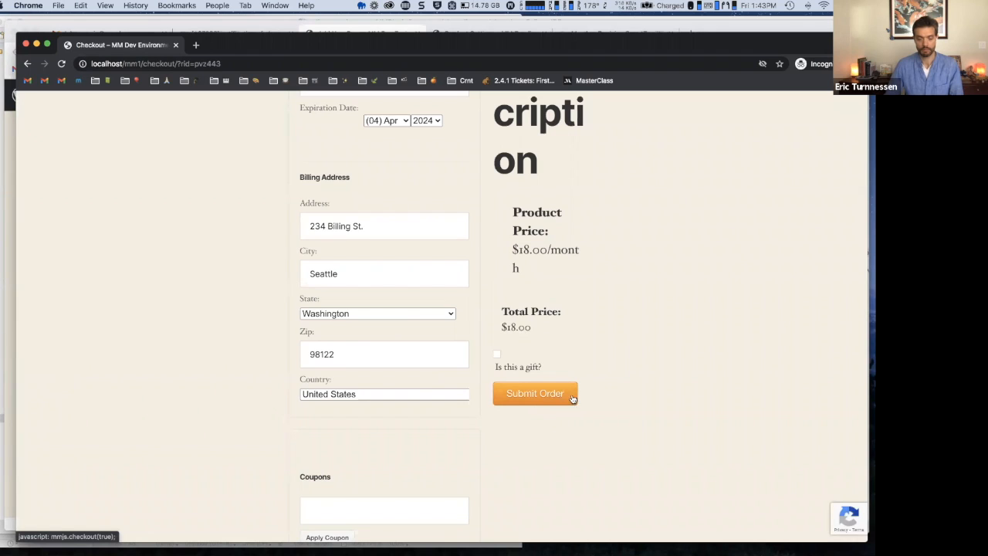
click(535, 393)
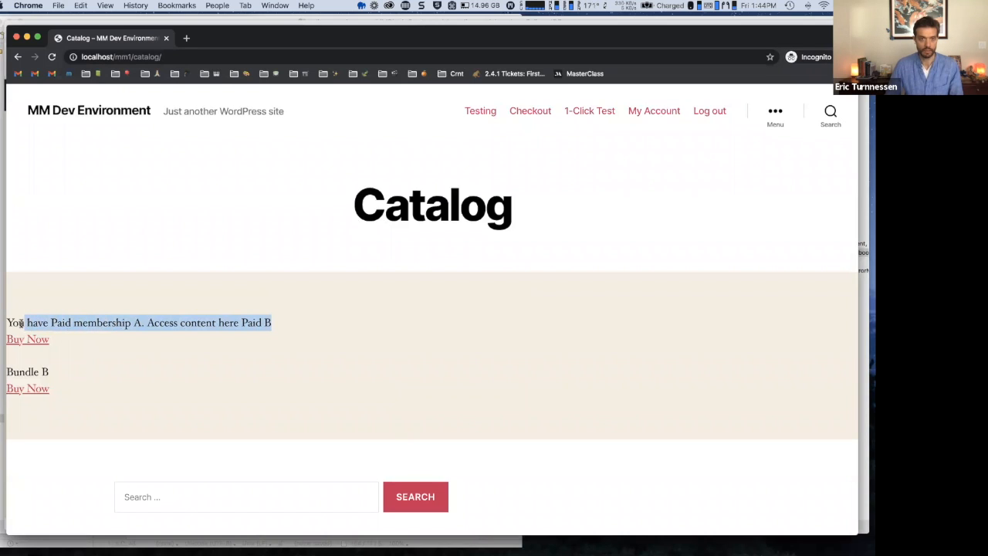
Buy Bundle B with one click and confirm the $20.00 charge.
double_click(227, 323)
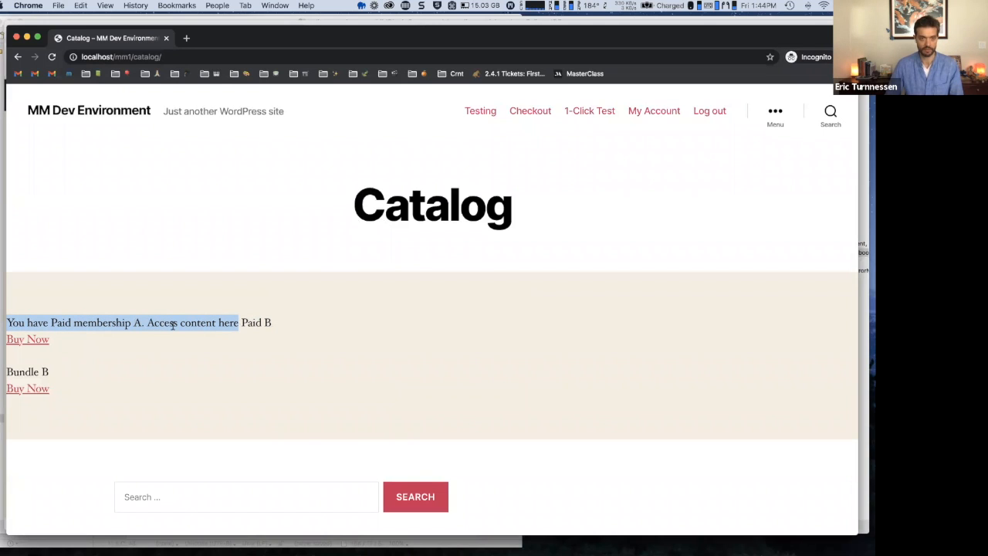
mouse_move(27, 389)
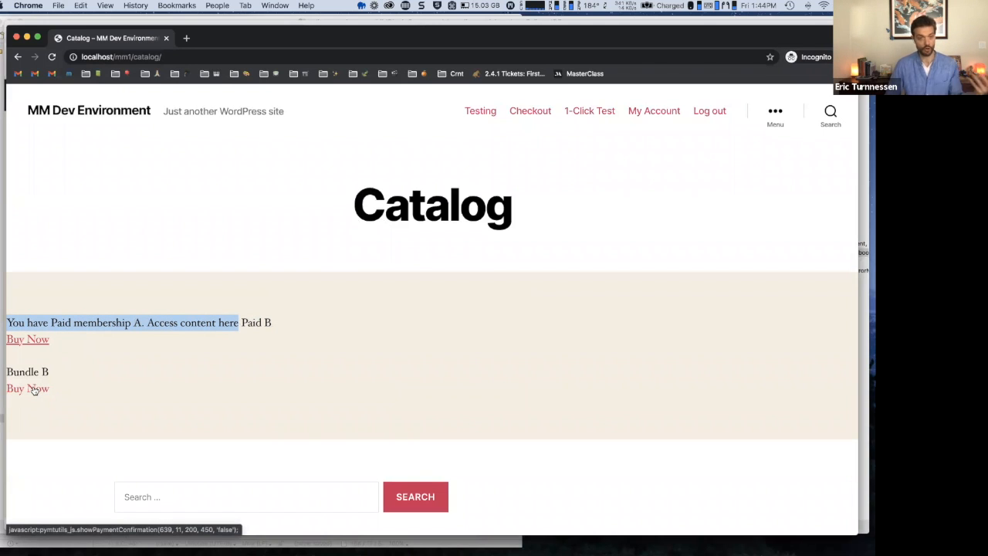
click(28, 388)
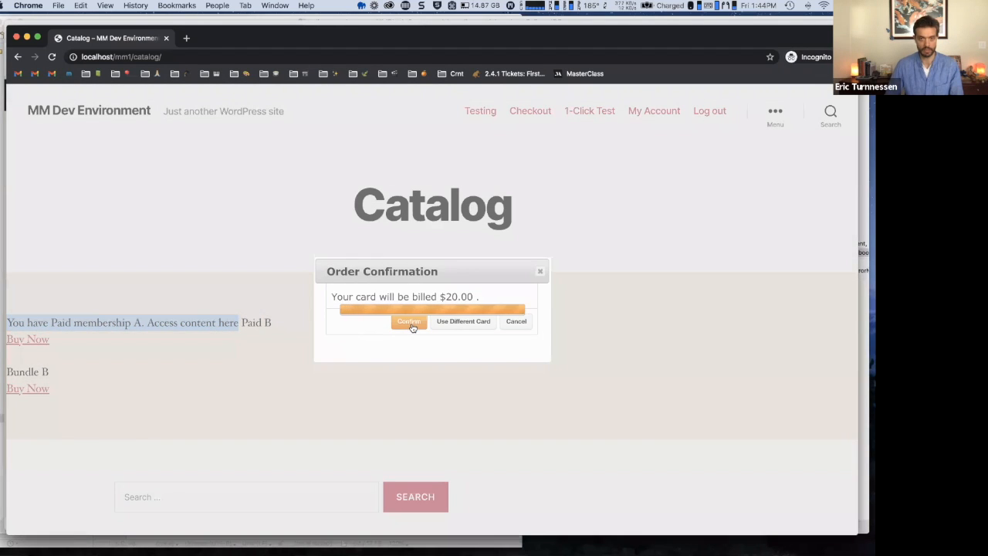
click(409, 321)
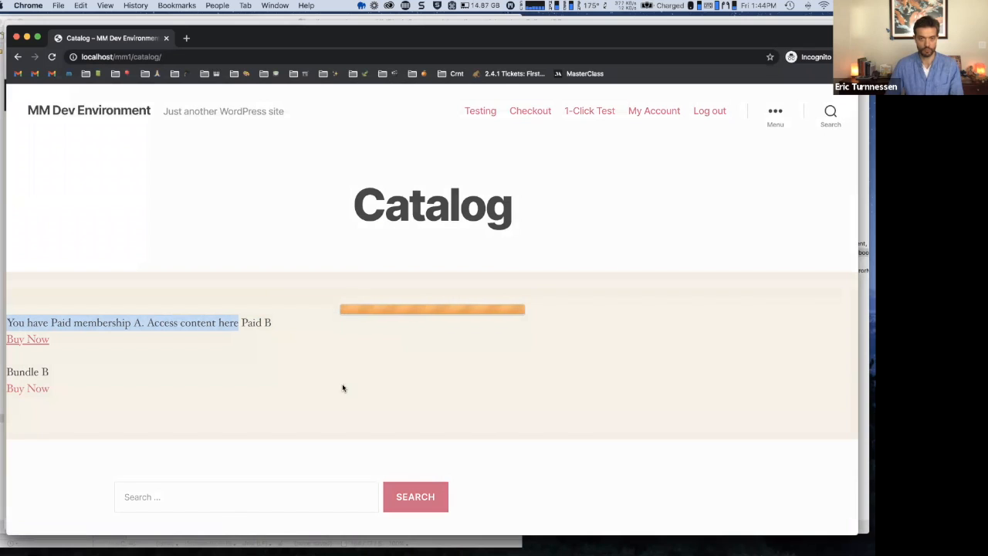
mouse_move(357, 389)
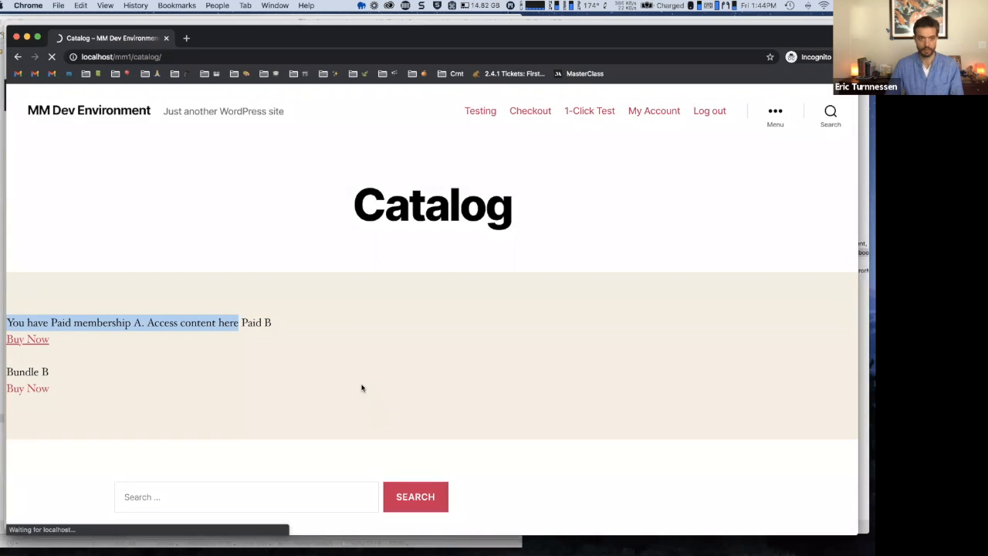
click(27, 388)
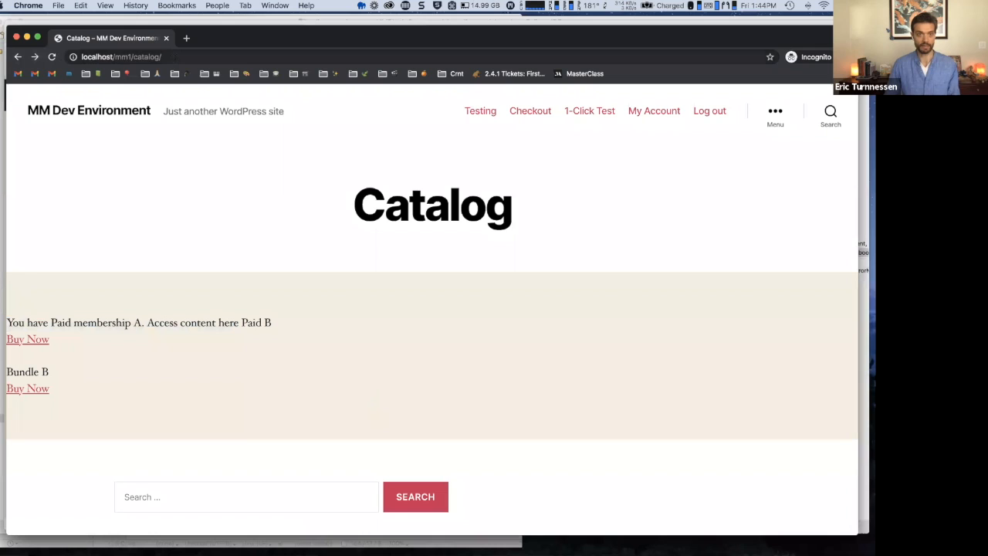
Reload the Catalog and highlight the new 'You have Bundle B' access message.
click(51, 56)
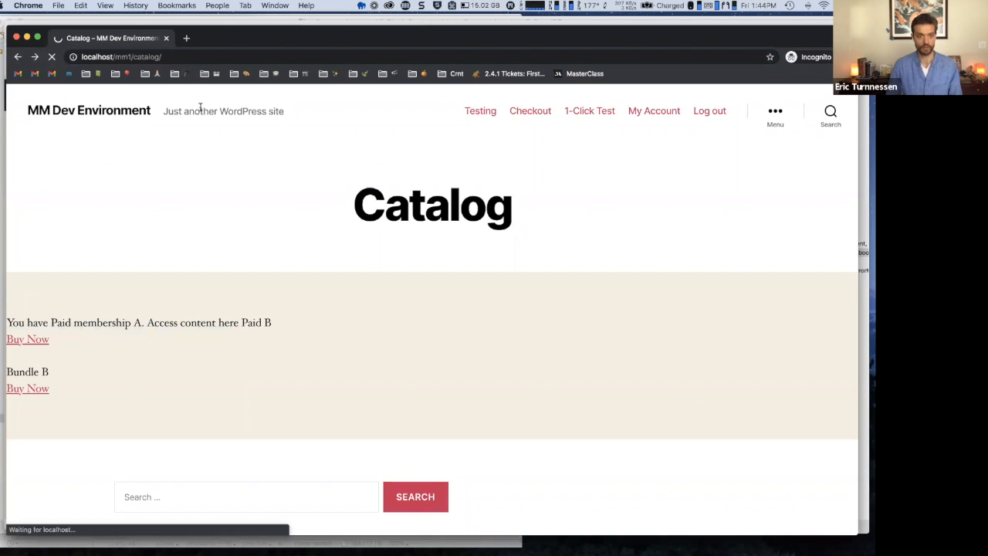
click(51, 56)
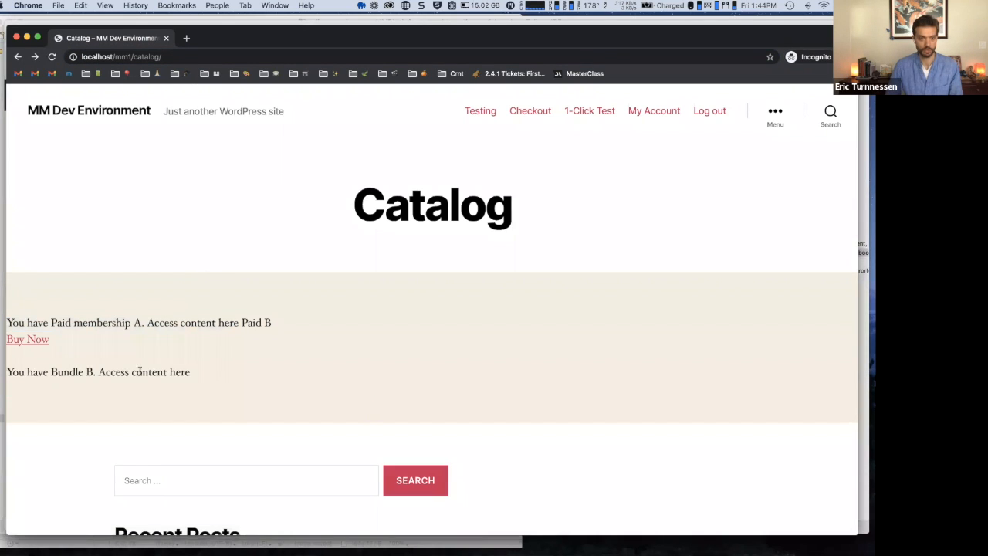
triple_click(98, 371)
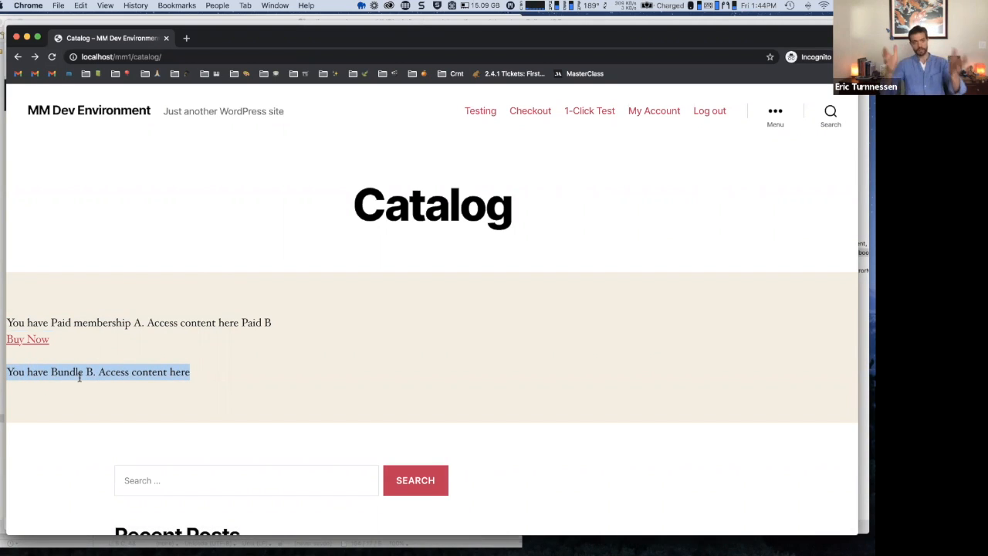
mouse_move(258, 240)
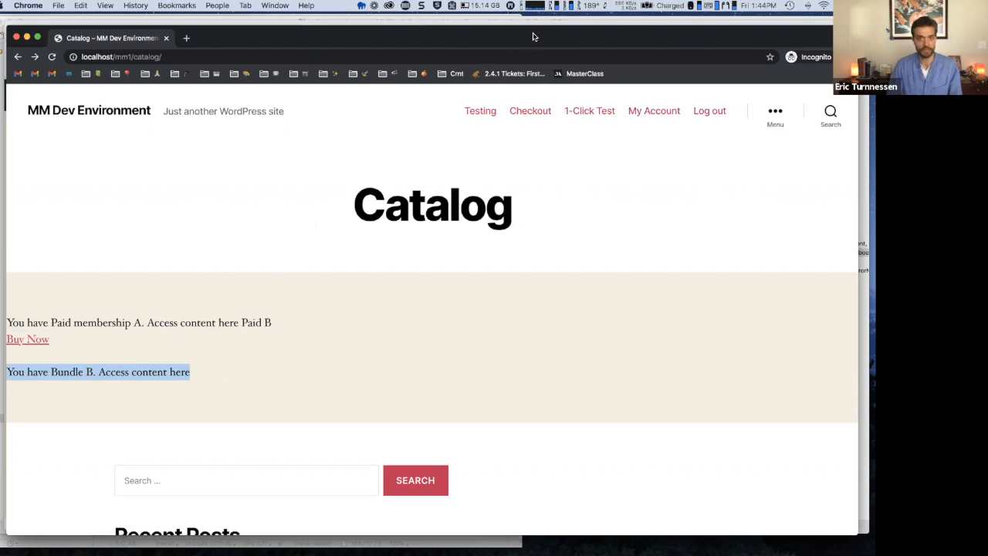
mouse_move(576, 54)
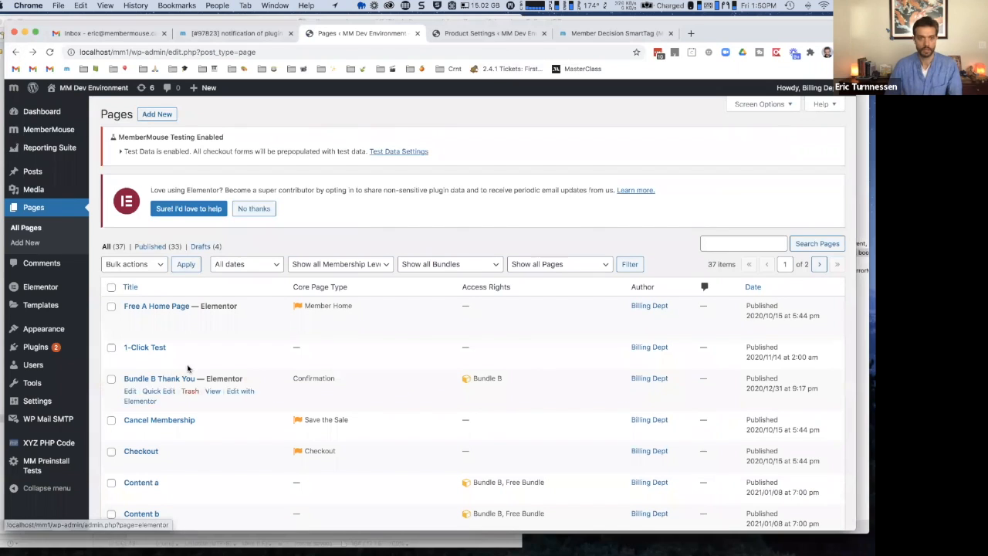
Find 'Bundle B Thank You' in All Pages and open it in the editor.
scroll(down, 3)
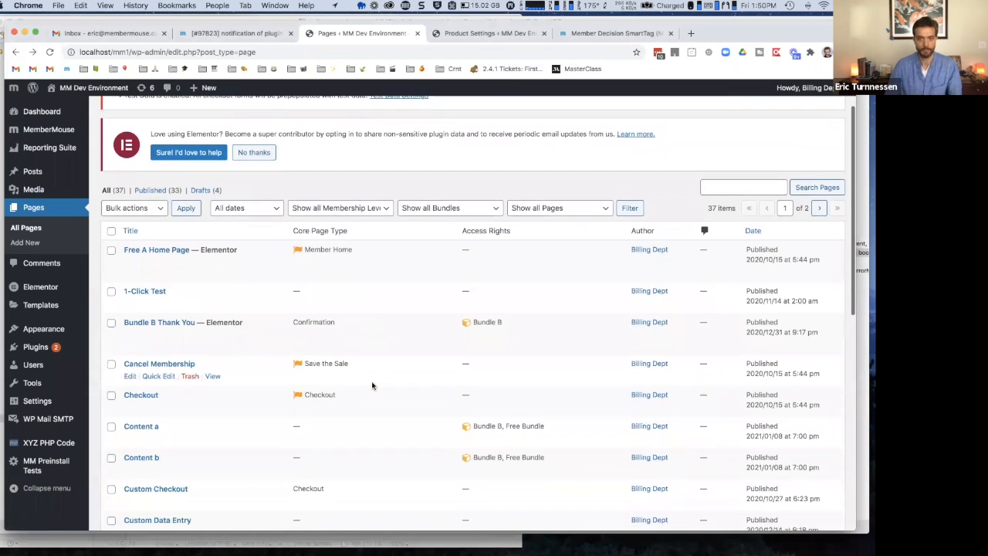
scroll(up, 3)
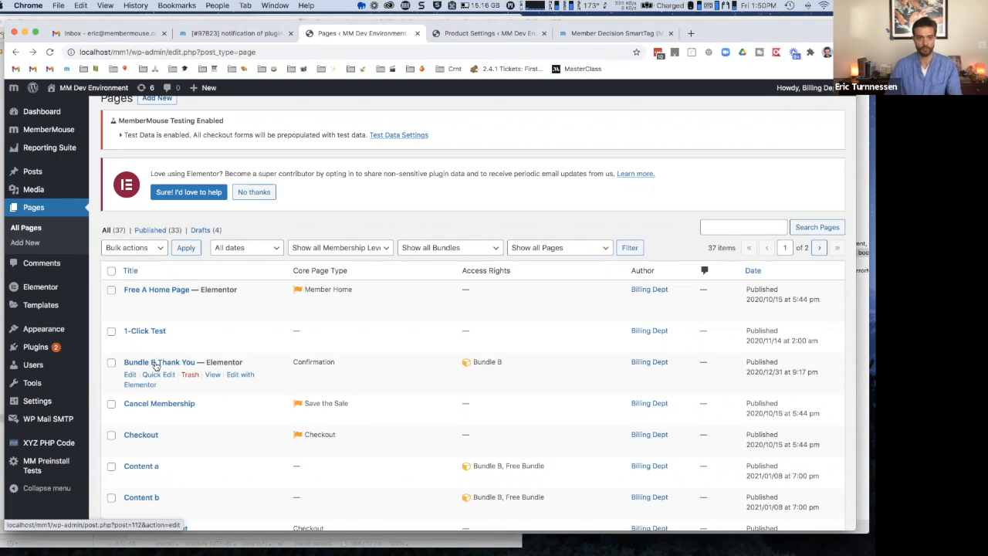
mouse_move(216, 371)
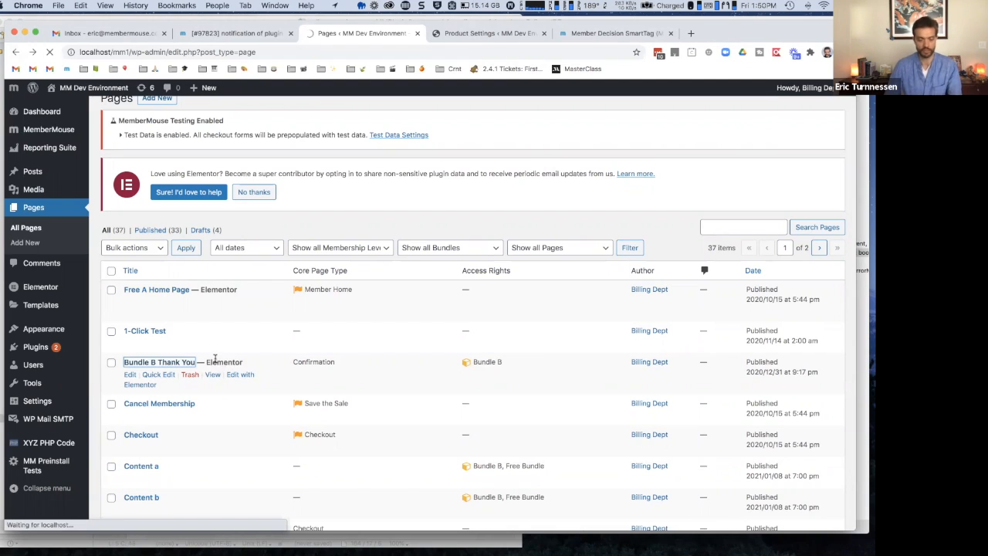
click(129, 374)
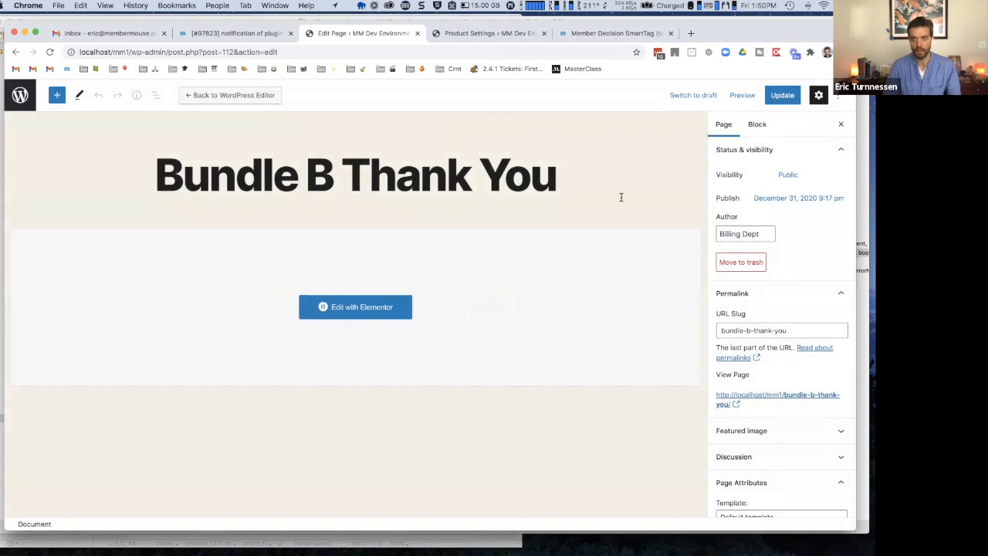
scroll(down, 3)
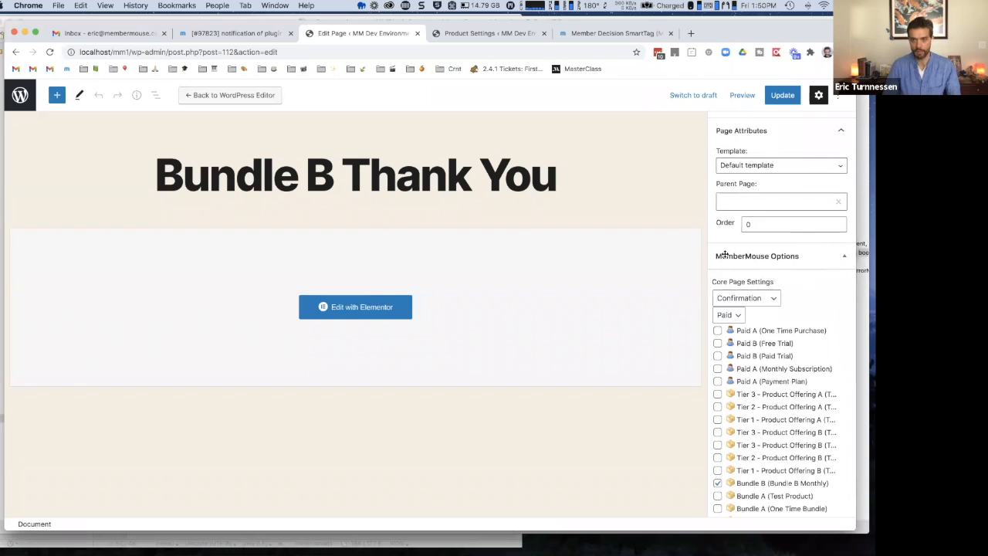
click(746, 298)
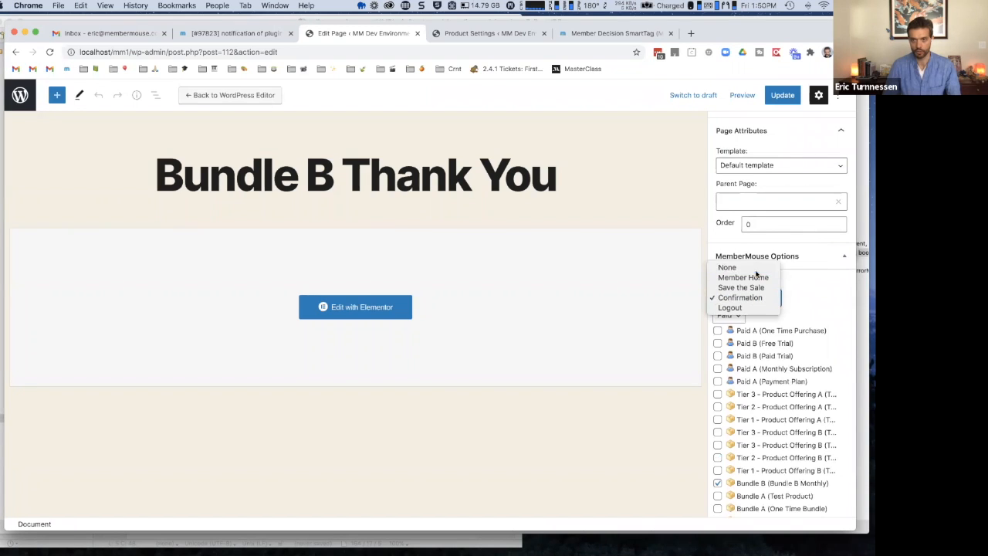
click(727, 267)
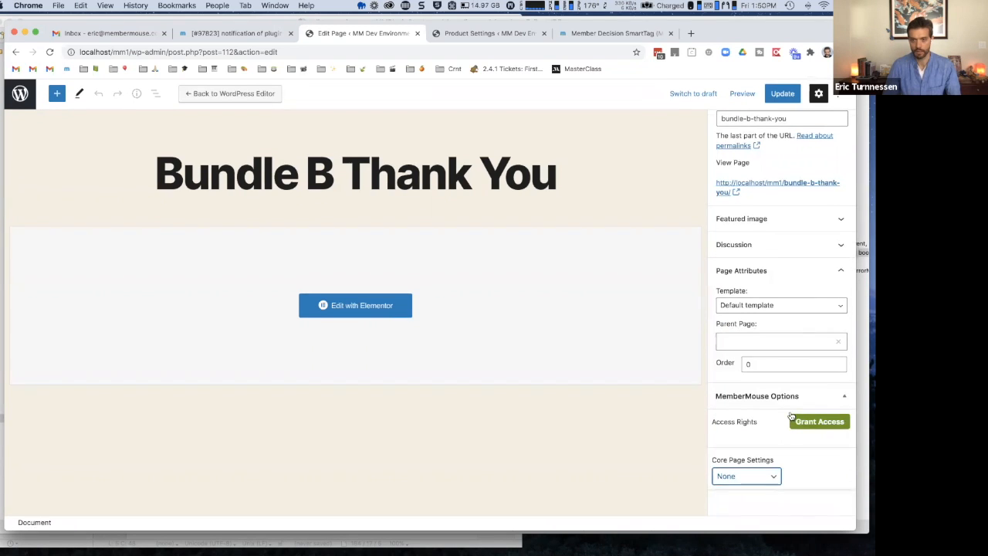
click(745, 476)
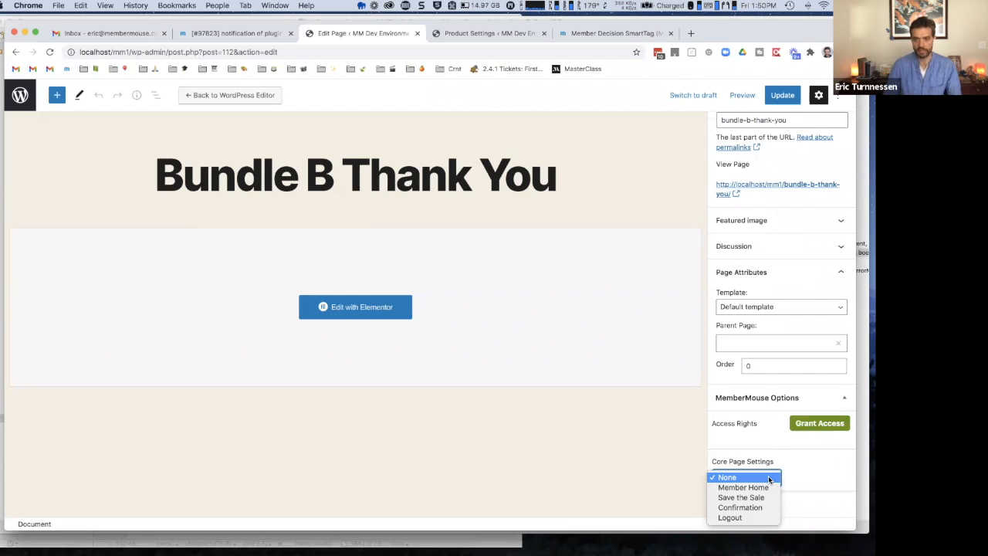
mouse_move(740, 507)
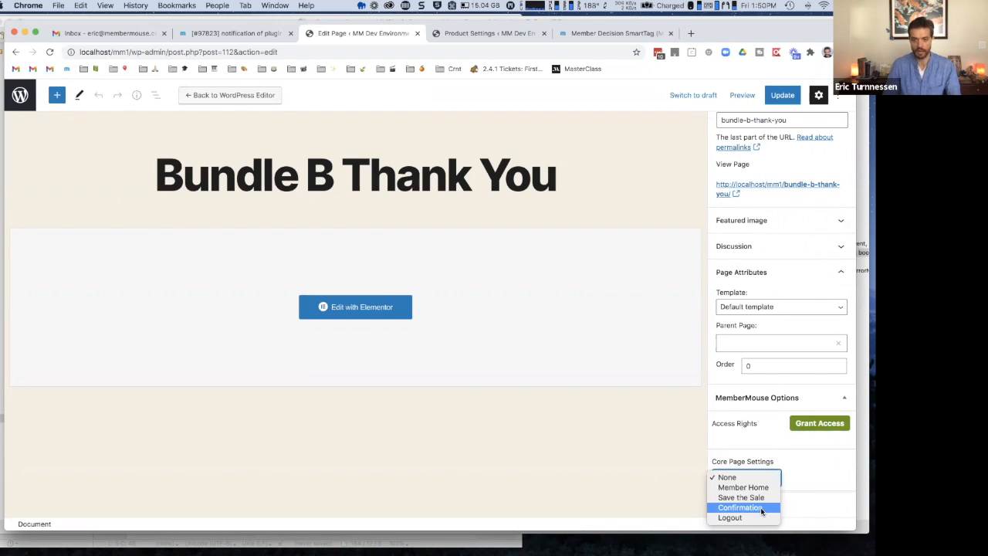
click(740, 507)
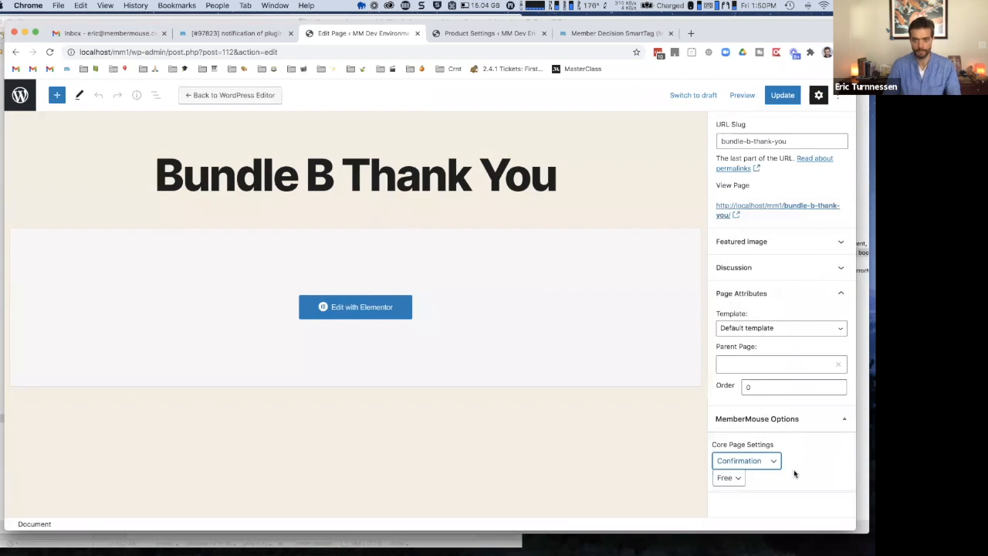
click(728, 477)
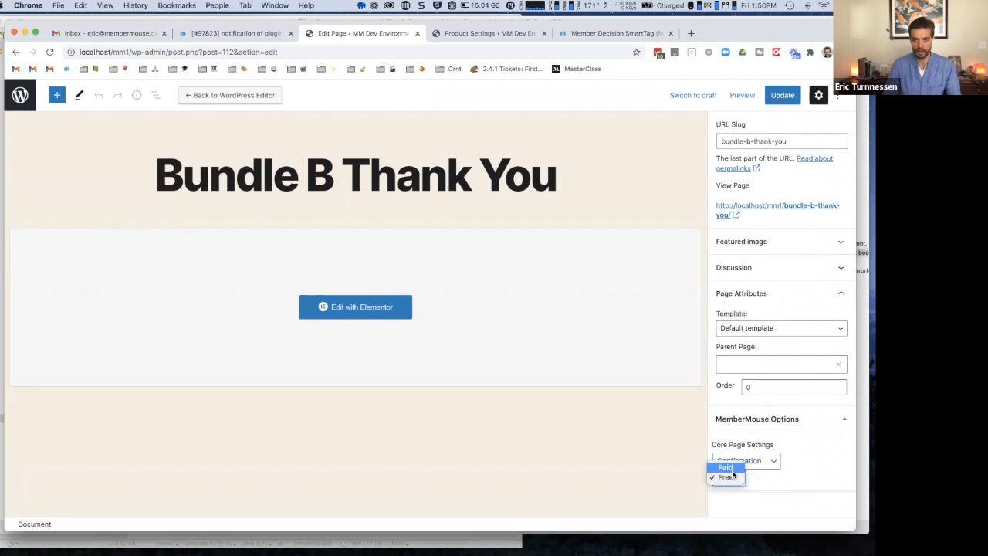
click(725, 467)
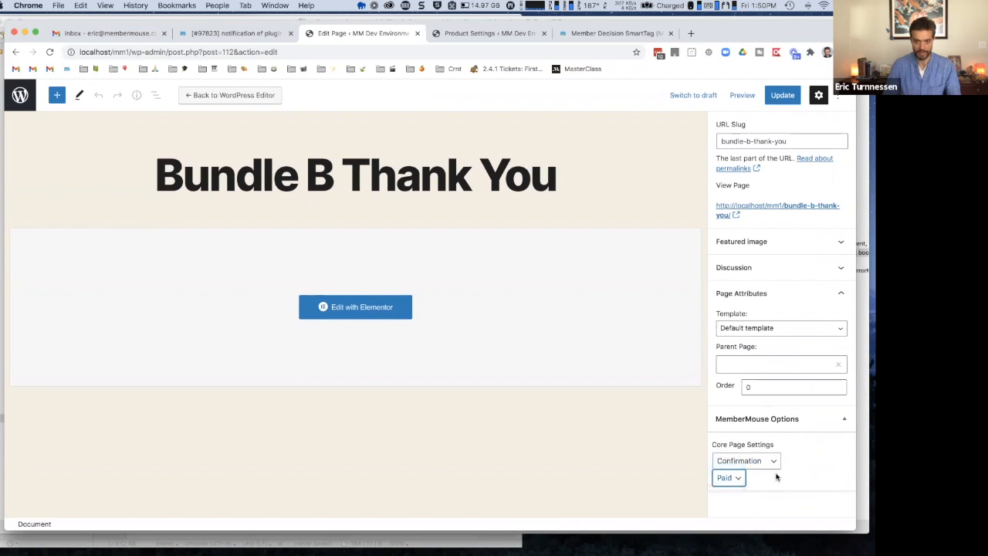
click(728, 477)
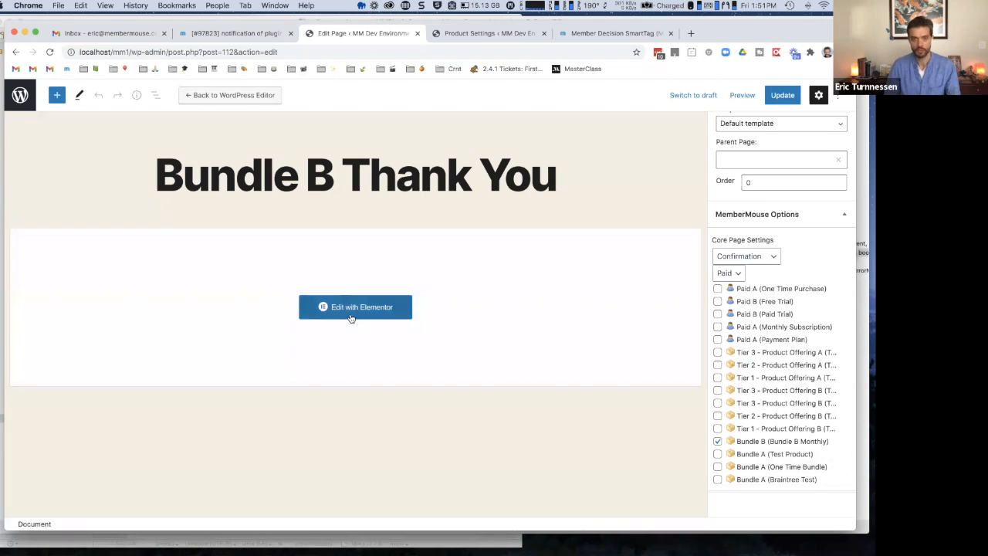
Switch the Bundle B Thank You page from Elementor to the WordPress editor and add a Custom HTML block.
click(355, 307)
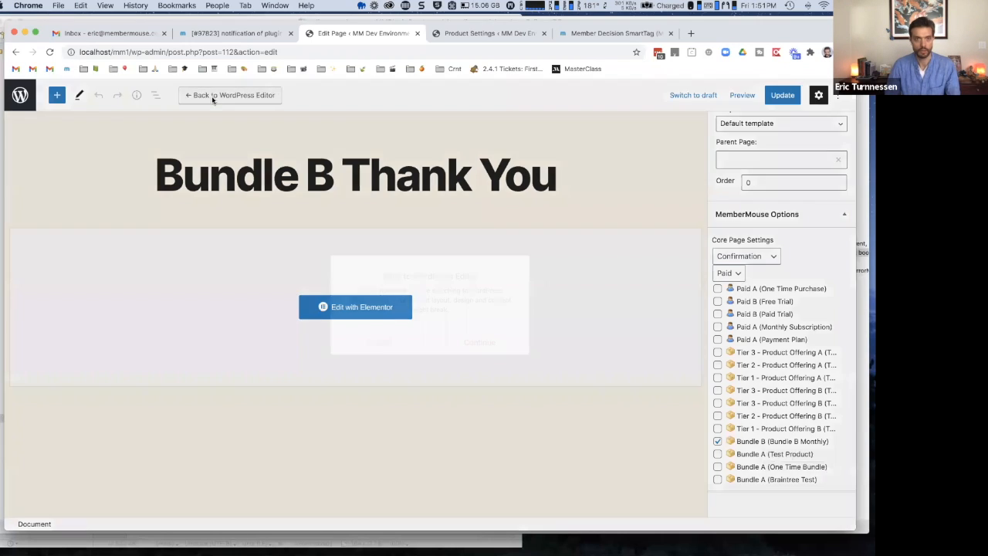
click(230, 95)
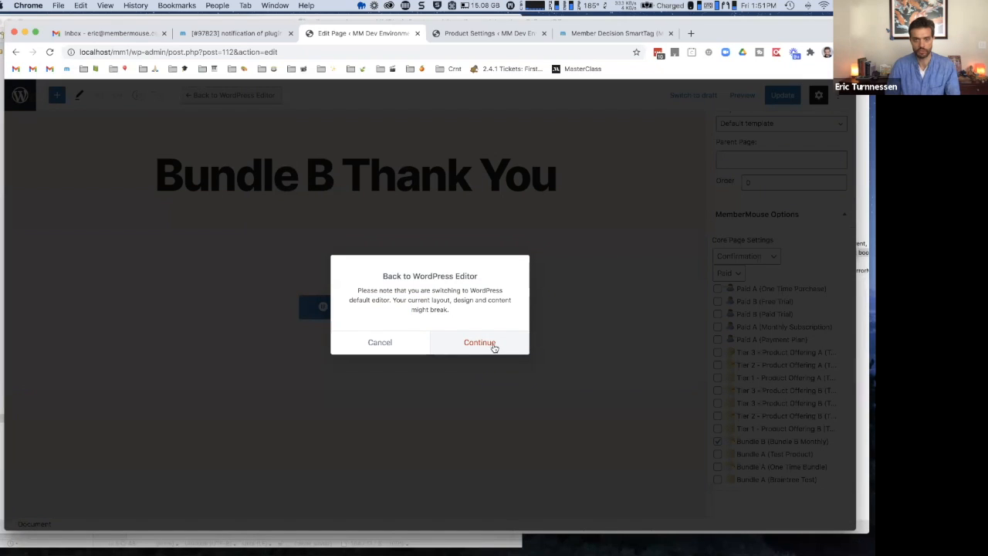
click(479, 342)
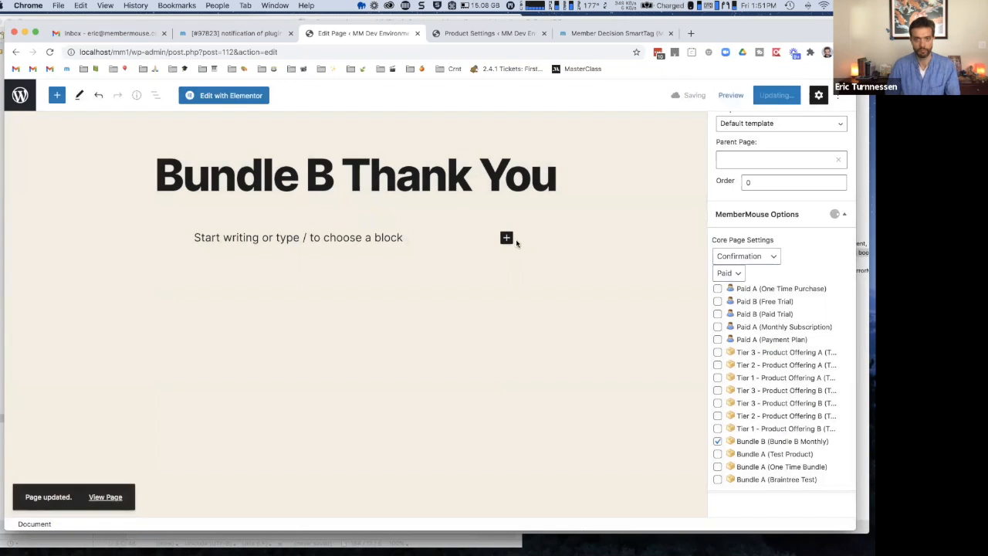
click(507, 237)
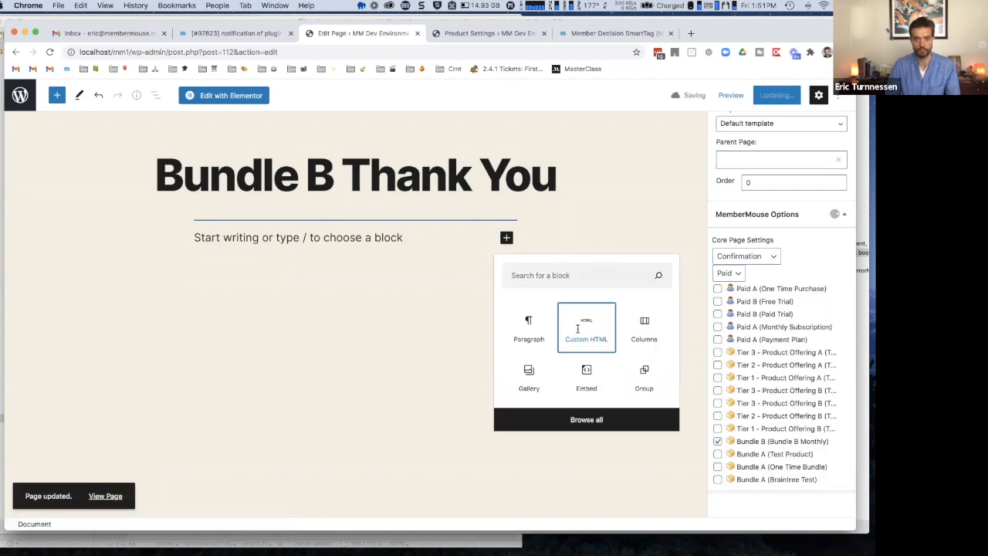
click(586, 327)
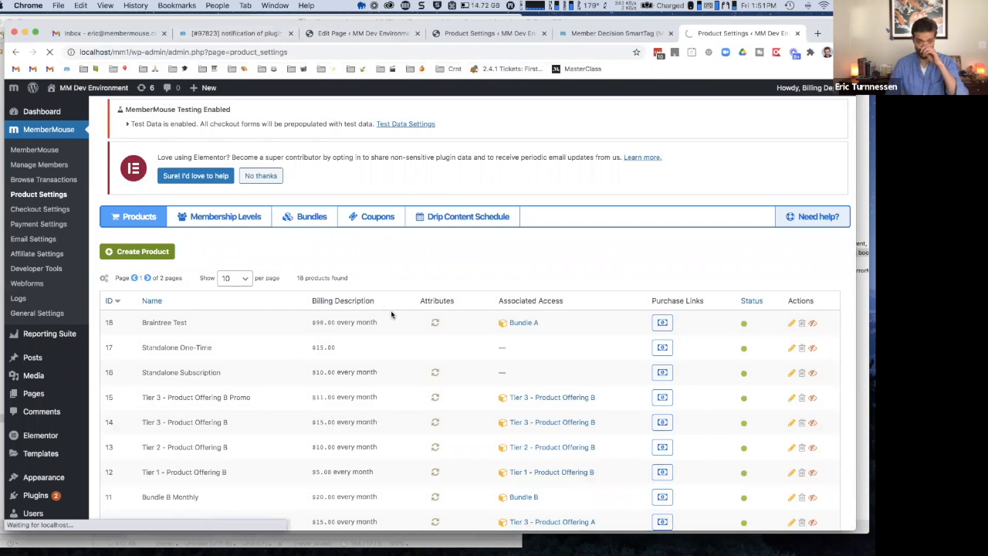
Copy the SmartTag for Bundle A's One Time Bundle purchase link, then return to the Bundle B editor.
click(311, 216)
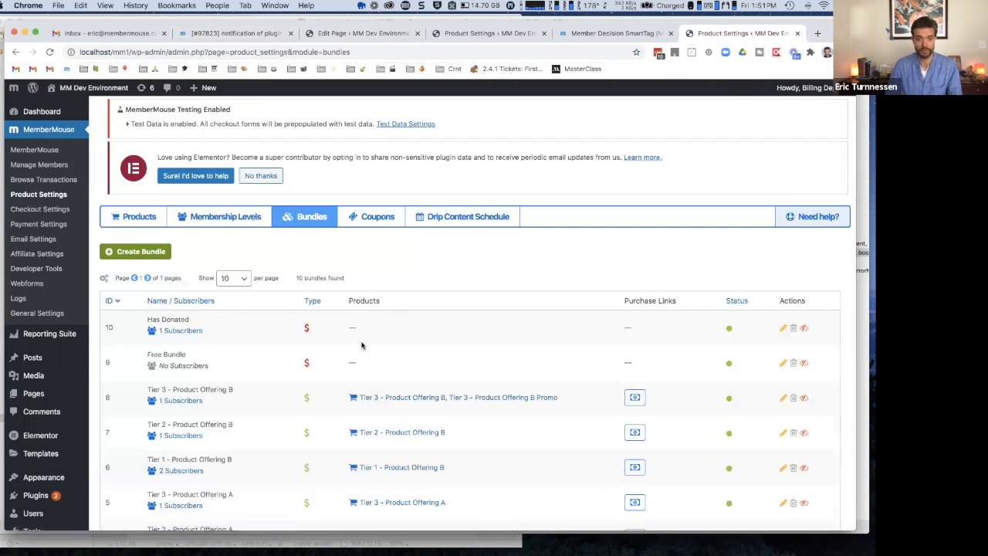
scroll(down, 3)
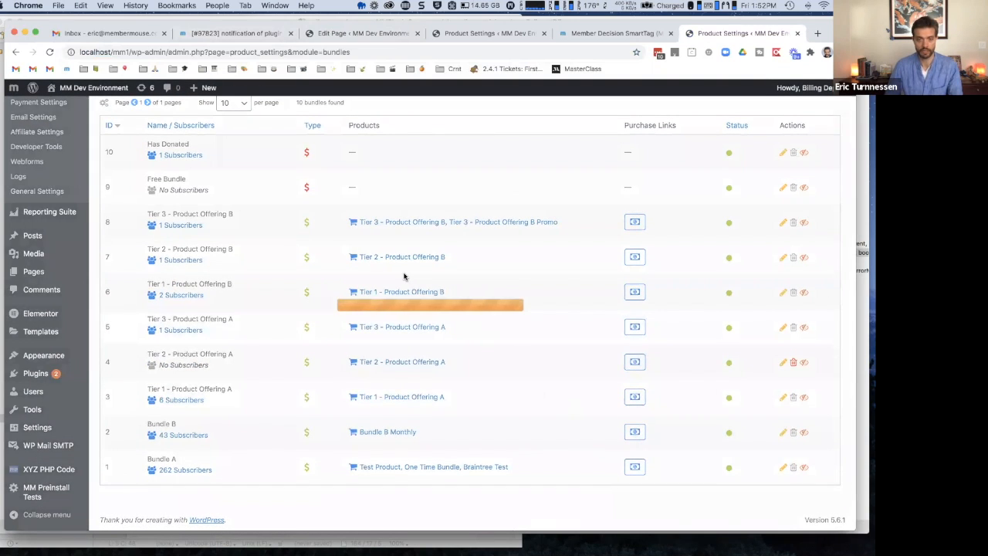
click(634, 467)
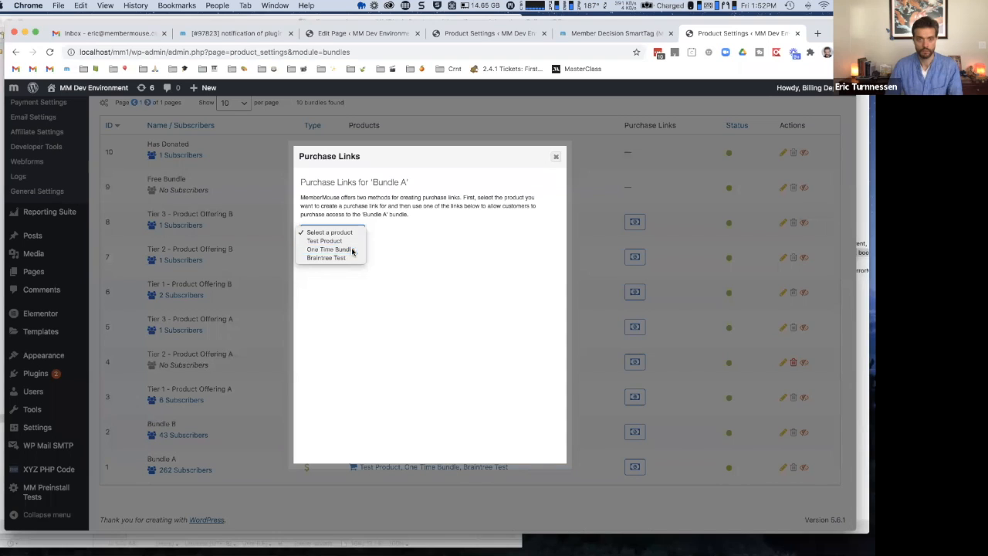
click(330, 250)
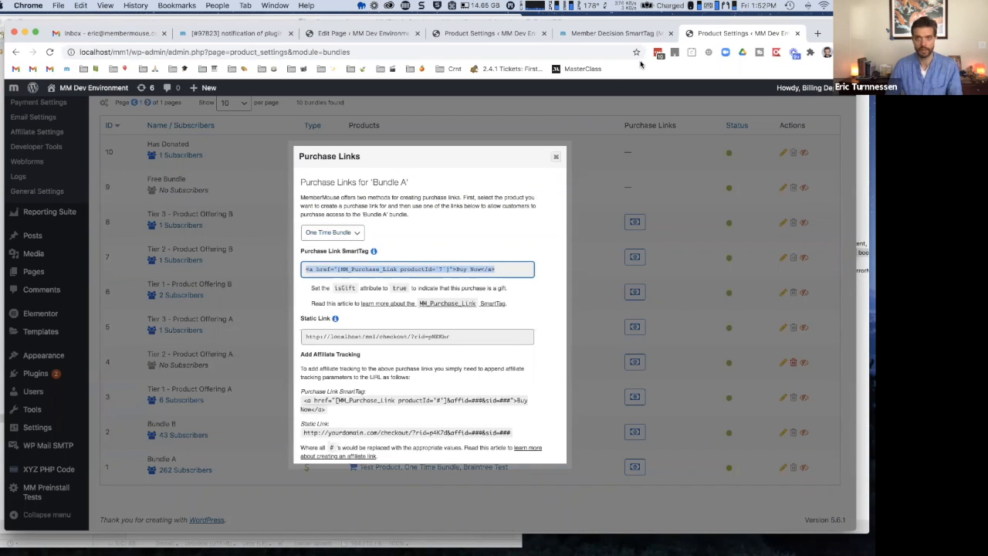
click(555, 157)
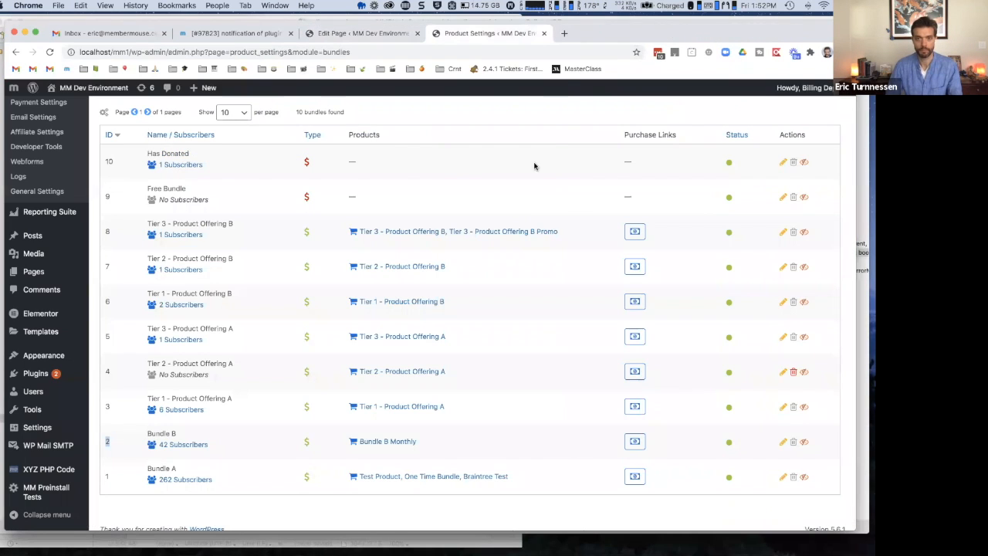
click(359, 33)
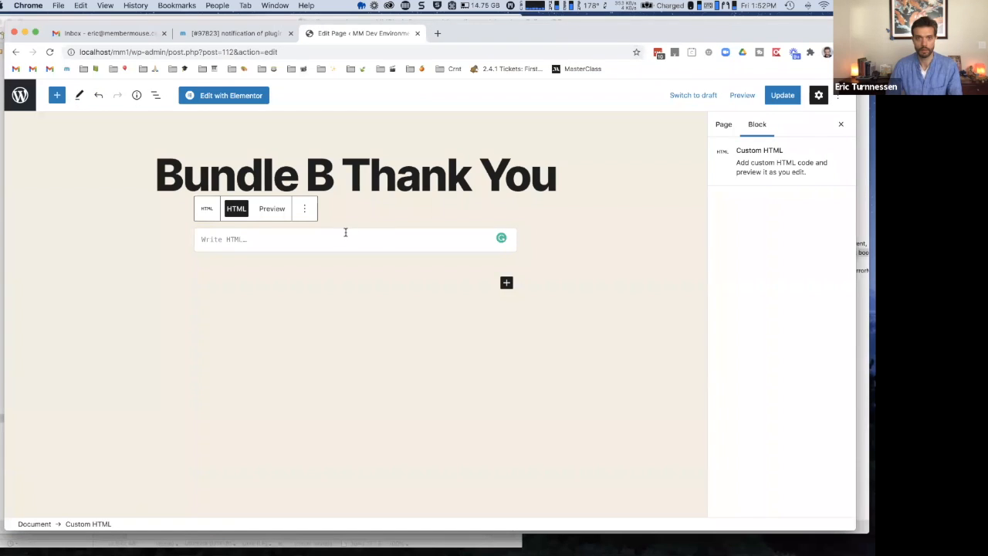
mouse_move(338, 241)
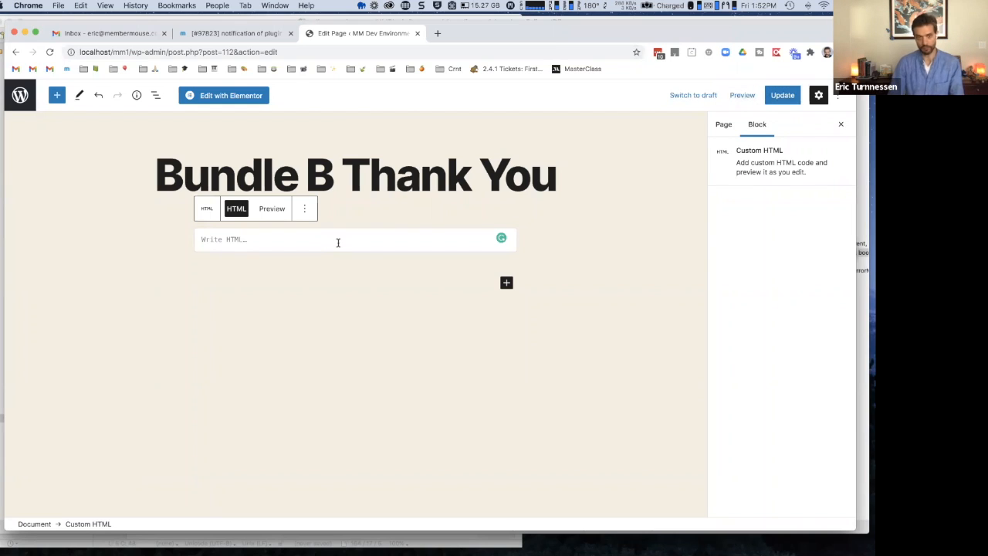
Write the upsell message text ('You bought… interested in this…') in the Custom HTML block.
text(You)
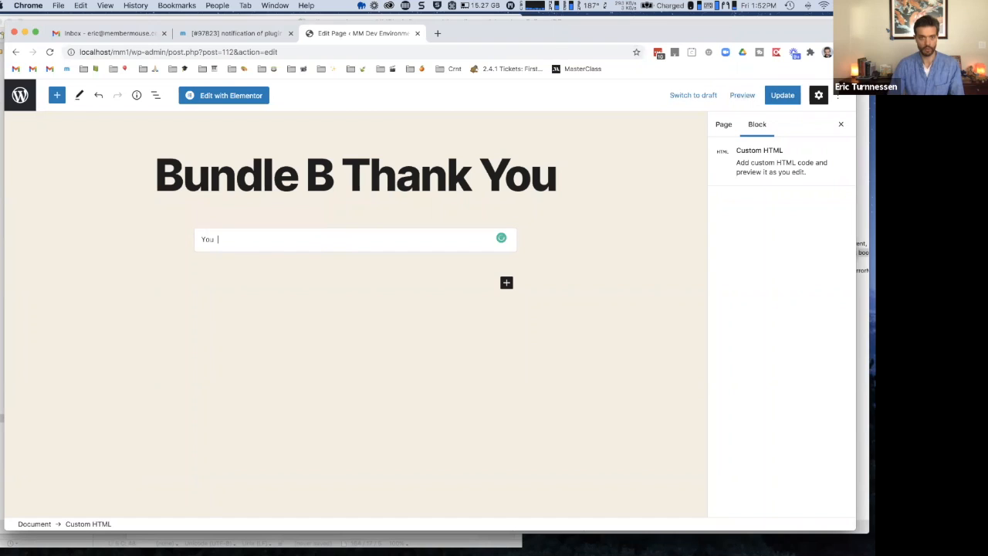
text(bought this ...)
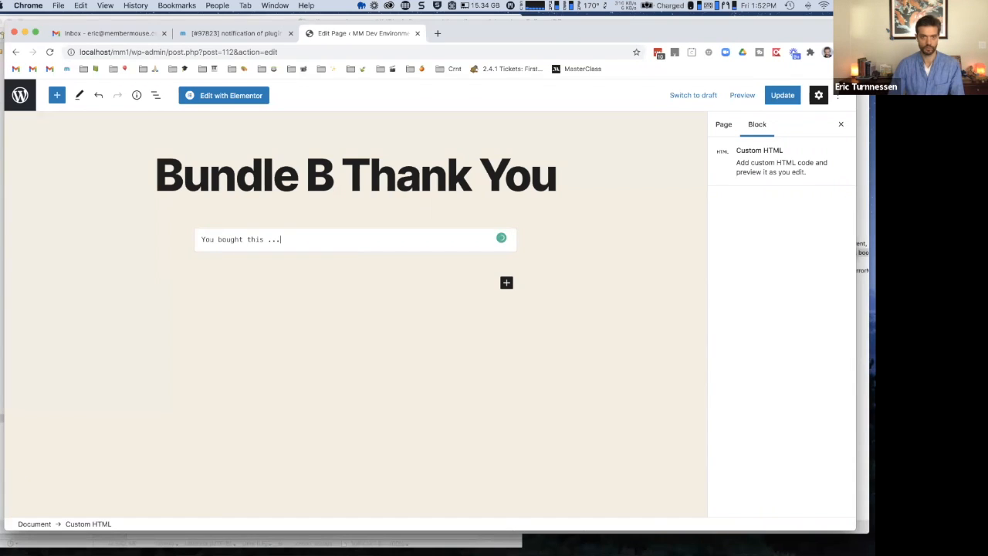
text(so we think you'd be inte)
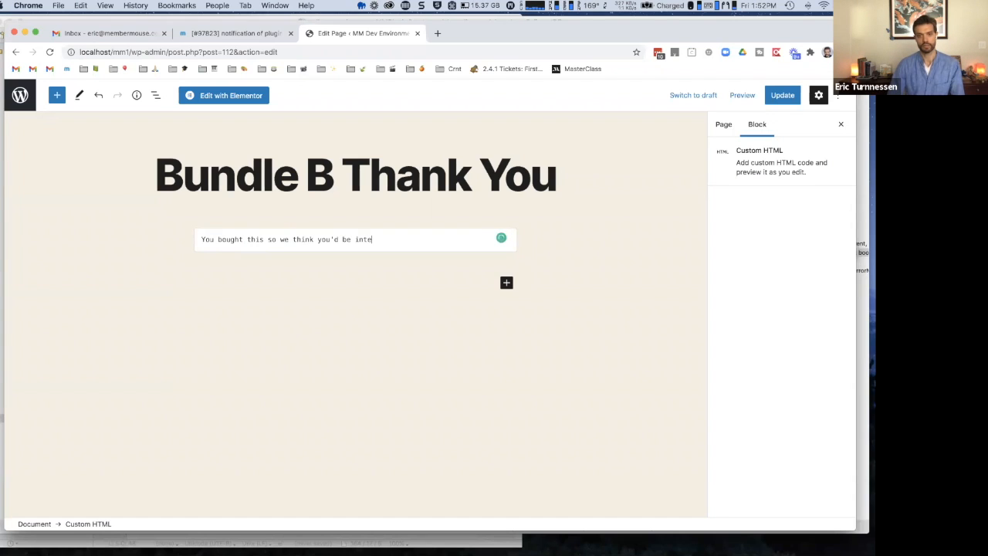
text(rested in this as well.)
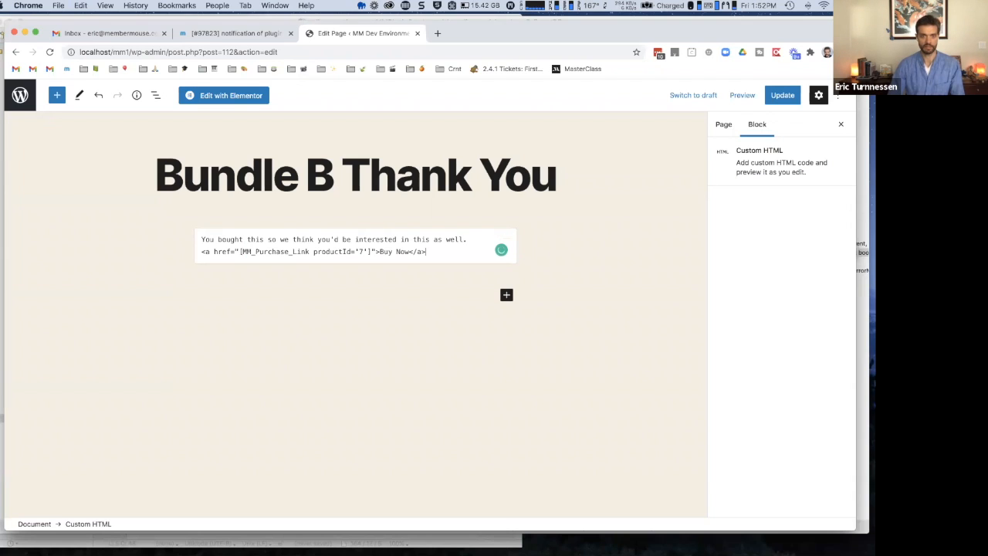
Add the decline link <a href="">No, thank you. Not interested.</a> on a new line.
click(348, 251)
text(<a)
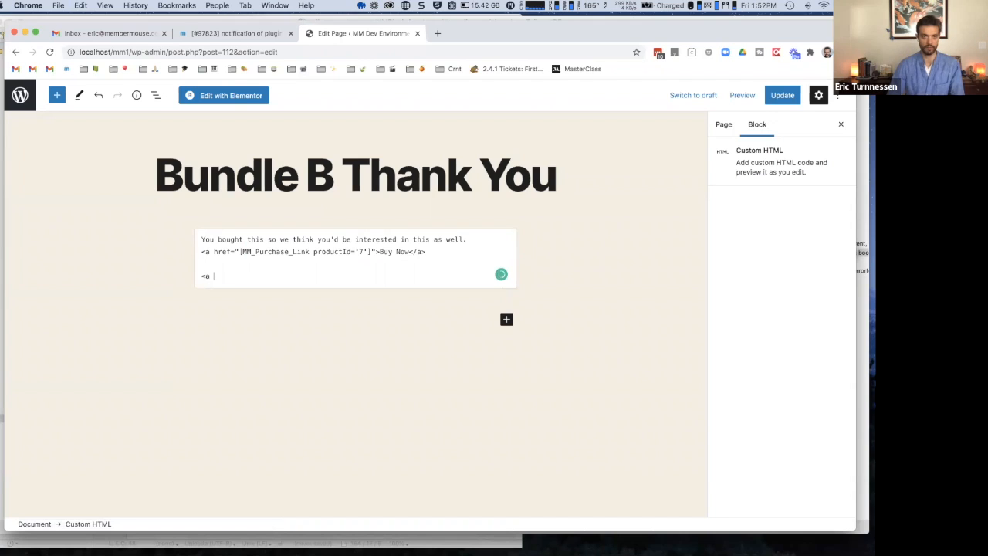
text(href=)
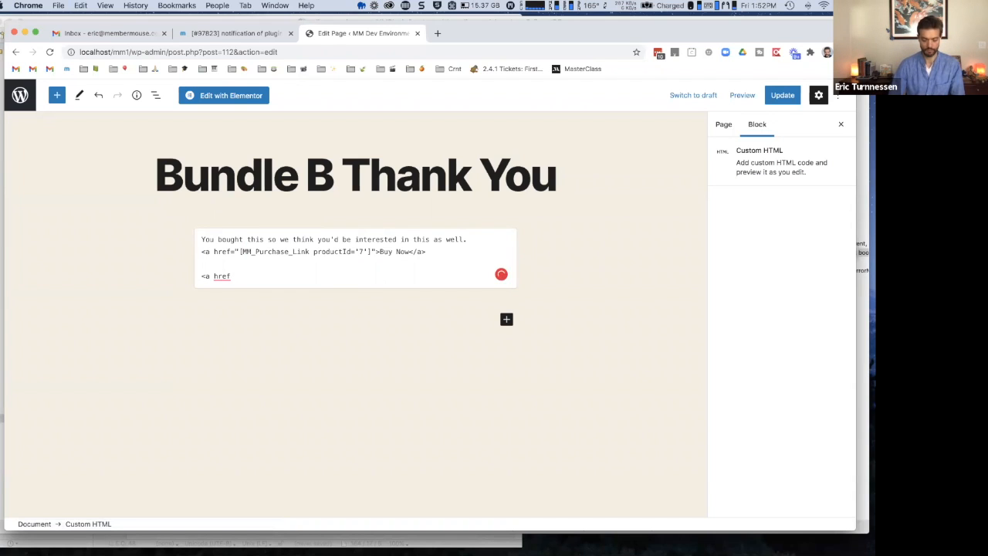
text(="">)
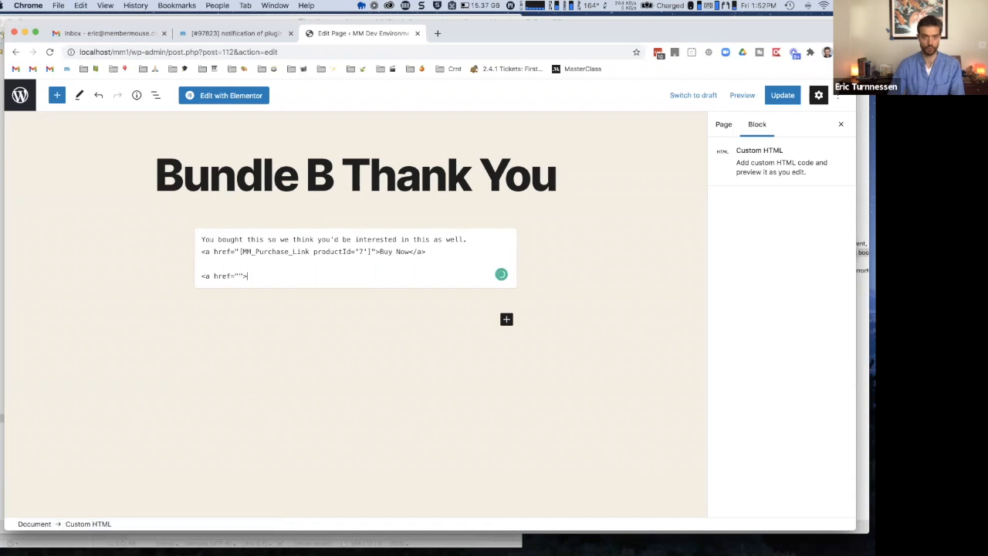
text(No thank,)
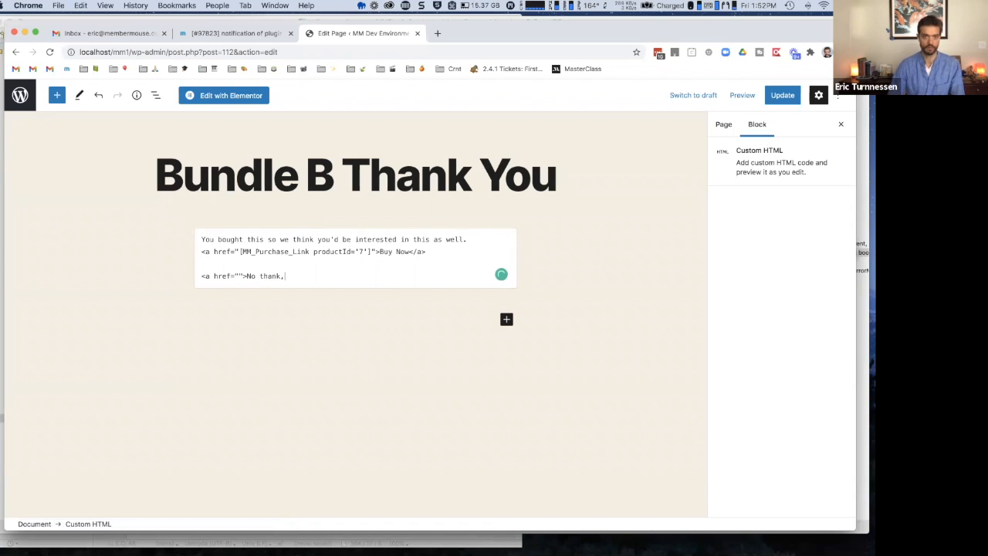
text(you)
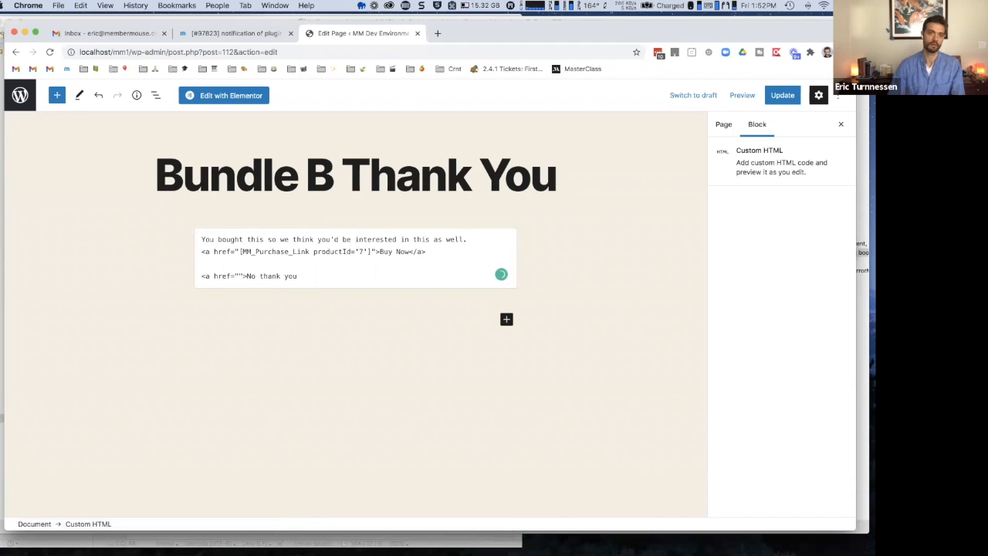
text(. Not int)
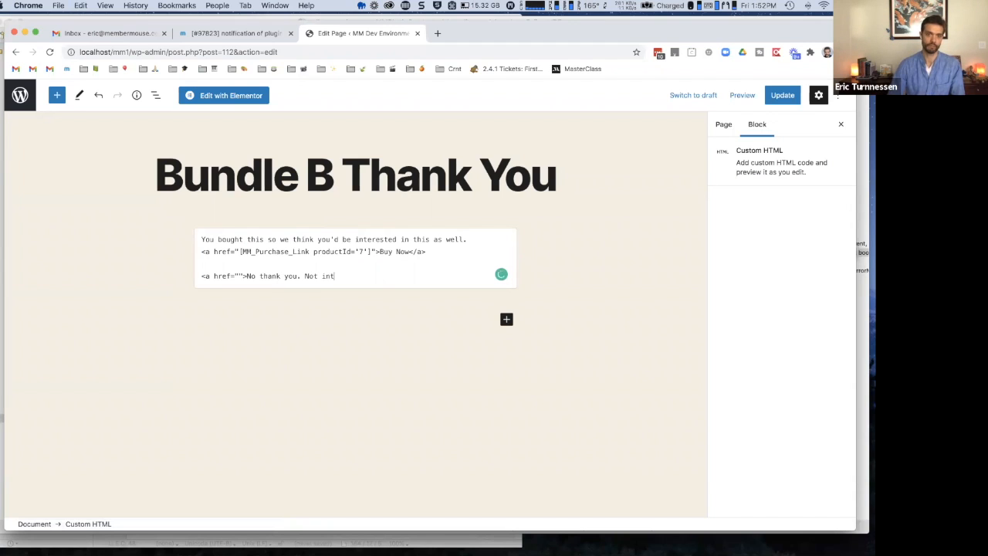
text(erested.</a)
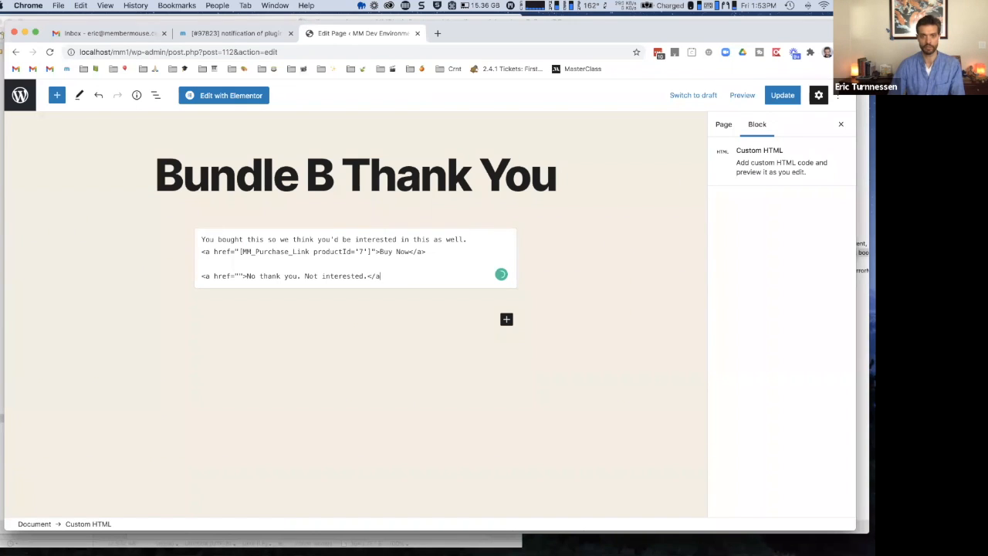
click(332, 263)
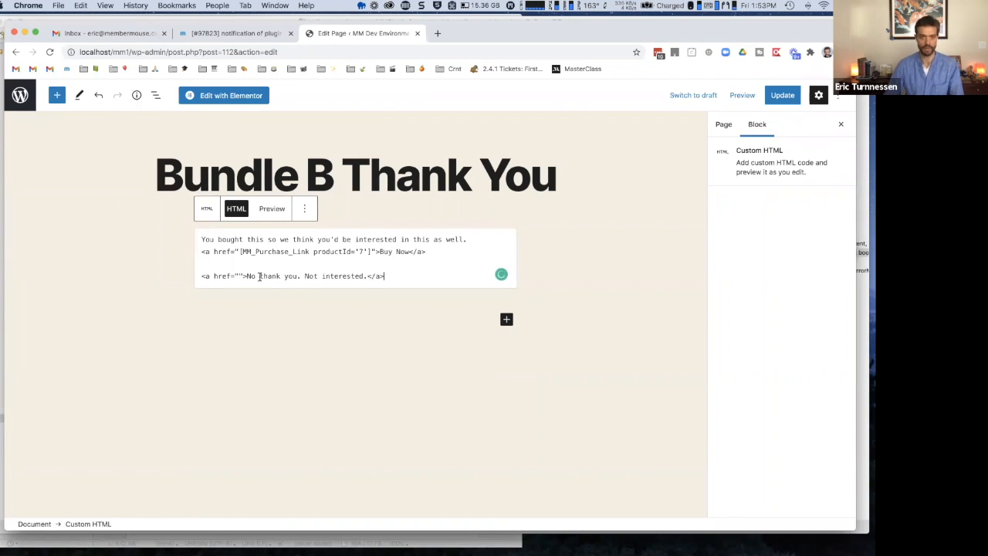
Insert a comma after 'No', update the Bundle B Thank You page, and leave the editor.
text(,)
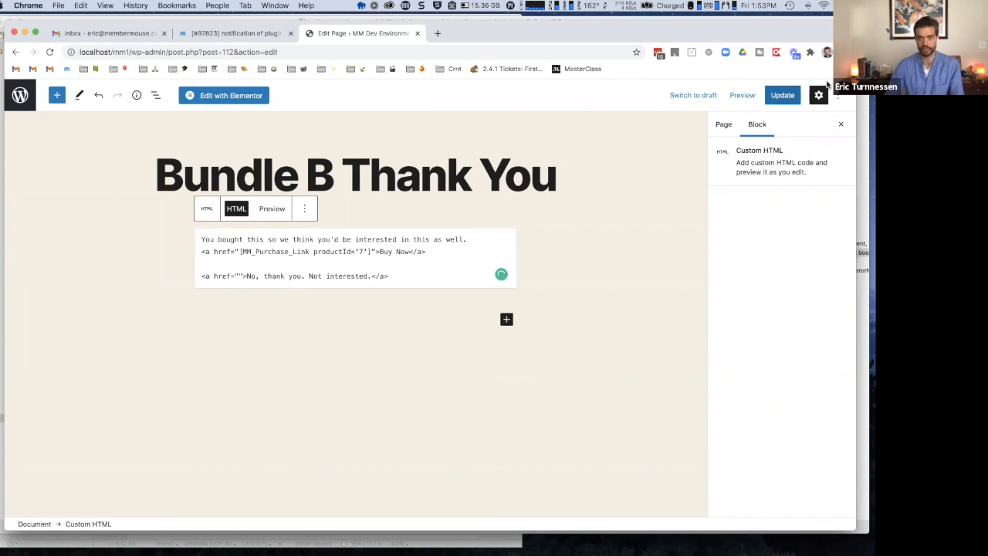
click(782, 95)
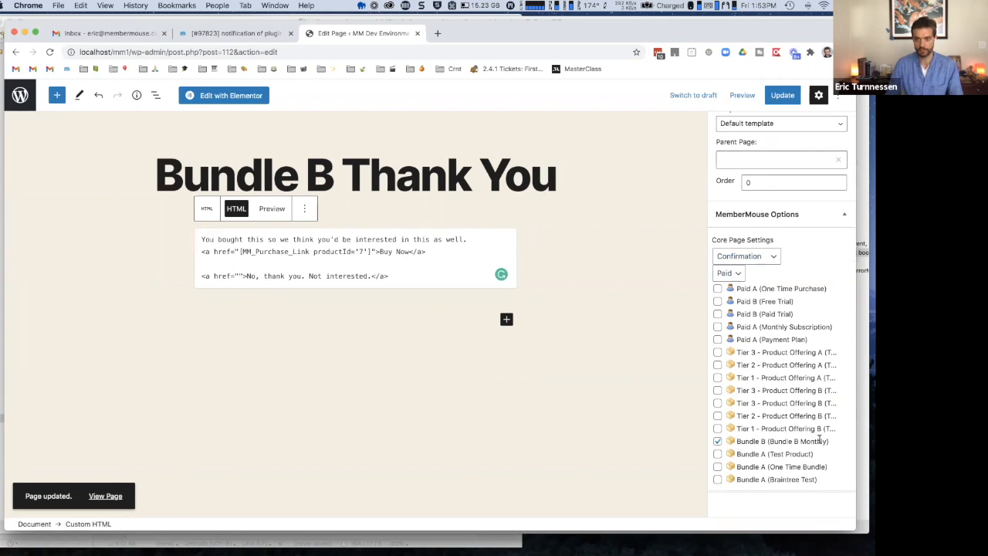
mouse_move(782, 441)
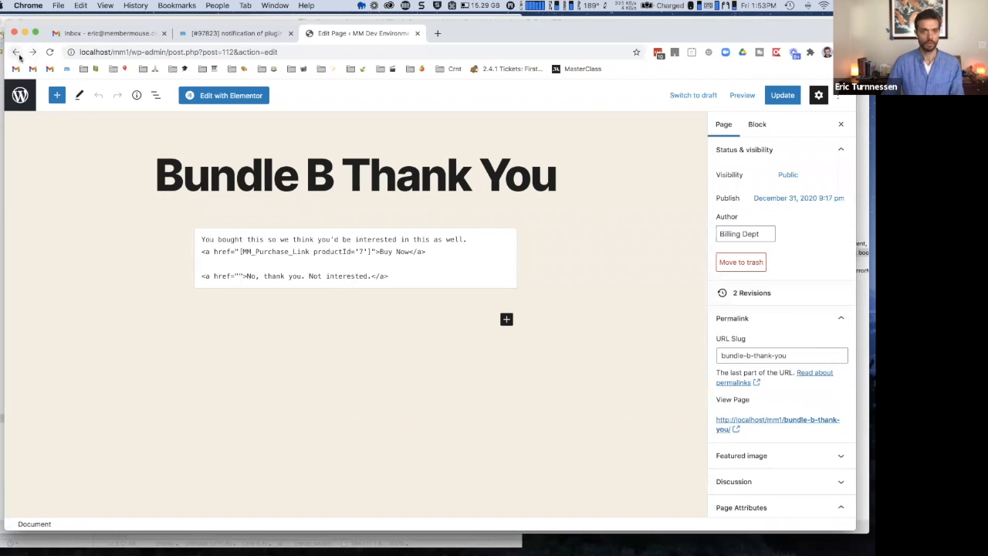
click(782, 95)
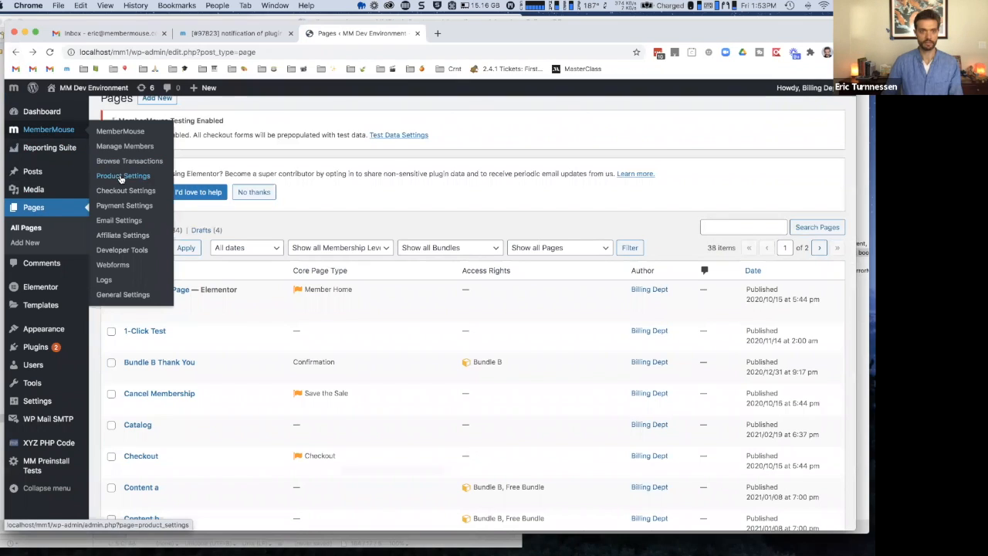
click(122, 175)
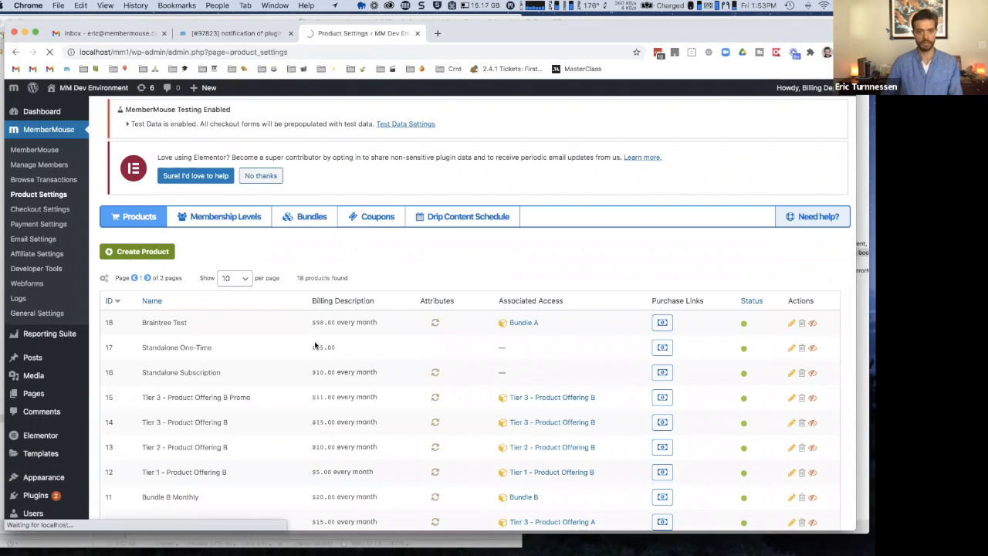
Show Bundle B's purchase links under MemberMouse Product Settings > Bundles.
click(311, 216)
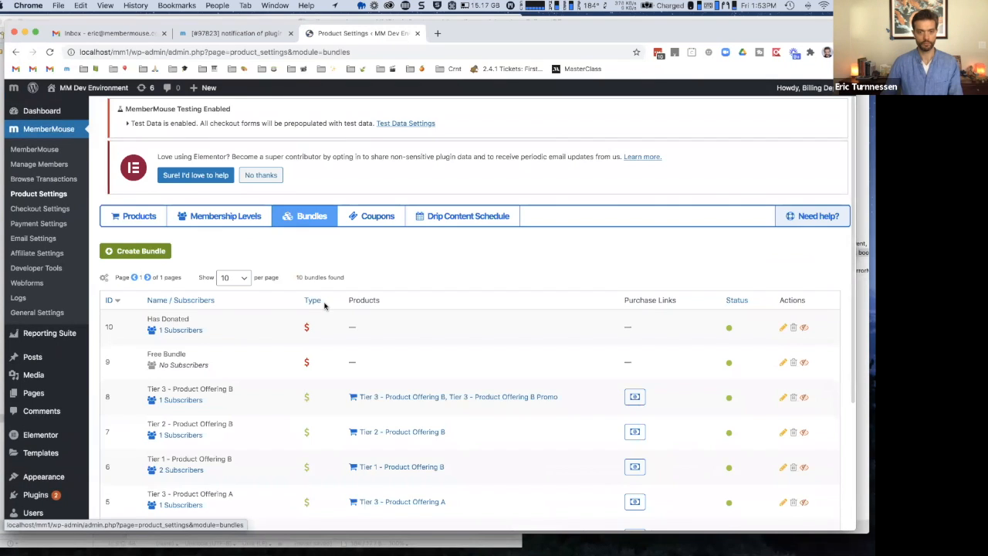
scroll(down, 3)
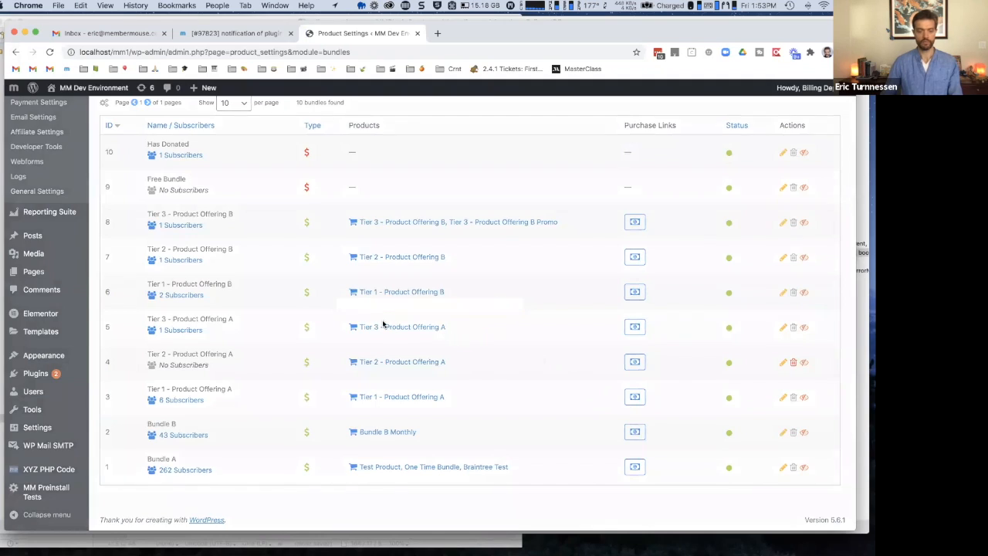
click(635, 431)
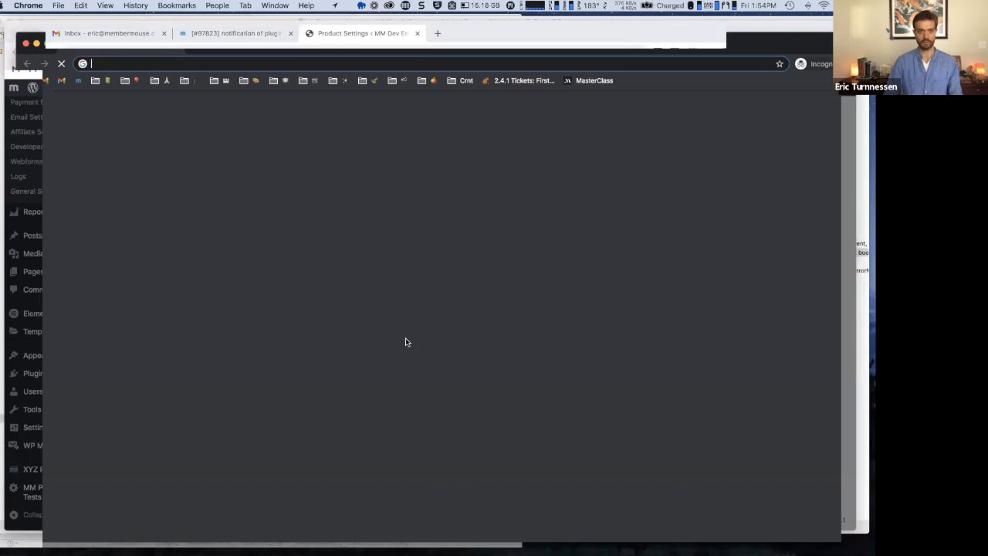
Load the checkout link localhost/mm1/checkout/?rid=pui4R2 and submit the Bundle B Monthly order.
text(localhost/mm1/checkout/?rid=pui4R2)
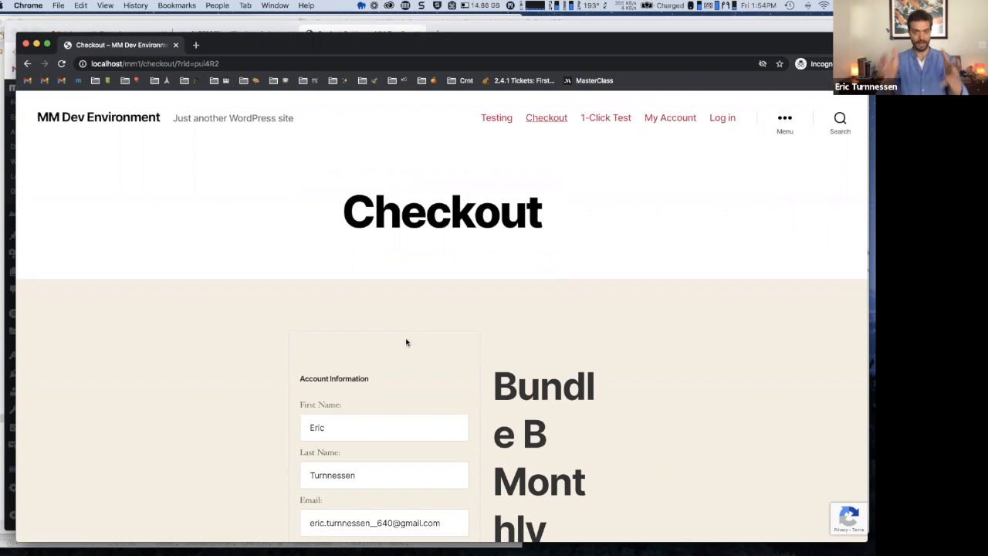
scroll(down, 3)
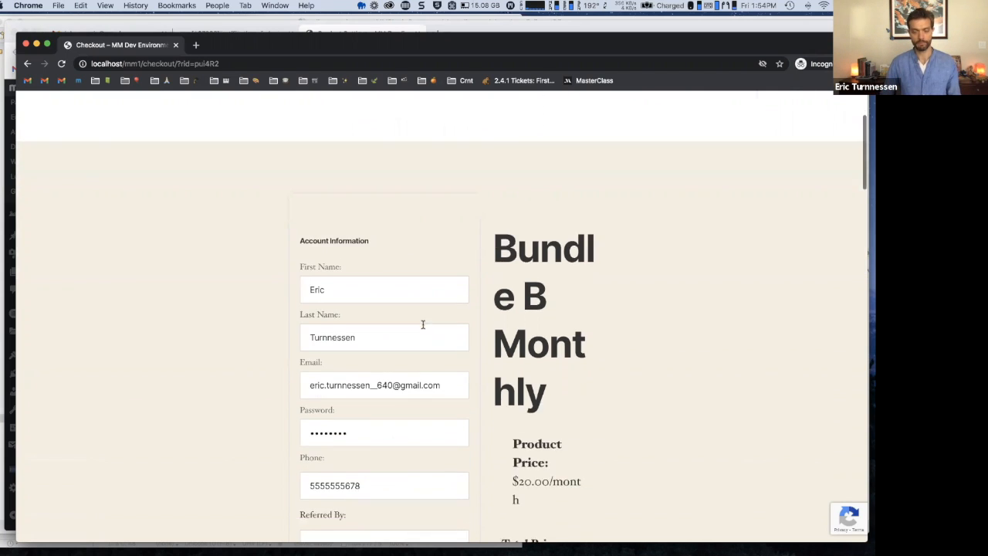
scroll(down, 3)
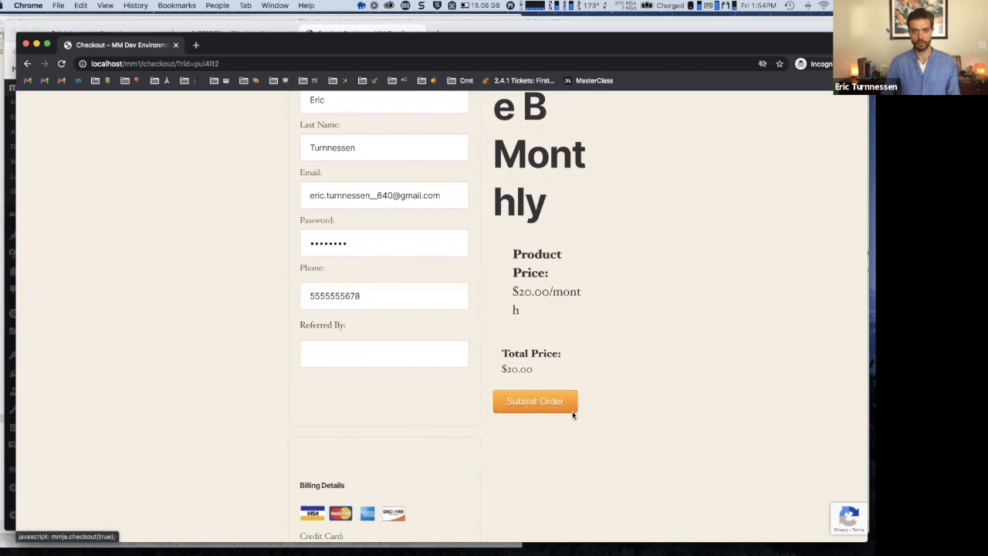
click(535, 401)
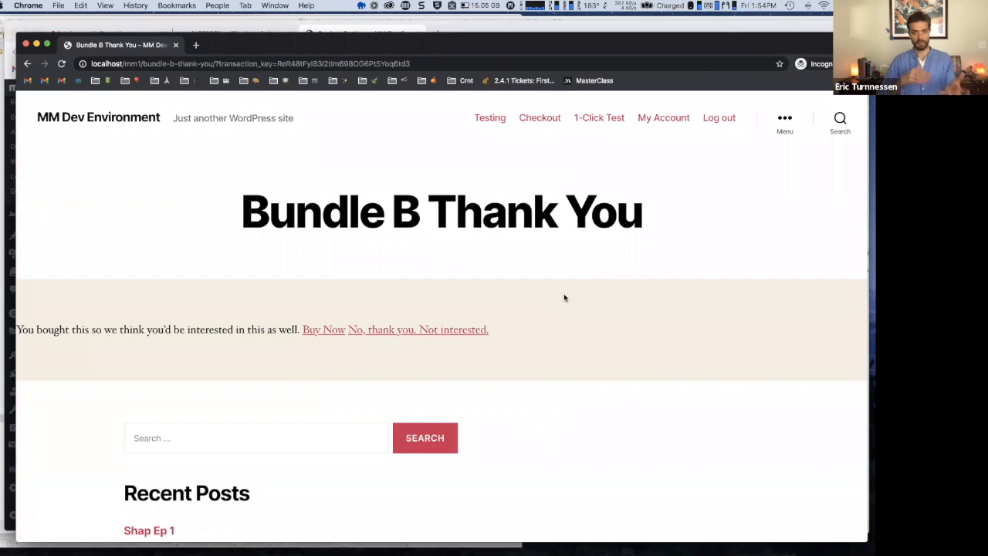
mouse_move(515, 275)
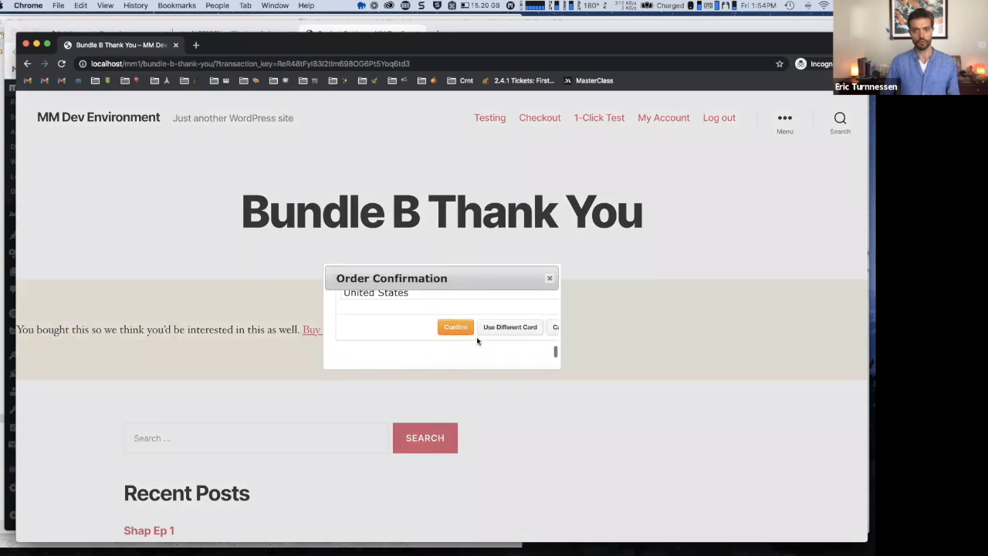
Confirm the one-click Bundle B upsell purchase in the Order Confirmation popup.
click(455, 326)
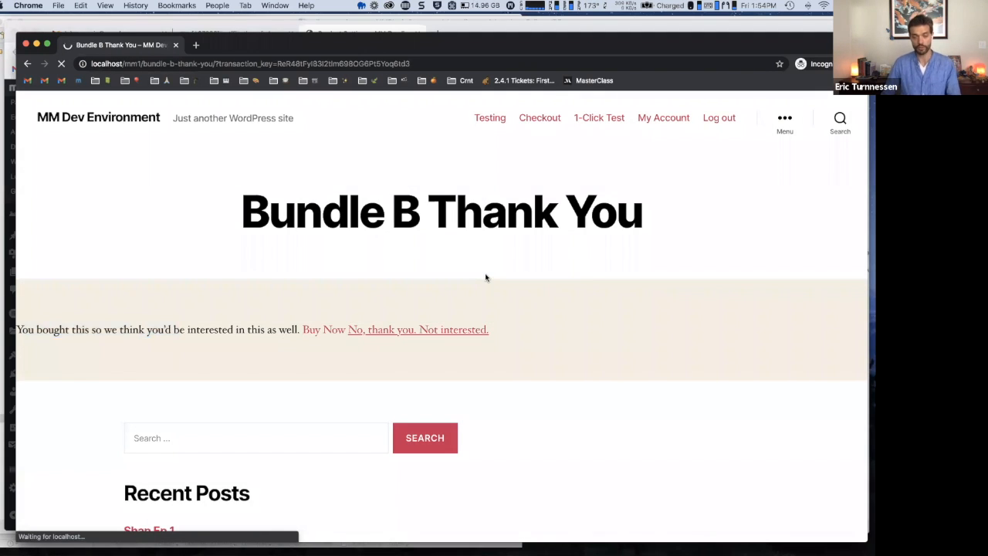
Review the Thank You page listing Eric's login credentials and upsell order details.
click(322, 329)
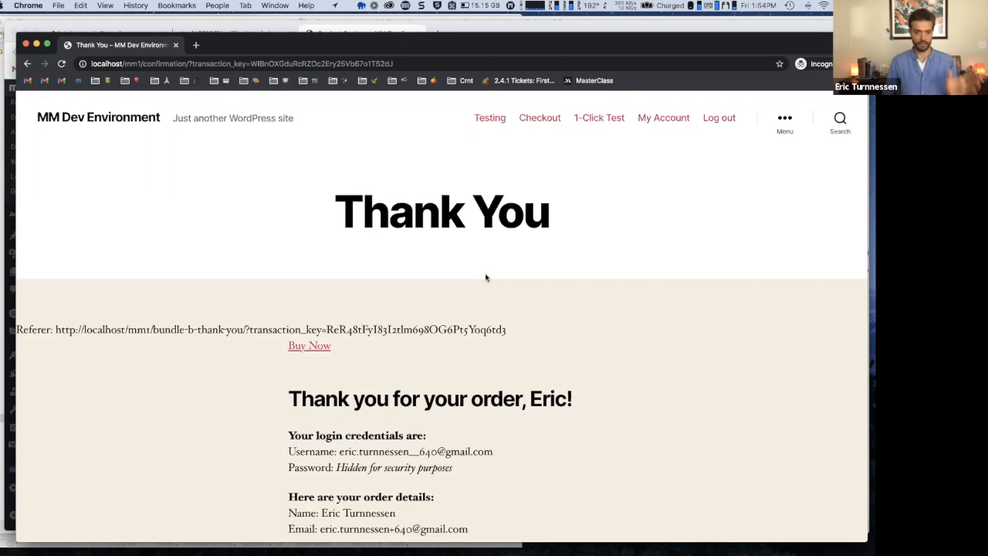
mouse_move(433, 234)
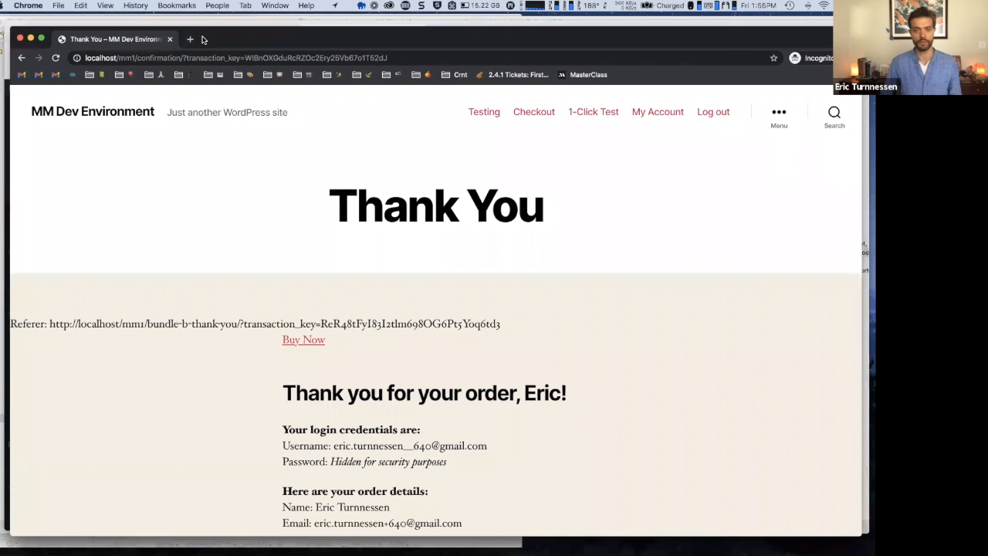
mouse_move(170, 39)
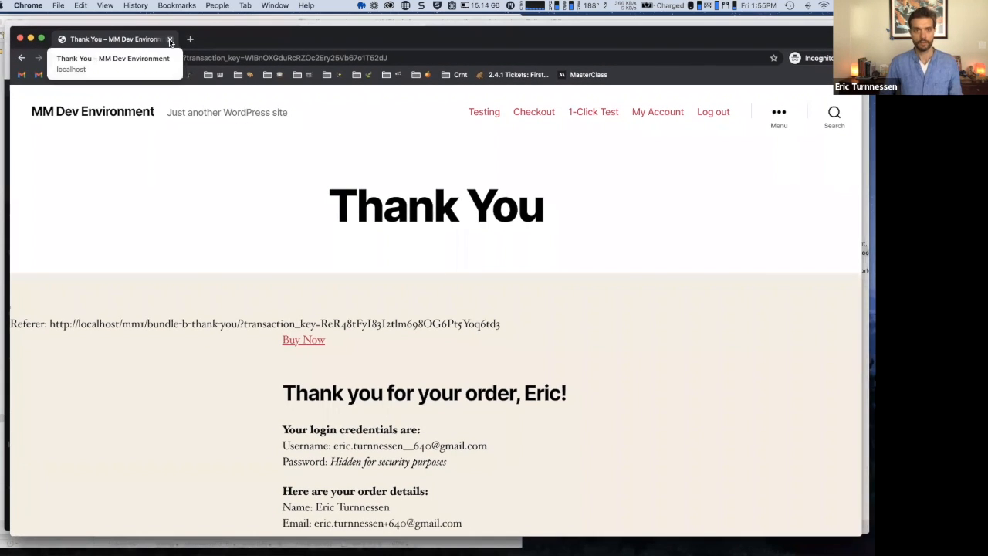
Close the Incognito checkout window and open a new tab for the MemberMouse support site.
click(171, 39)
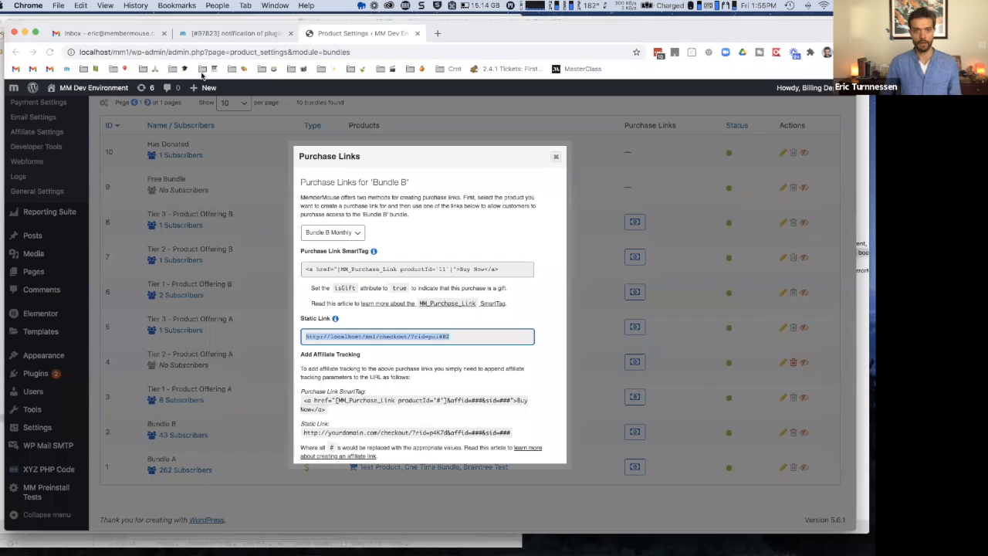
click(564, 33)
text(support.membermouse.com/support/home)
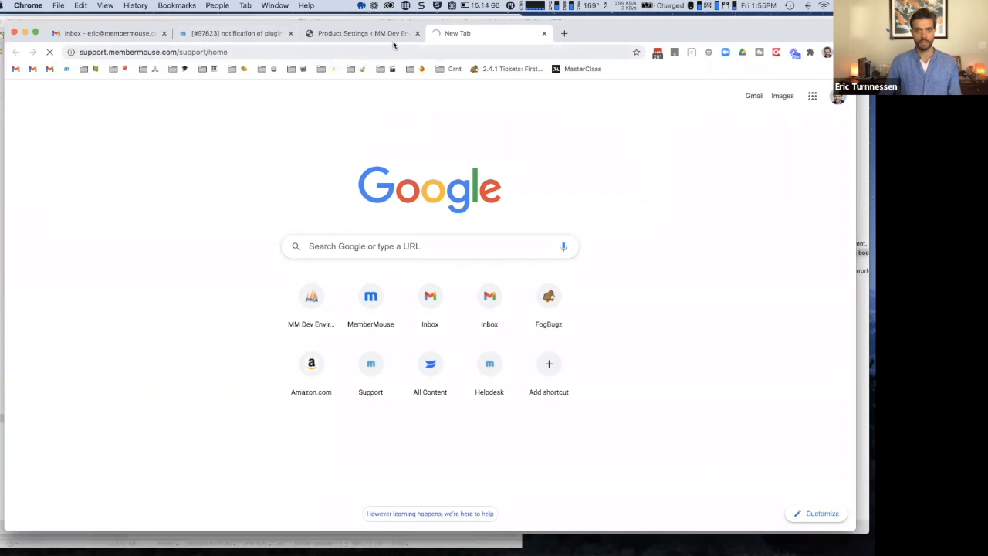
mouse_move(478, 33)
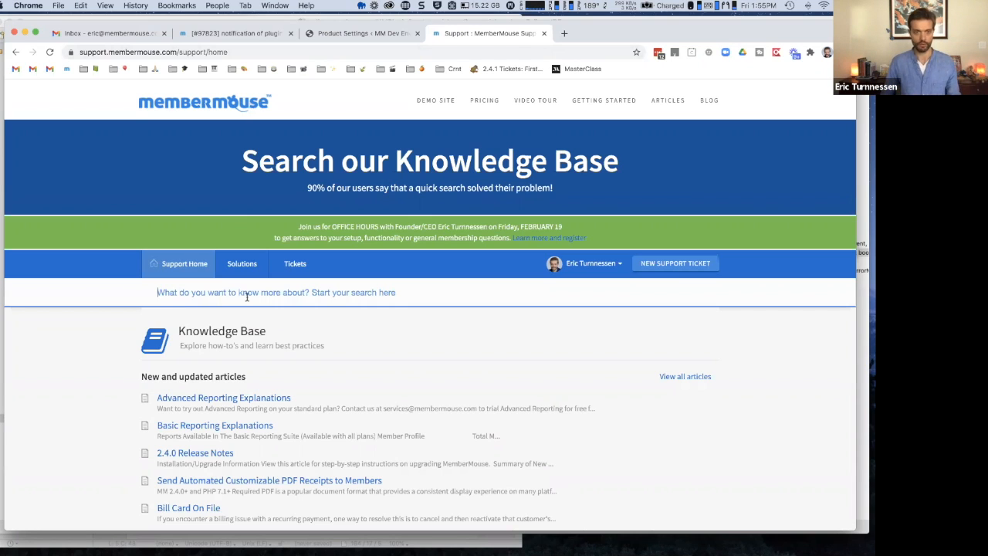
Scroll through the MemberMouse Support Center knowledge base home page.
scroll(down, 3)
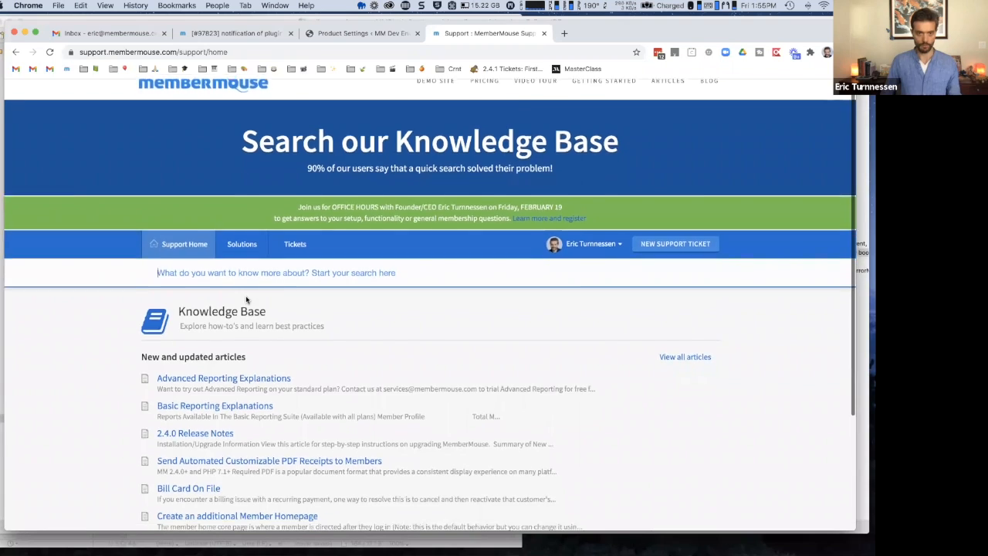
scroll(down, 3)
text(s)
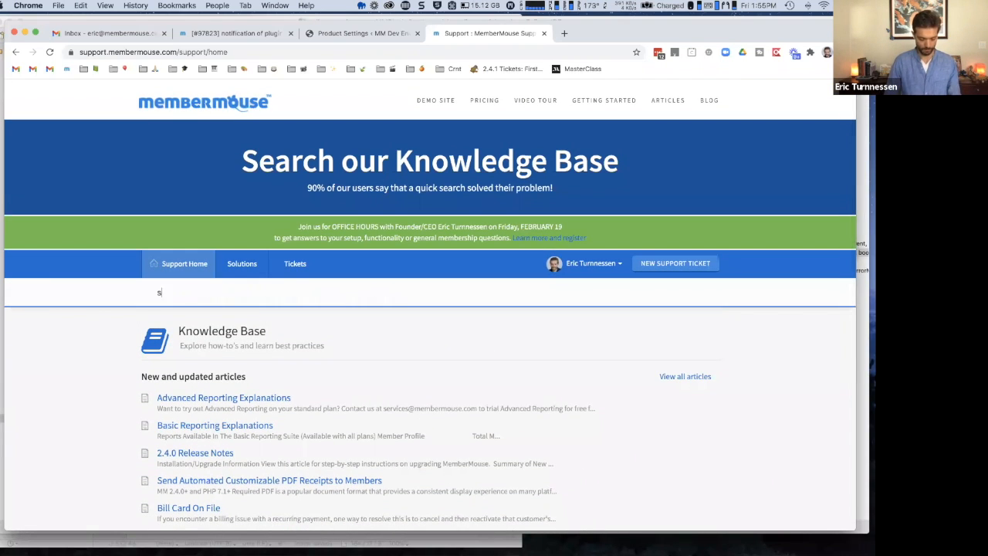
Search the knowledge base for 'select different product on checkout'.
text(elect)
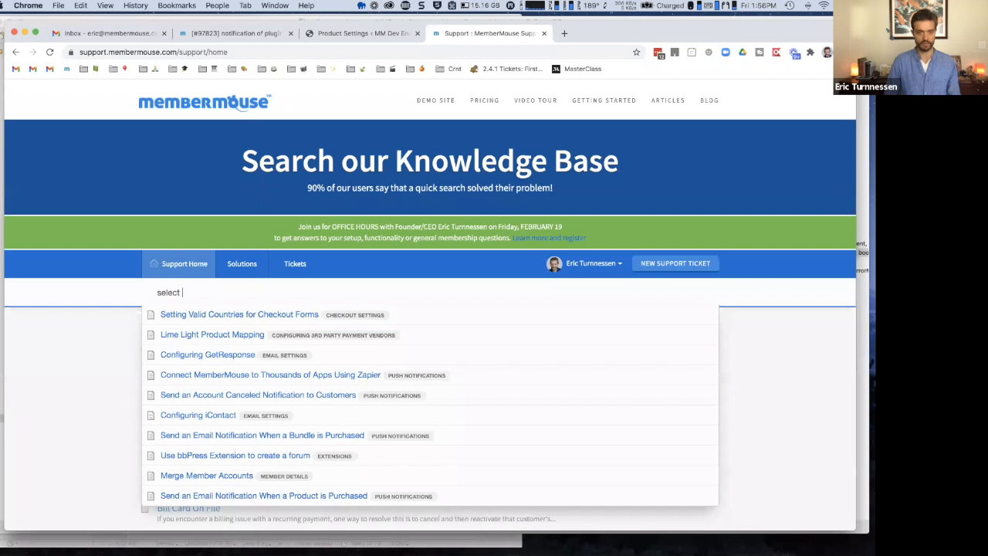
text(di)
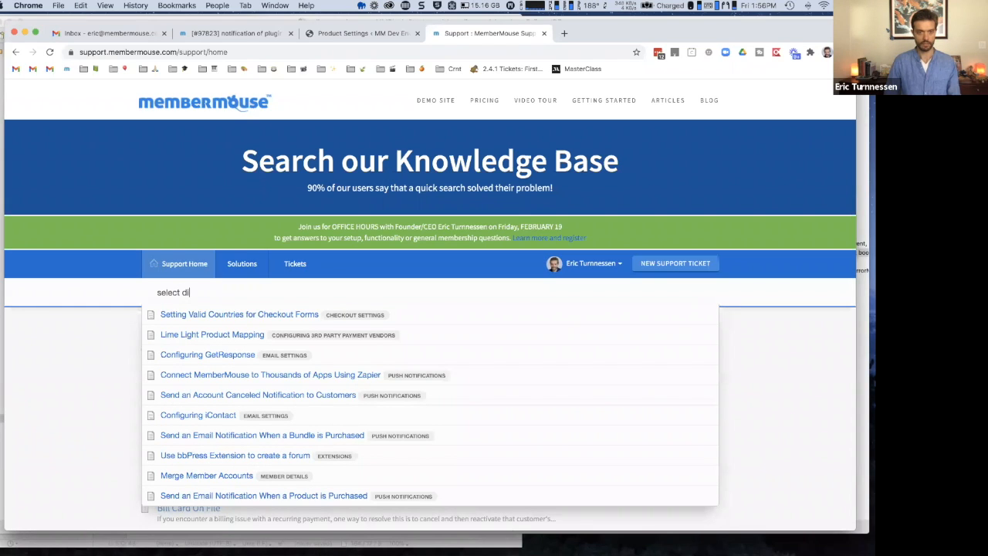
text(fferent prod)
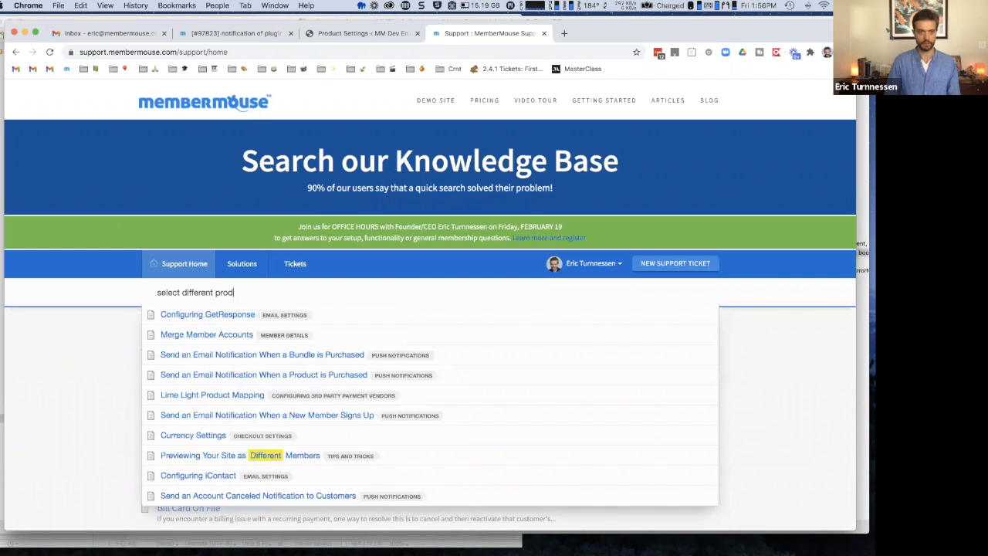
text(uct on checkout)
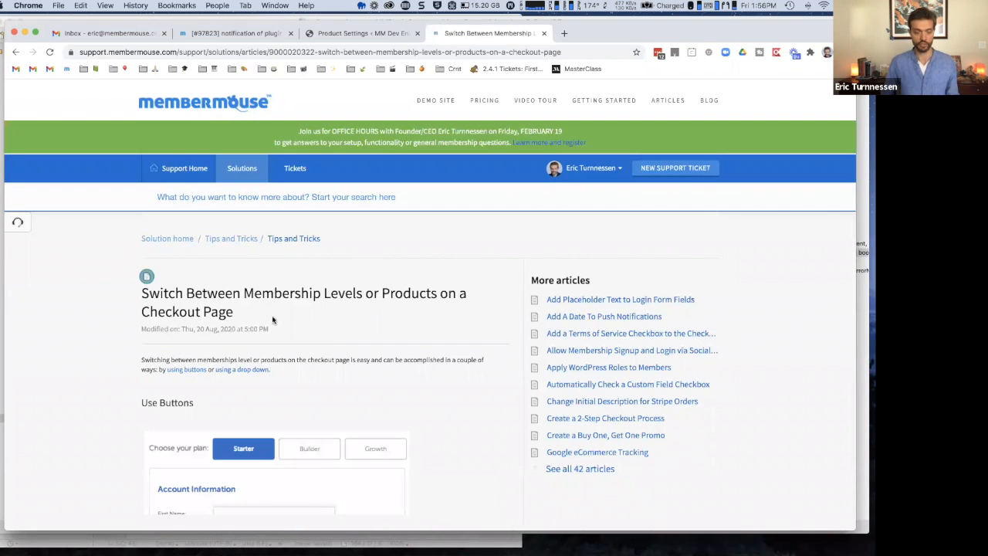
Read the opening sections of the 'Switch Between Membership Levels or Products' article.
scroll(down, 3)
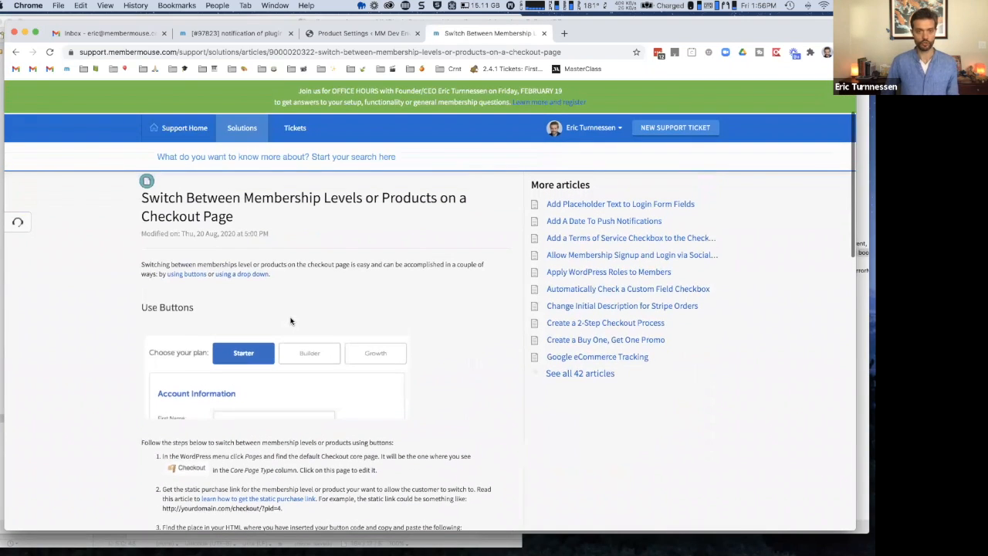
scroll(down, 3)
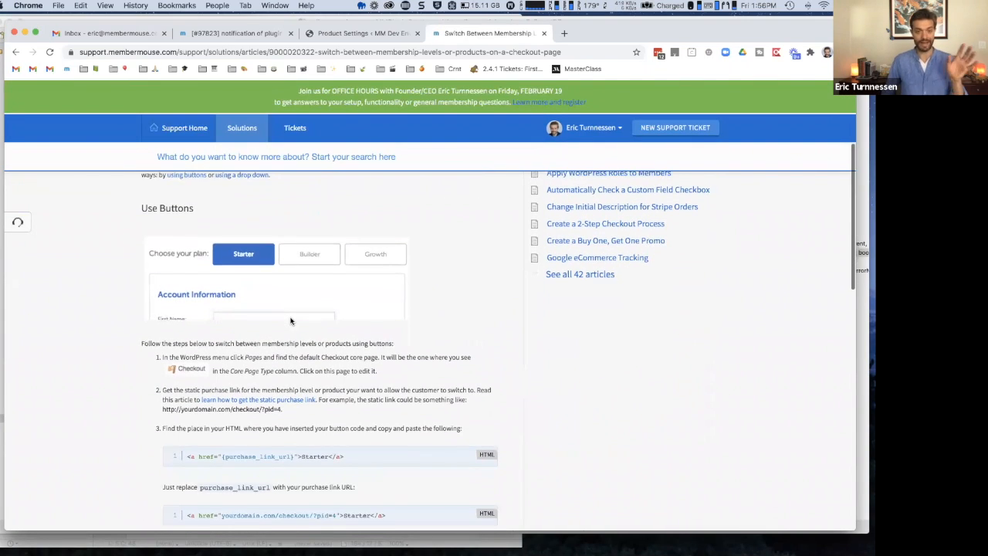
scroll(down, 3)
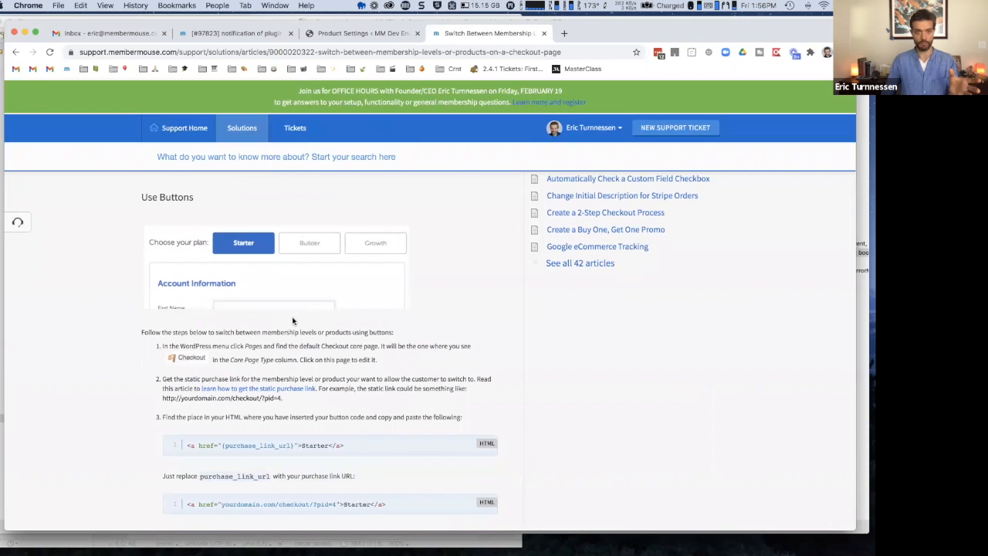
scroll(down, 3)
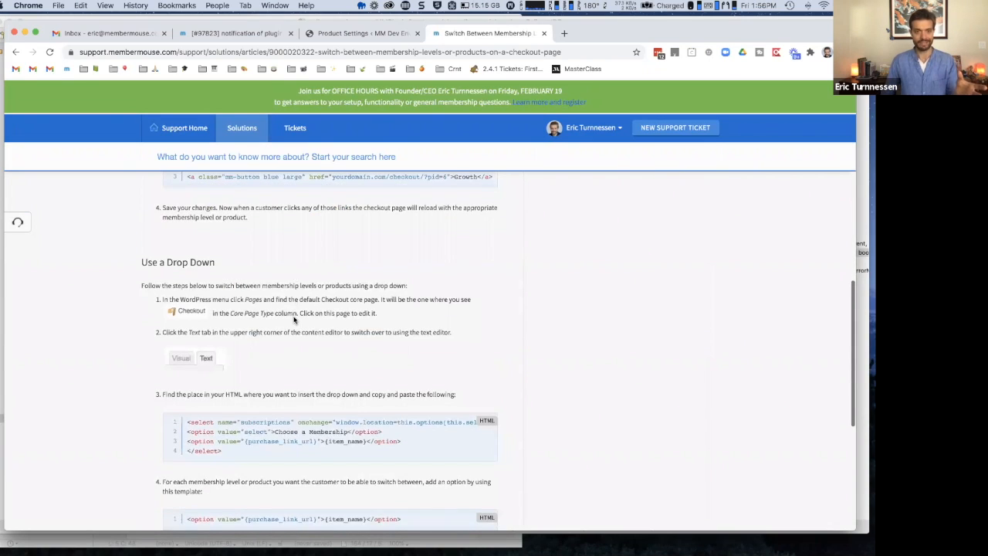
scroll(up, 3)
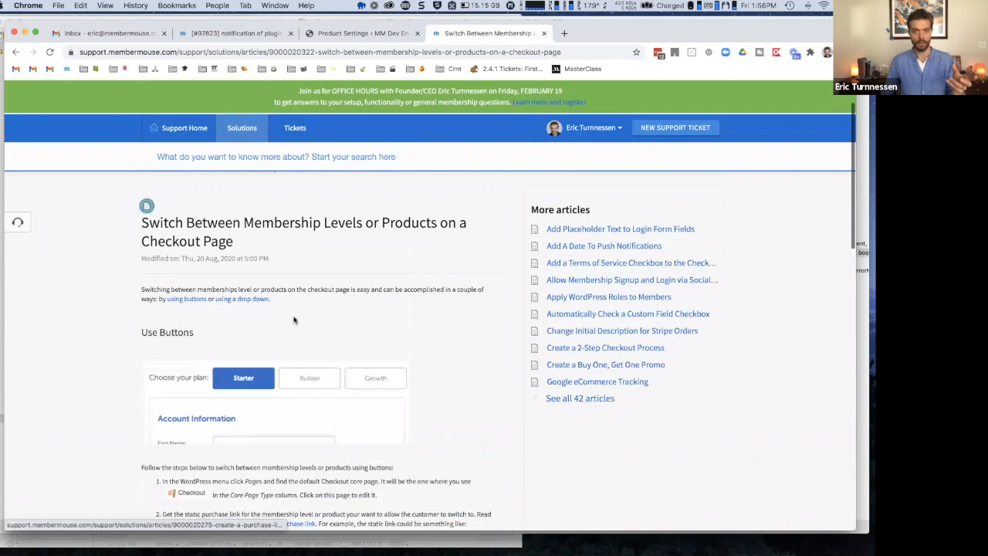
scroll(down, 3)
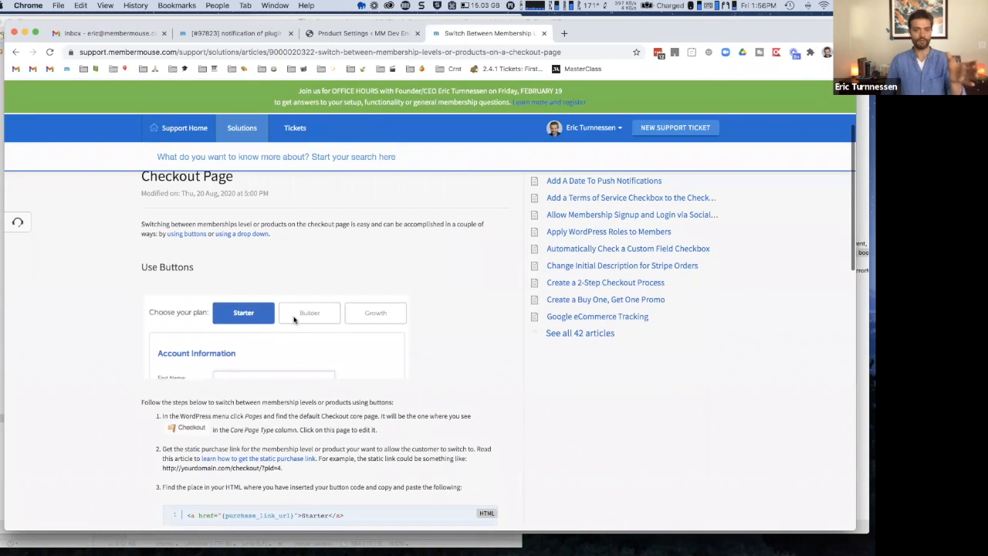
scroll(down, 3)
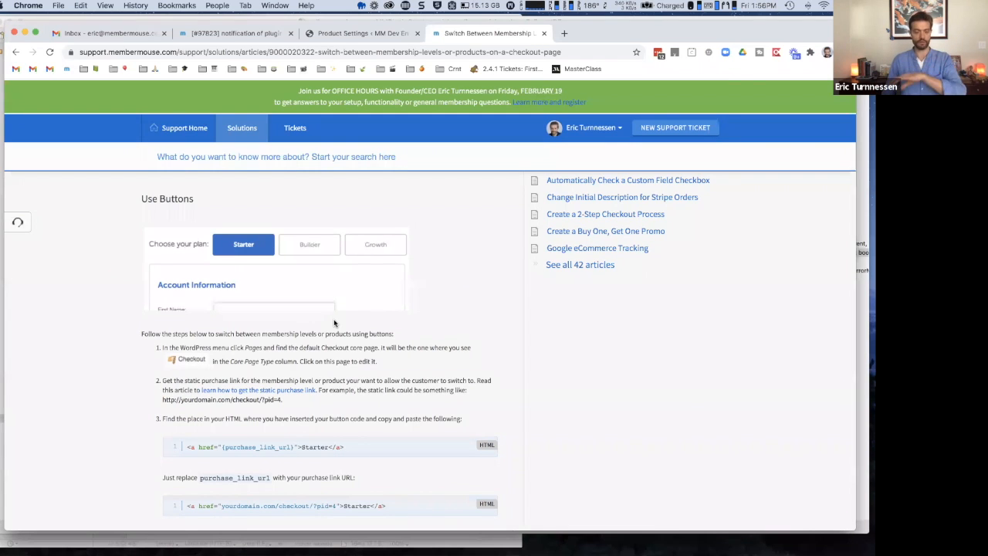
Scroll further to the drop-down section and its completed menu code example.
scroll(down, 3)
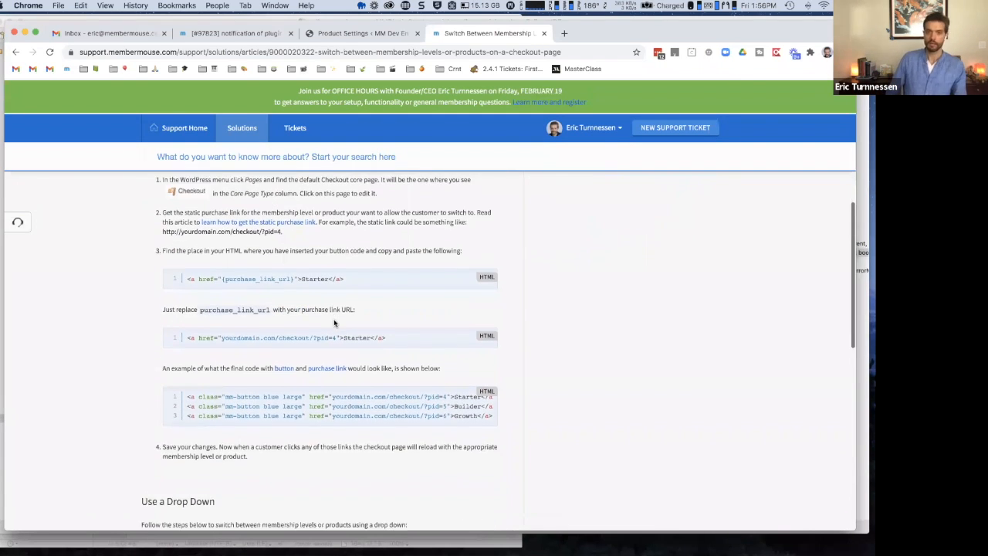
scroll(down, 3)
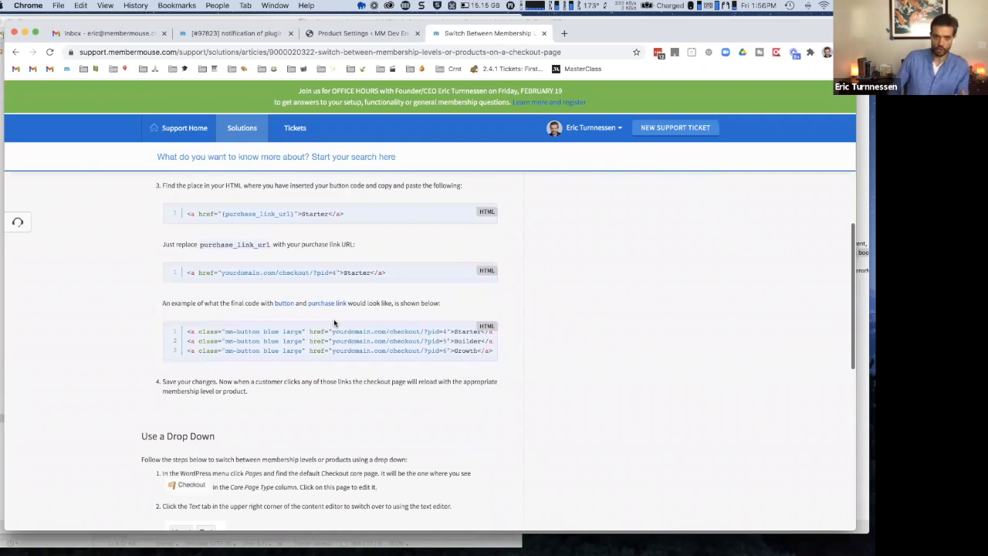
scroll(down, 3)
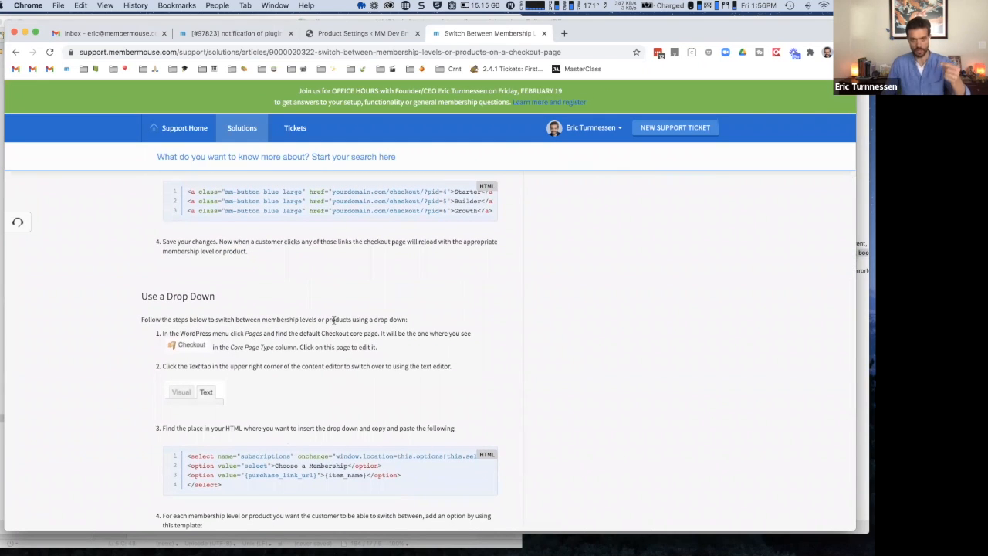
scroll(up, 3)
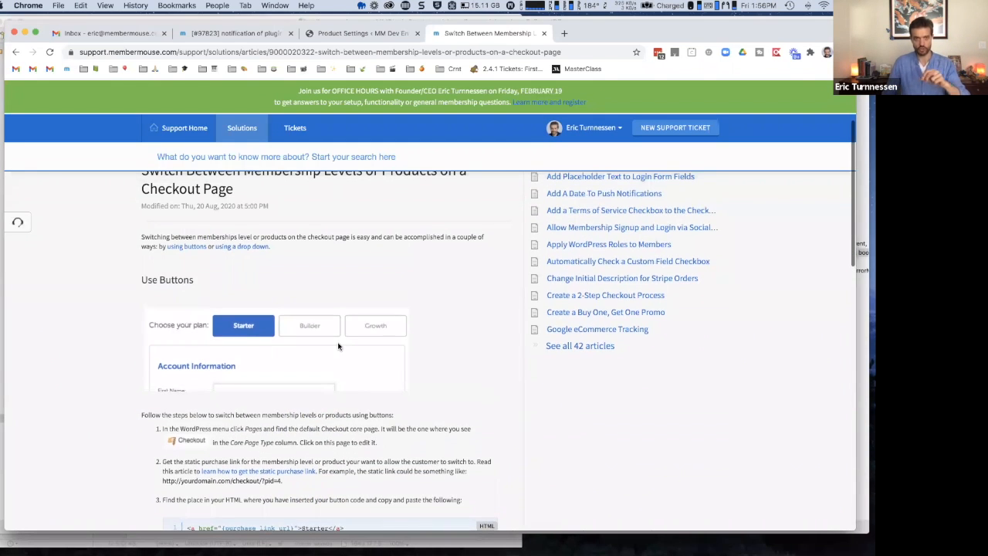
scroll(down, 3)
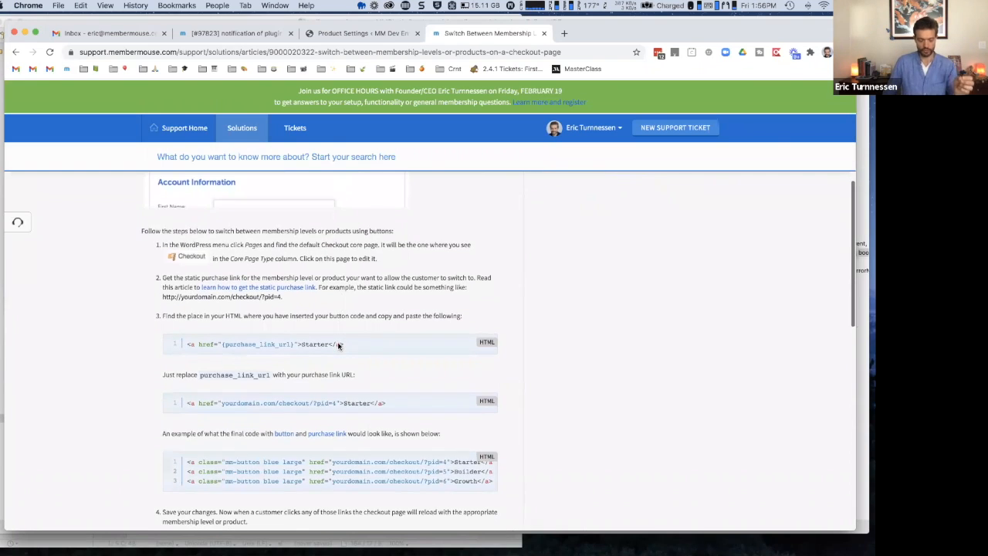
scroll(down, 3)
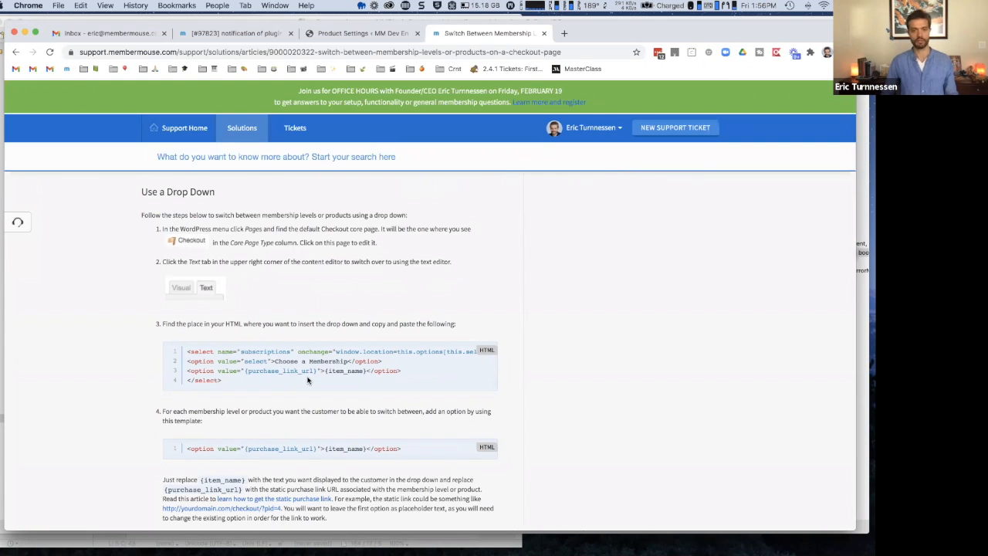
scroll(down, 3)
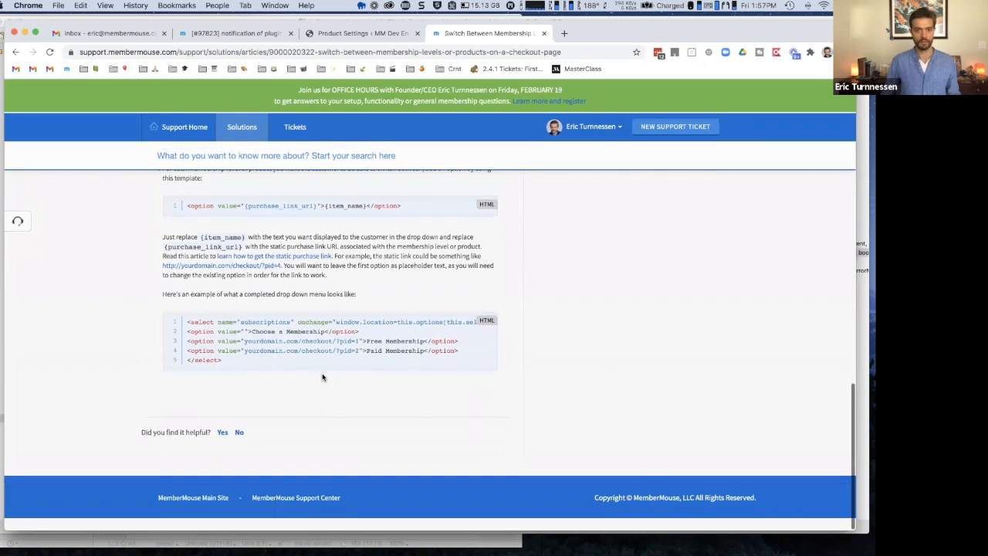
scroll(up, 3)
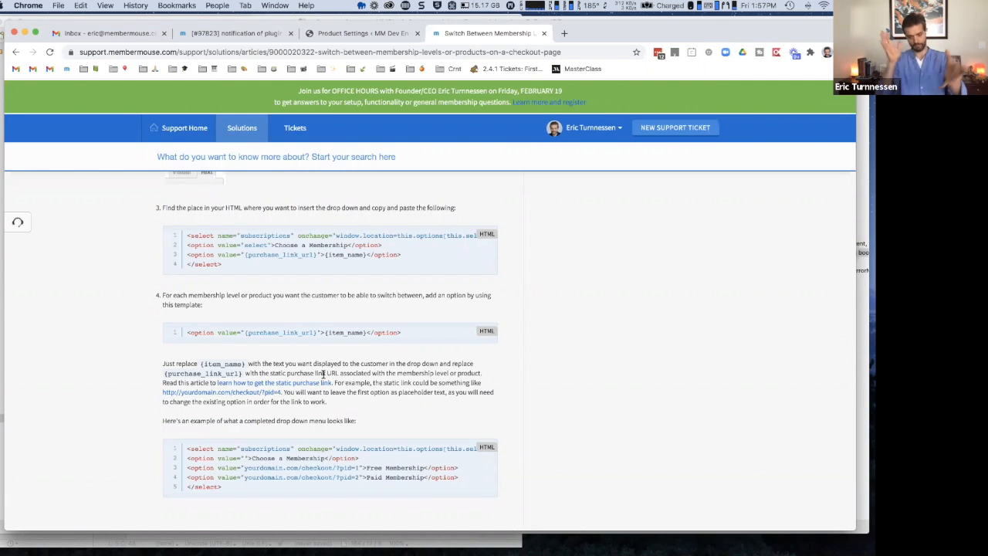
mouse_move(514, 147)
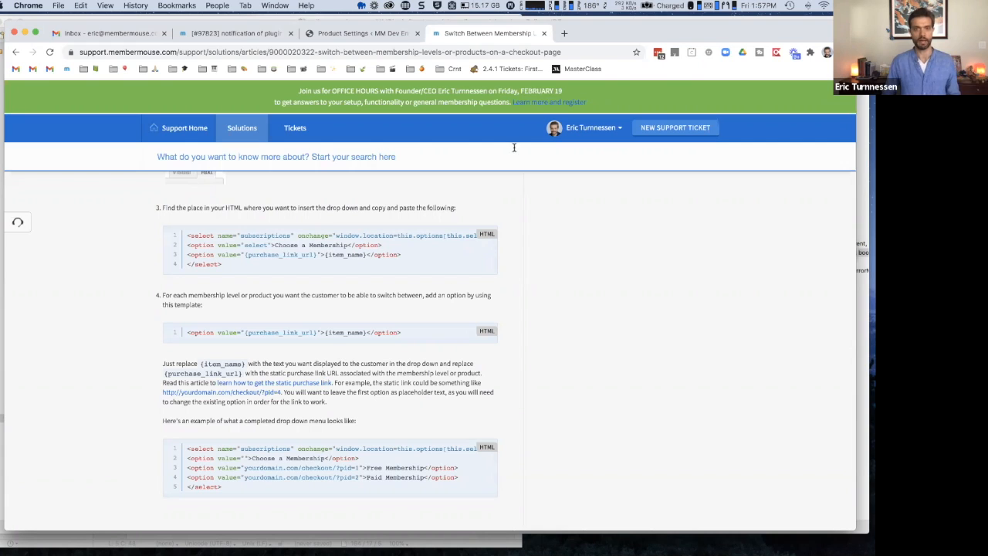